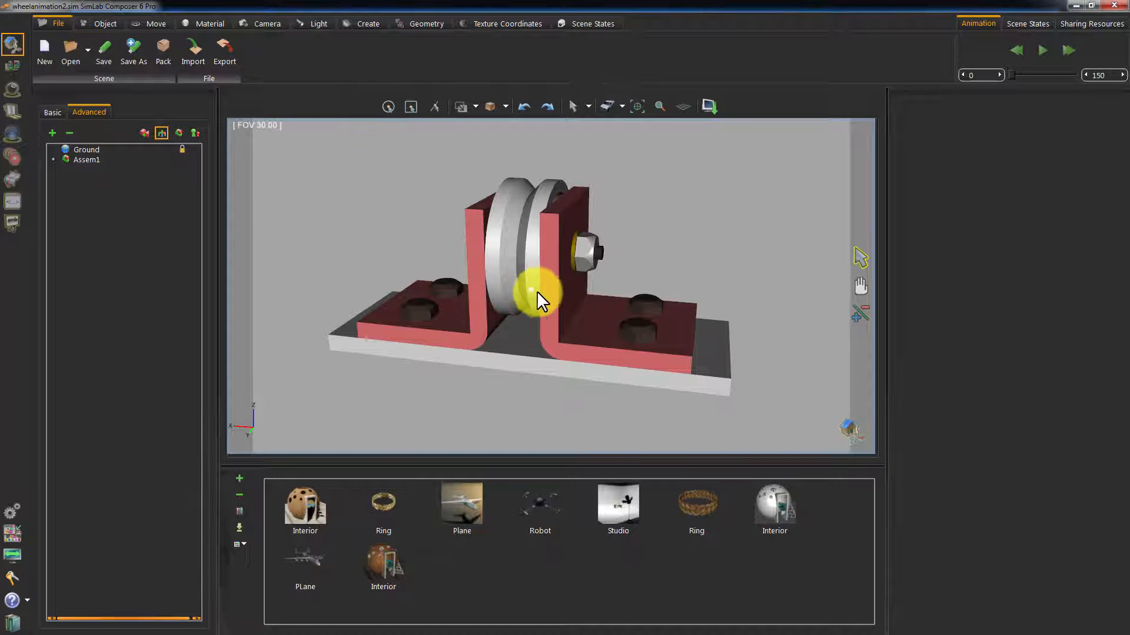
Orbit around the wheel-support assembly and pick the support part in the Assem1 tree
{"action": "left_click_drag", "start_coordinate": [537, 299], "coordinate": [743, 282]}
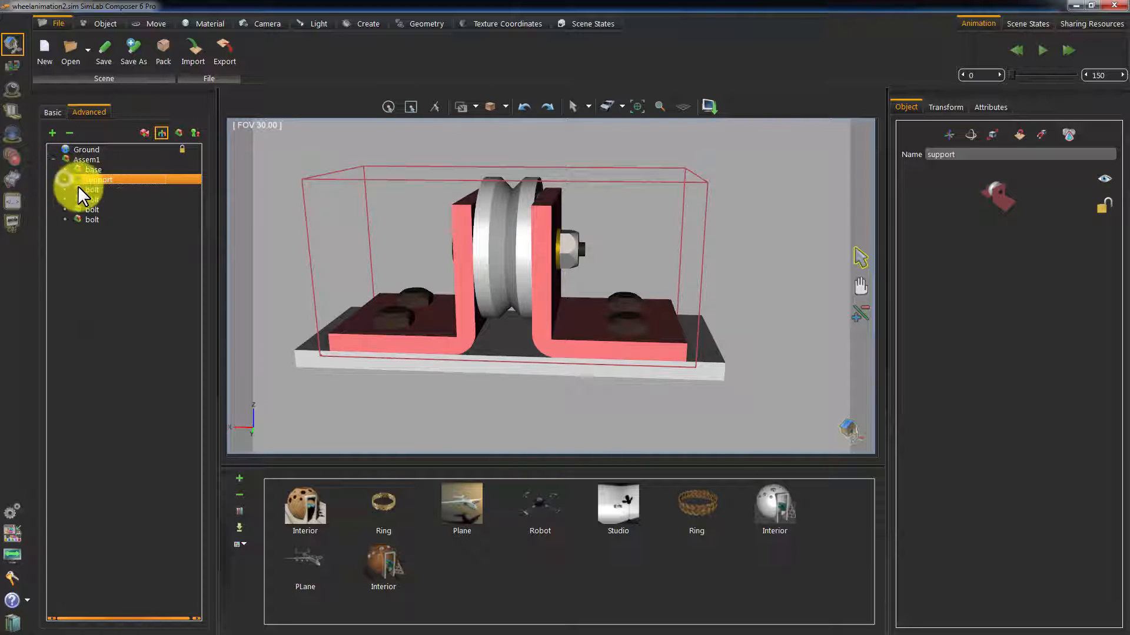
{"action": "left_click", "coordinate": [92, 200]}
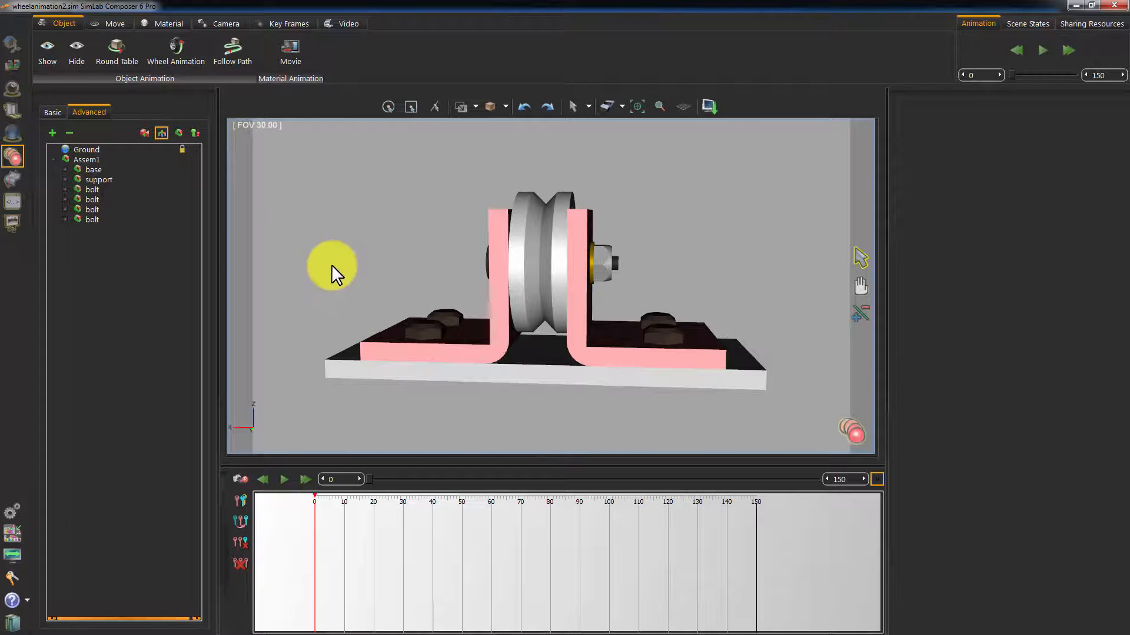
{"action": "mouse_move", "coordinate": [284, 479]}
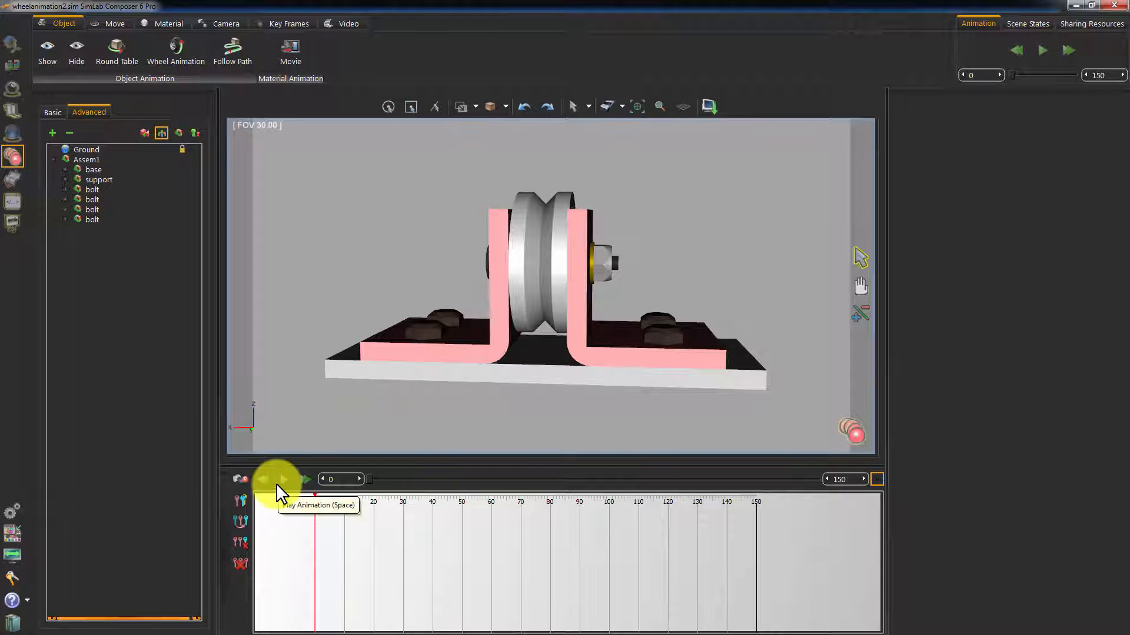
Preview playback on the empty 0–150 frame animation timeline
{"action": "left_click", "coordinate": [281, 478]}
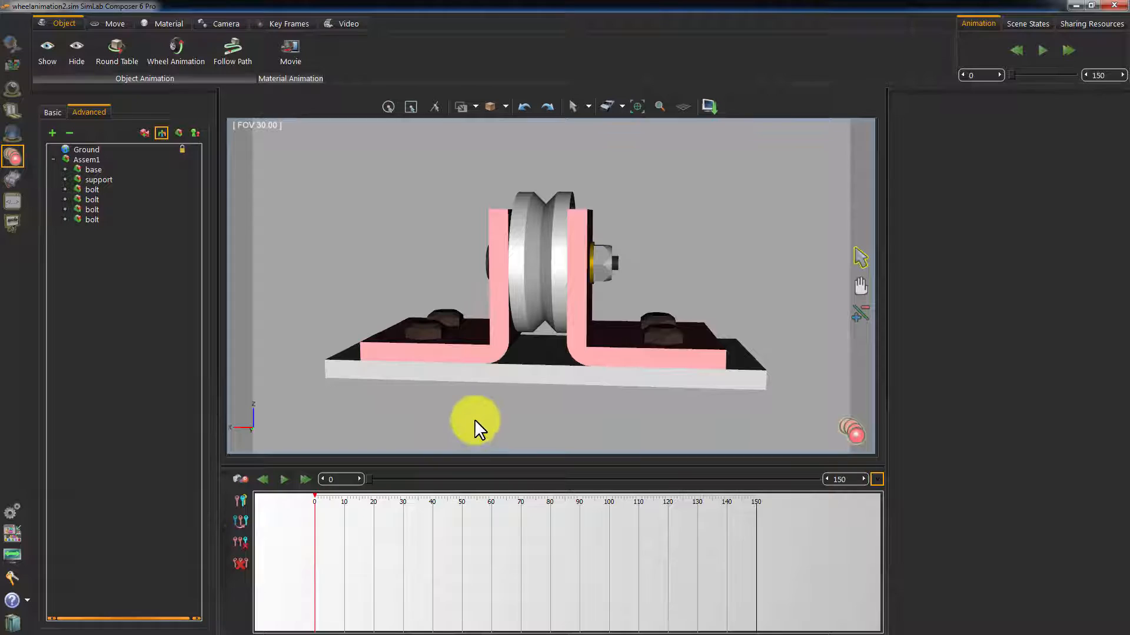
Key the nut's resting position at frame 20 and pull it off the axle at frame 30
{"action": "left_click_drag", "start_coordinate": [476, 428], "coordinate": [659, 281]}
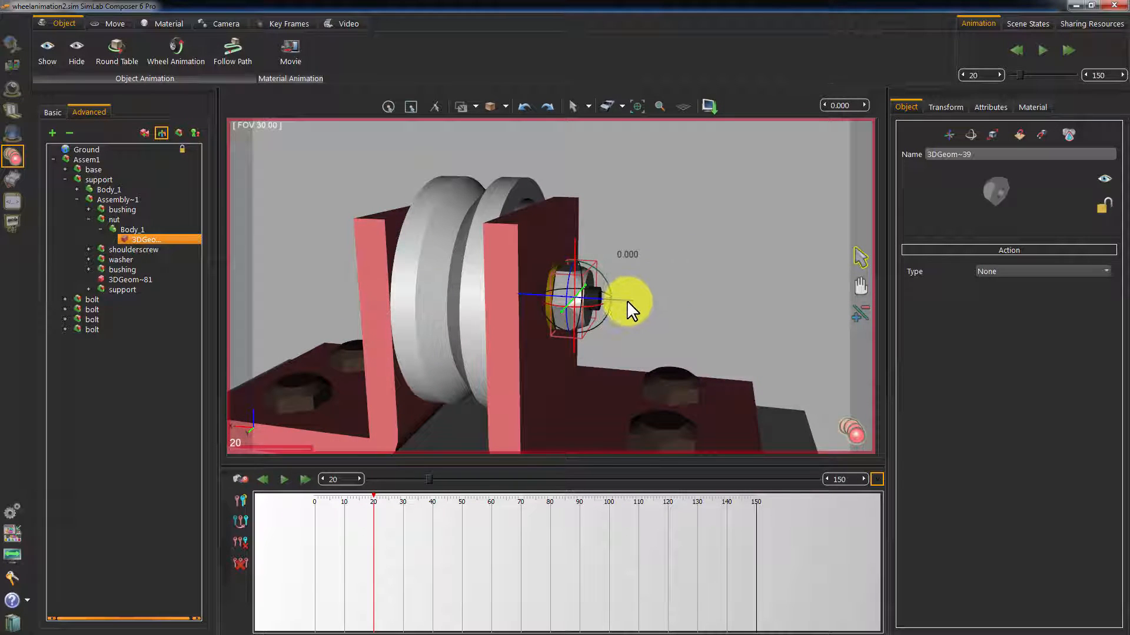
{"action": "left_click_drag", "start_coordinate": [631, 310], "coordinate": [641, 308]}
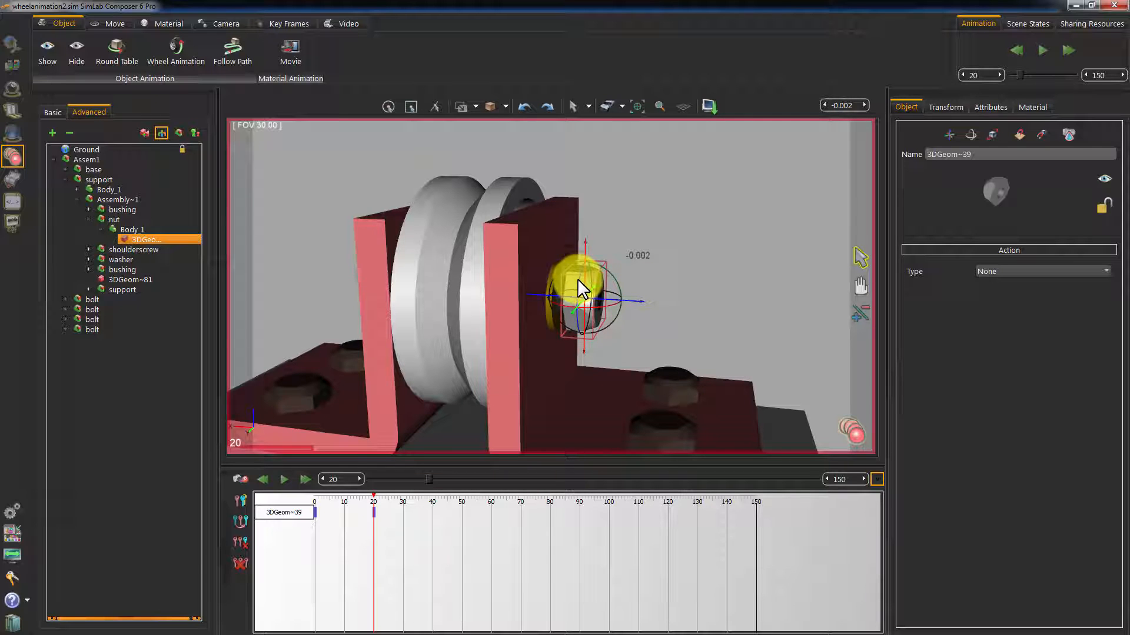
{"action": "left_click_drag", "start_coordinate": [580, 288], "coordinate": [597, 441]}
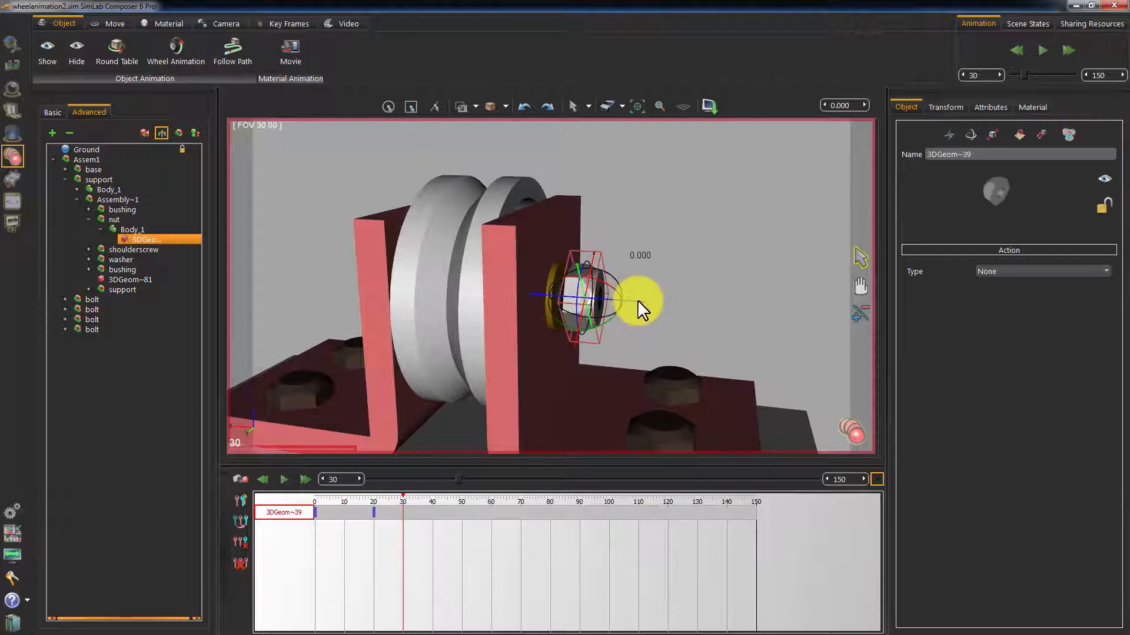
{"action": "left_click_drag", "start_coordinate": [642, 302], "coordinate": [811, 346]}
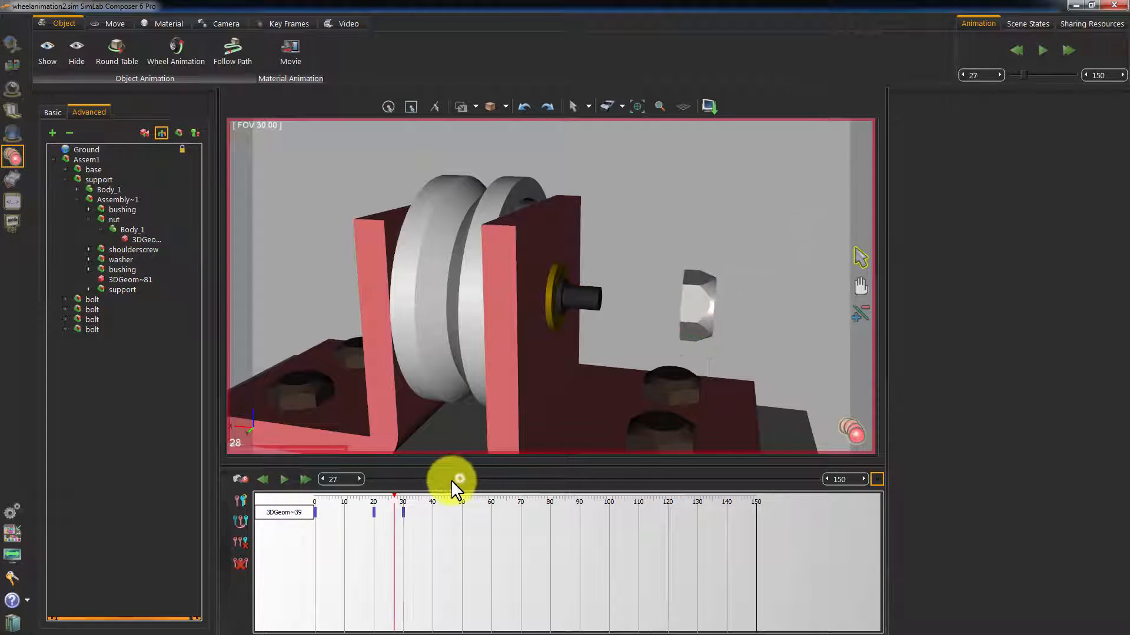
Scrub the timeline to check the nut stays put until frame 20 then slides off by 30
{"action": "left_click_drag", "start_coordinate": [455, 479], "coordinate": [373, 478]}
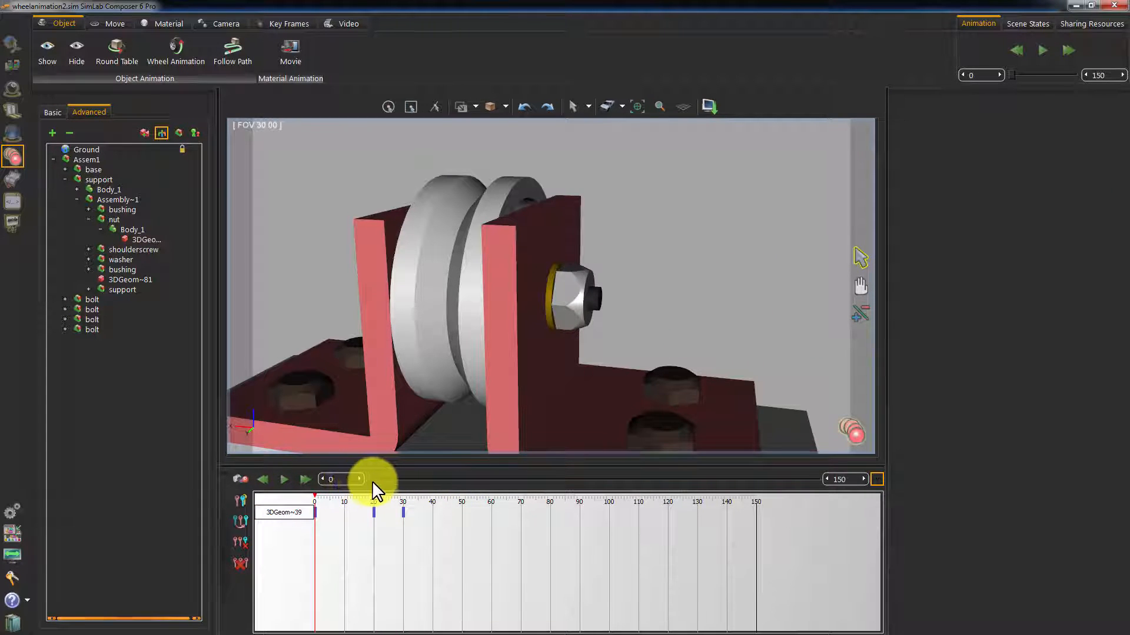
{"action": "left_click_drag", "start_coordinate": [375, 497], "coordinate": [432, 496]}
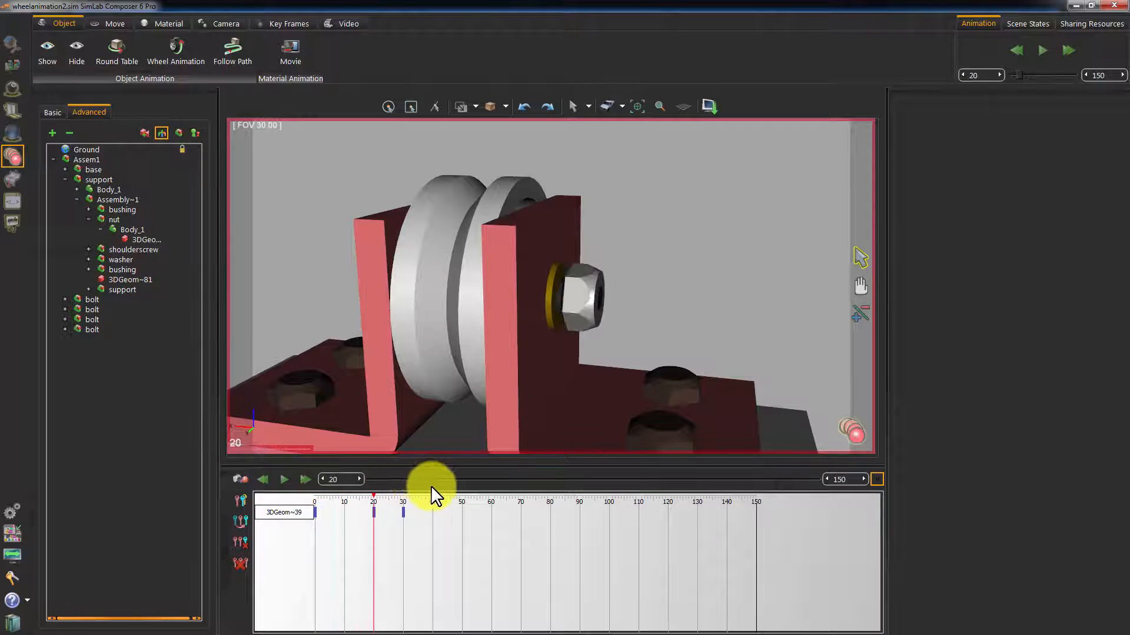
{"action": "left_click_drag", "start_coordinate": [428, 481], "coordinate": [465, 481]}
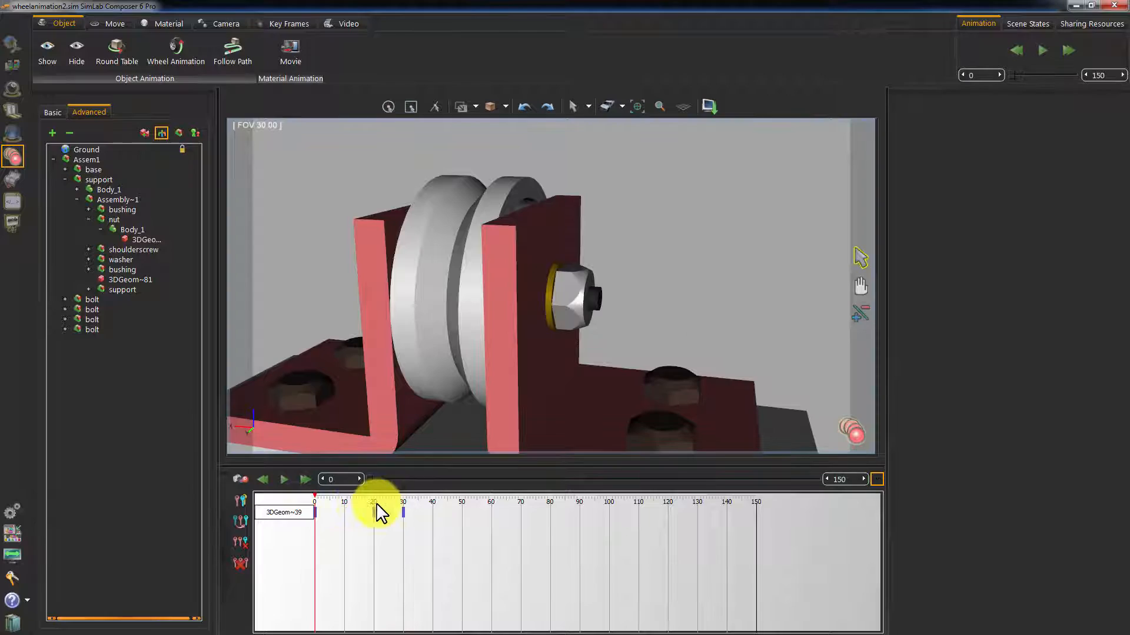
{"action": "left_click_drag", "start_coordinate": [380, 512], "coordinate": [445, 512]}
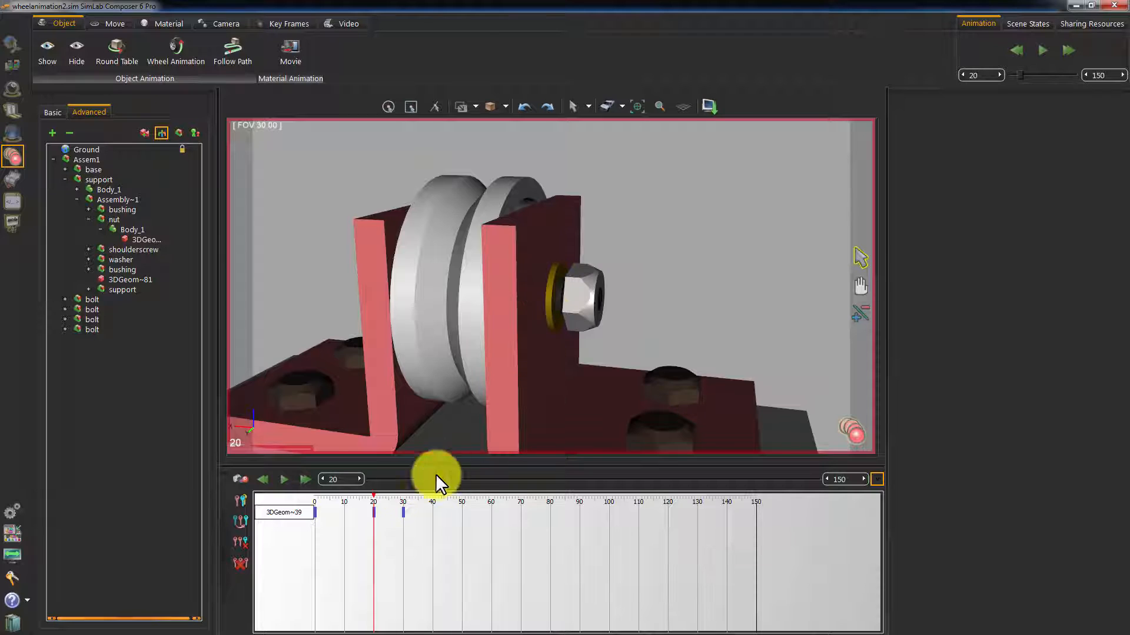
{"action": "left_click_drag", "start_coordinate": [439, 482], "coordinate": [460, 482]}
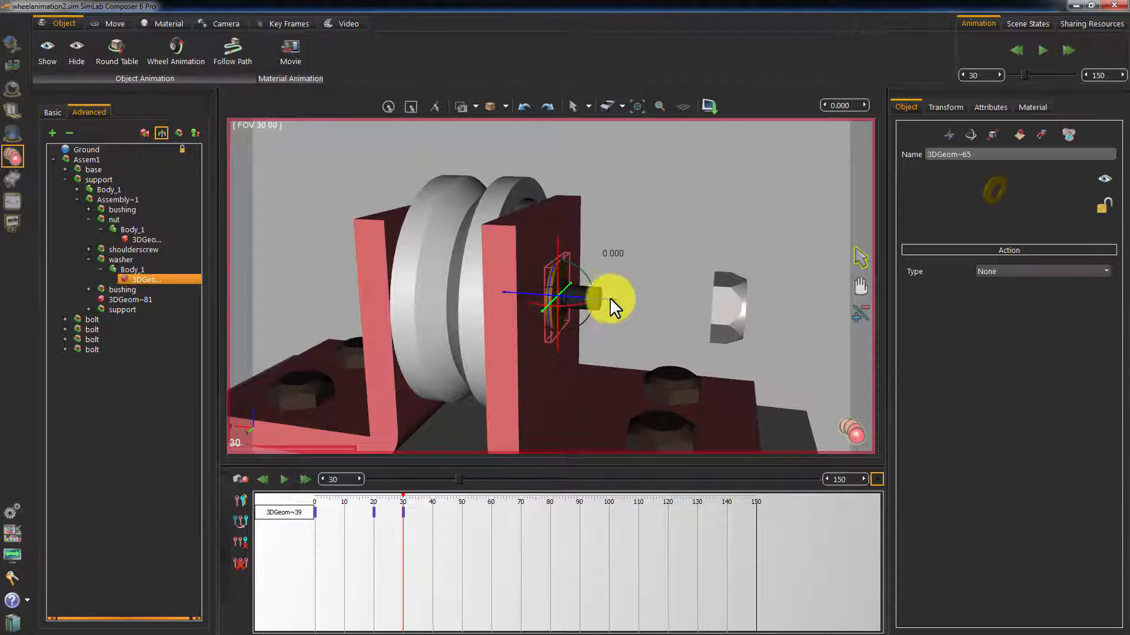
Pull the washer off the axle at frame 30 and delay its start key to about frame 22
{"action": "left_click_drag", "start_coordinate": [615, 306], "coordinate": [753, 336]}
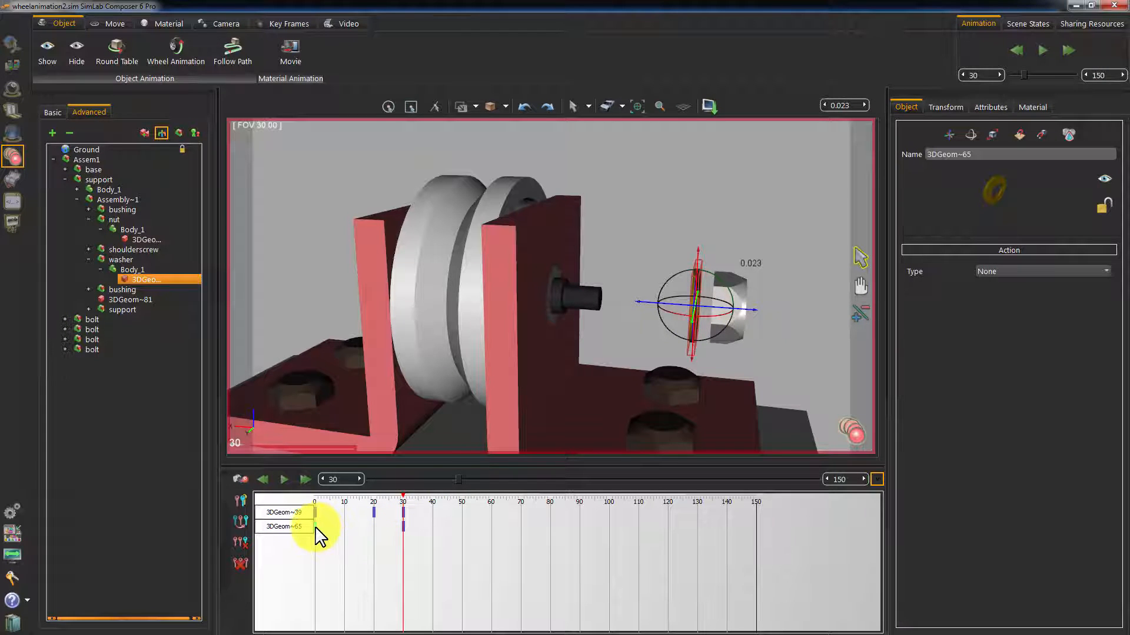
{"action": "mouse_move", "coordinate": [364, 540]}
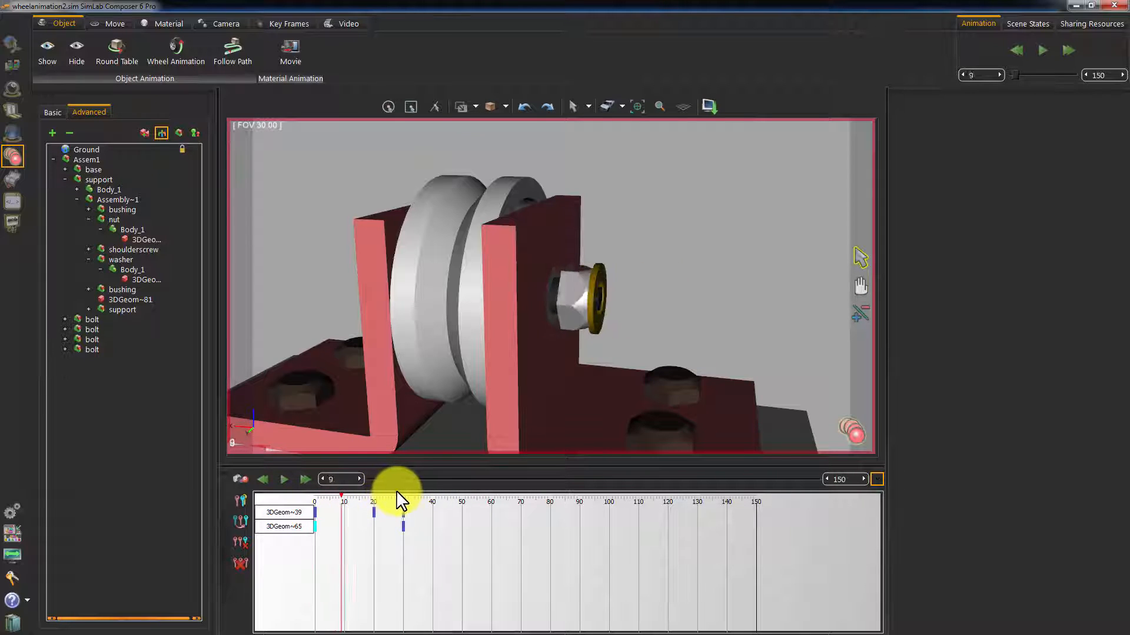
{"action": "left_click_drag", "start_coordinate": [399, 501], "coordinate": [461, 502]}
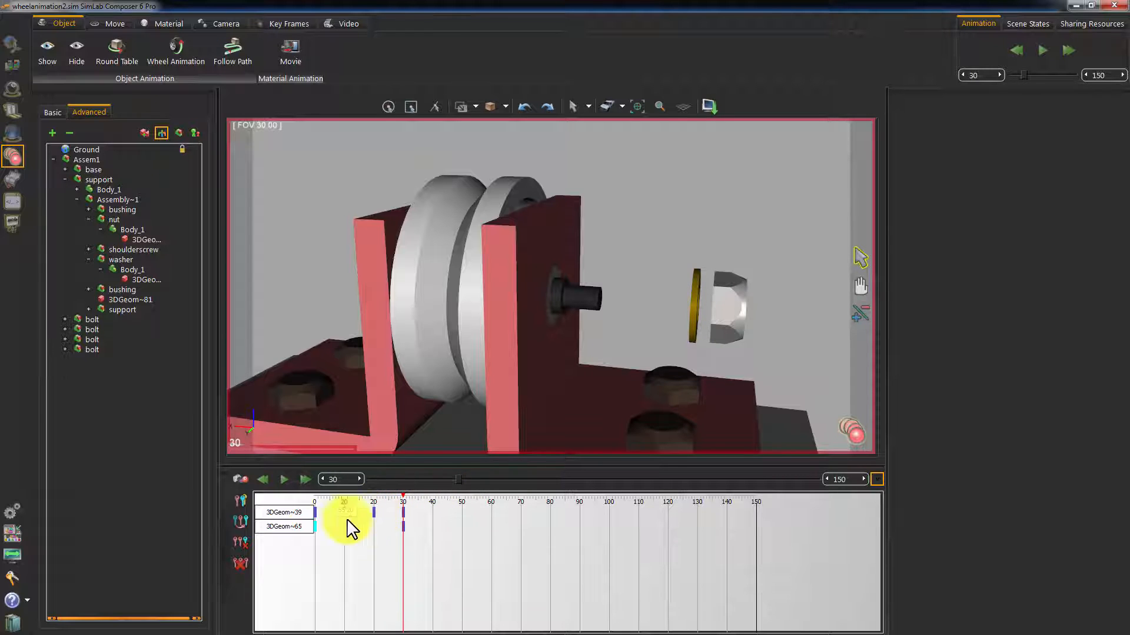
{"action": "left_click_drag", "start_coordinate": [403, 512], "coordinate": [373, 512]}
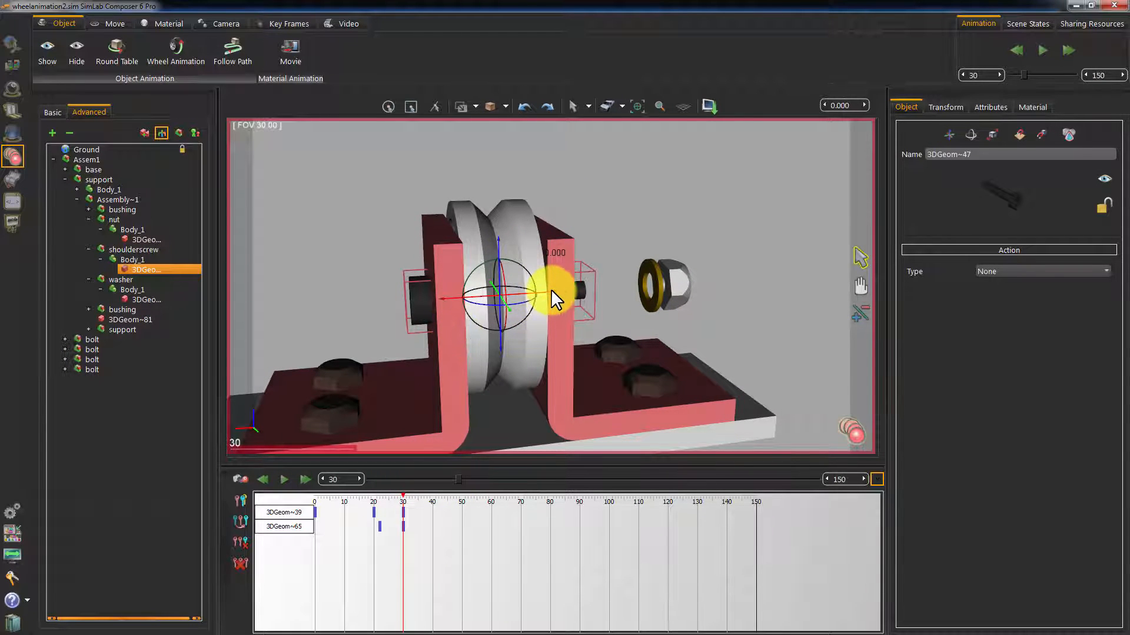
Pull the shoulder screw out of the axle at frame 30 and step back to check its motion
{"action": "left_click_drag", "start_coordinate": [554, 299], "coordinate": [374, 346]}
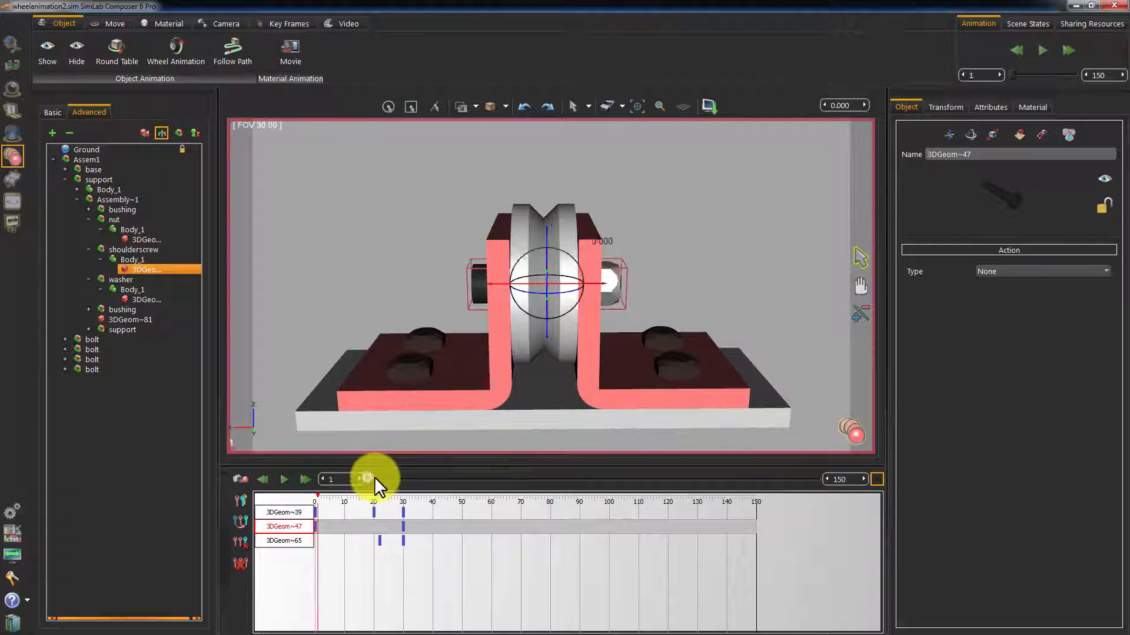
{"action": "left_click_drag", "start_coordinate": [373, 479], "coordinate": [402, 479]}
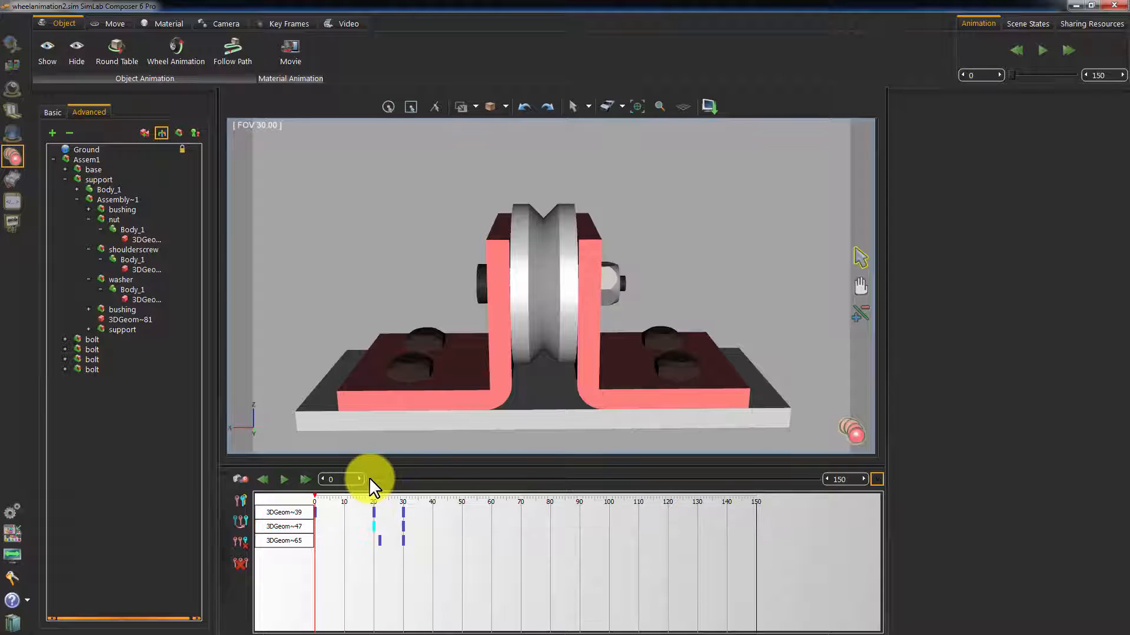
{"action": "left_click", "coordinate": [284, 479]}
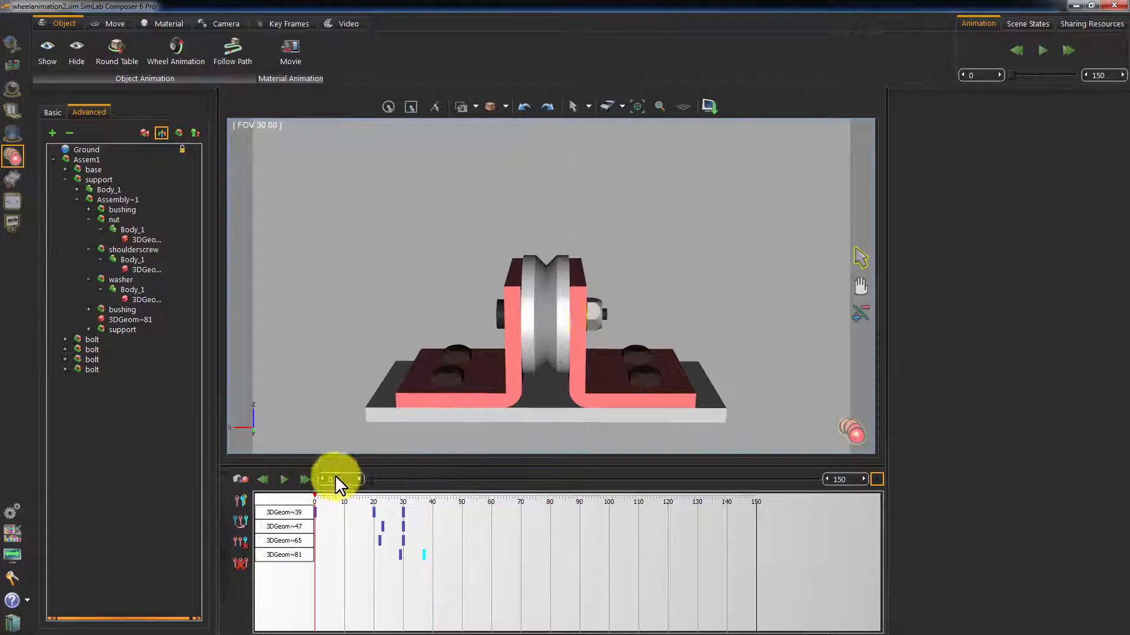
Play the disassembly, then copy the nut key to frame 40 and another key to frame 60
{"action": "left_click", "coordinate": [284, 479]}
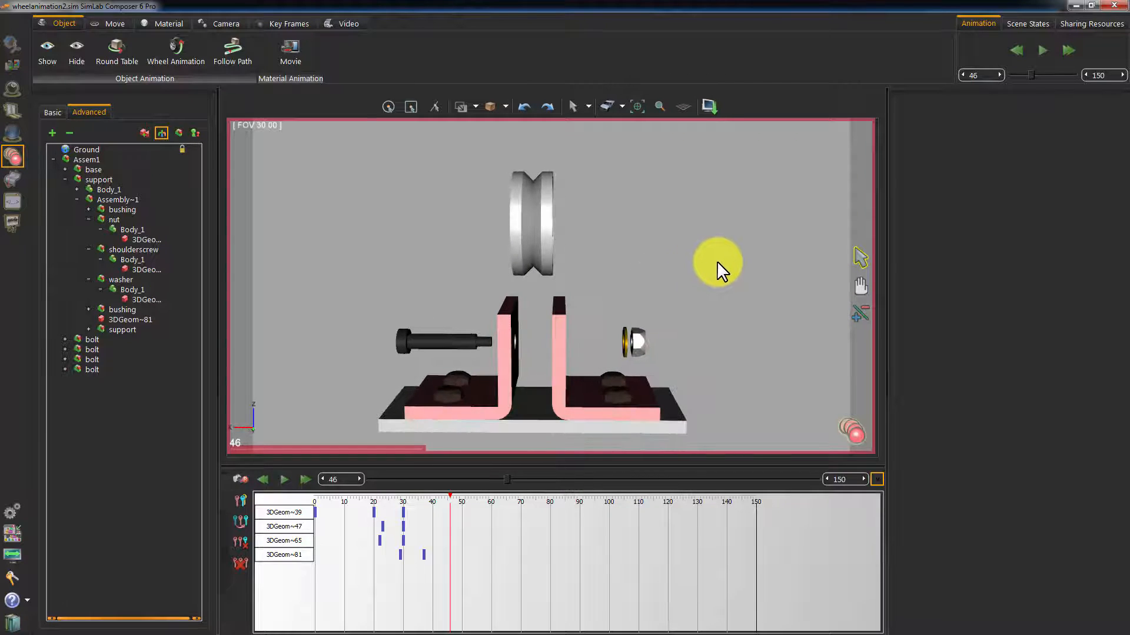
{"action": "mouse_move", "coordinate": [508, 483]}
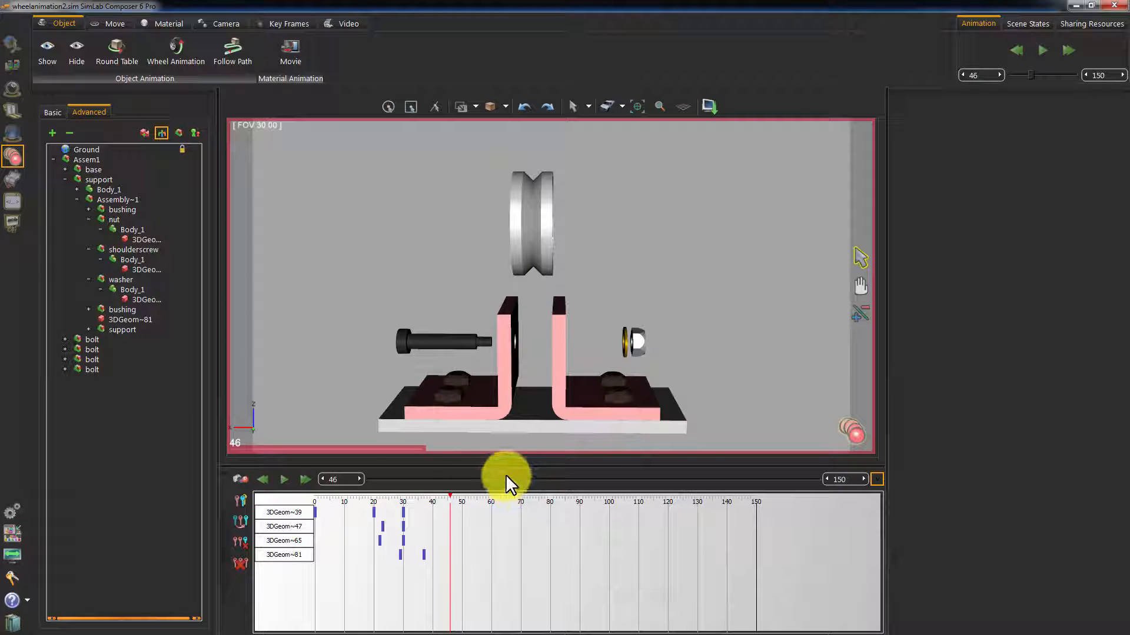
{"action": "left_click_drag", "start_coordinate": [508, 478], "coordinate": [404, 479]}
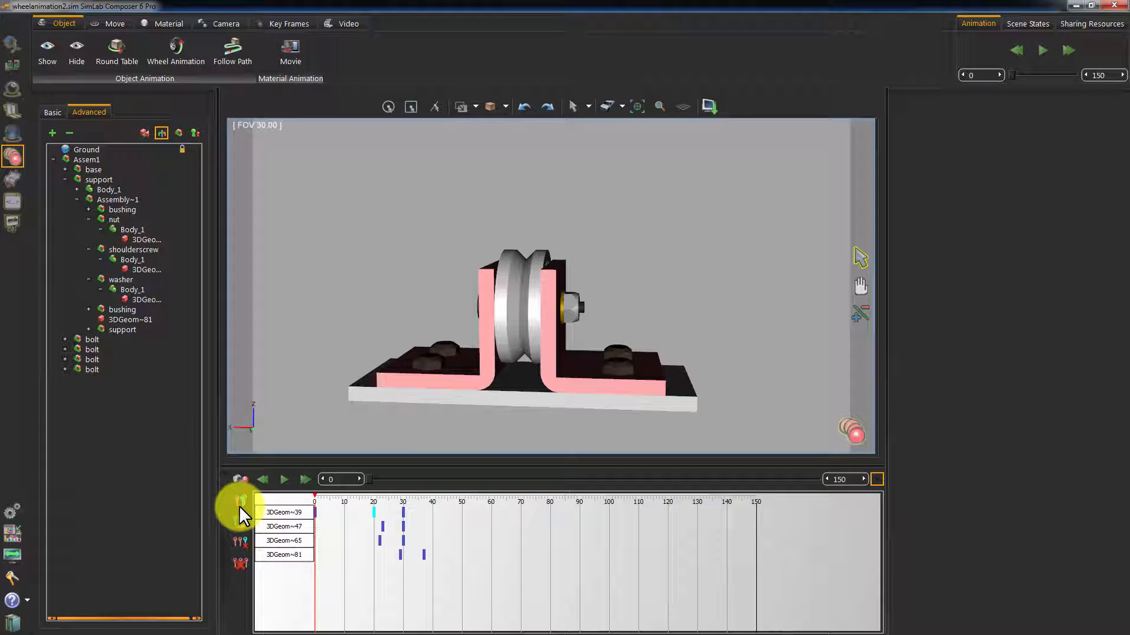
{"action": "mouse_move", "coordinate": [240, 502]}
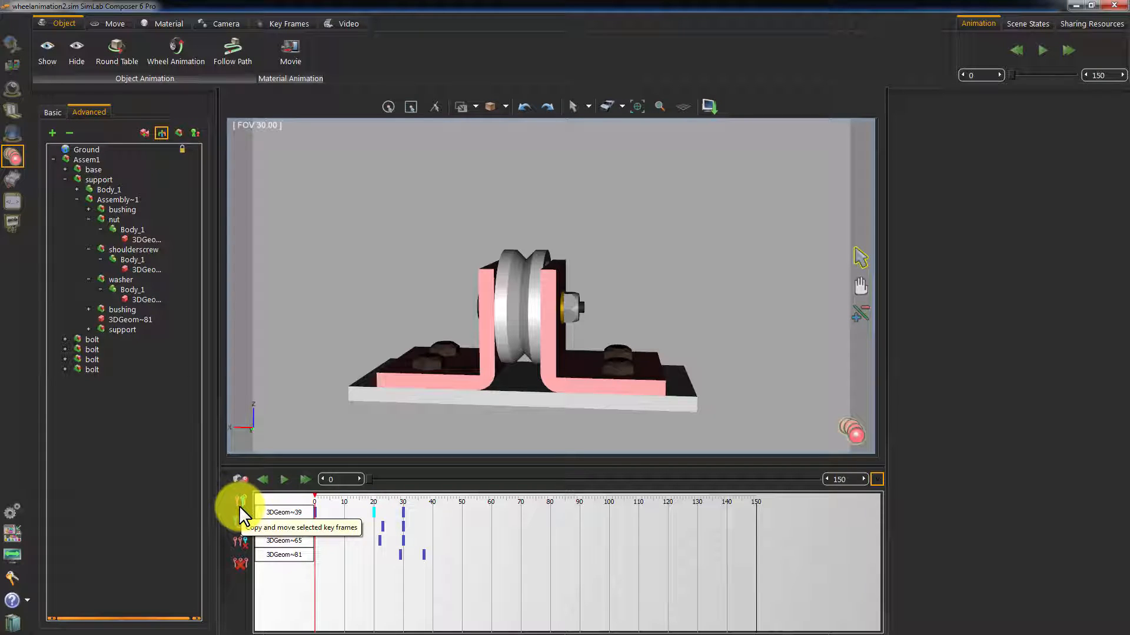
{"action": "left_click", "coordinate": [240, 512]}
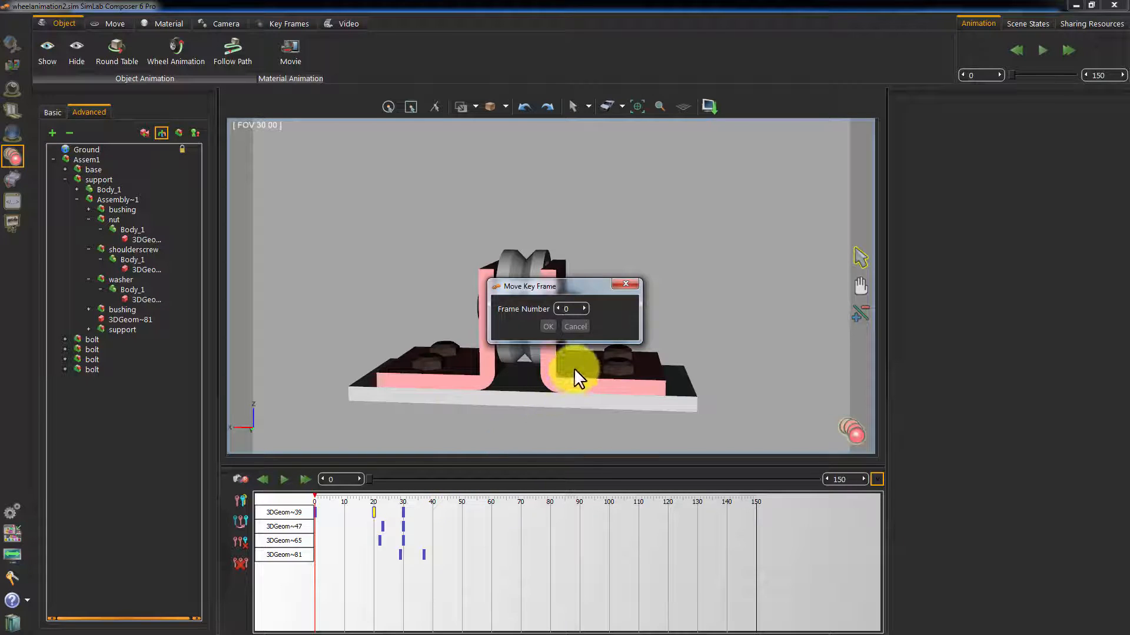
{"action": "left_click", "coordinate": [548, 326]}
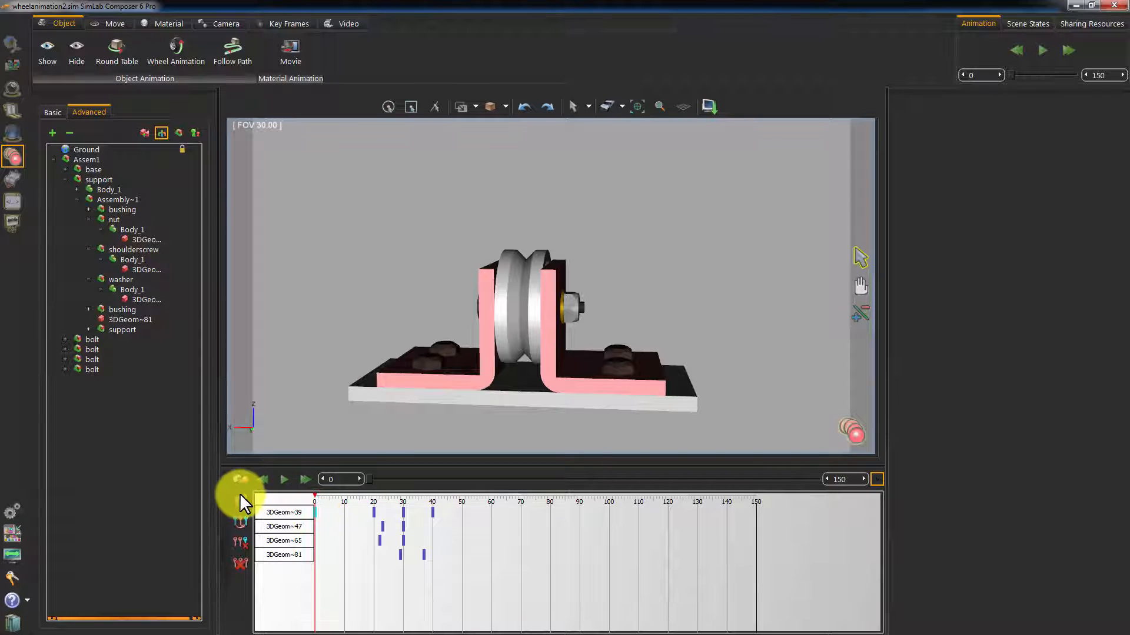
{"action": "left_click", "coordinate": [241, 501]}
{"action": "type", "text": "60"}
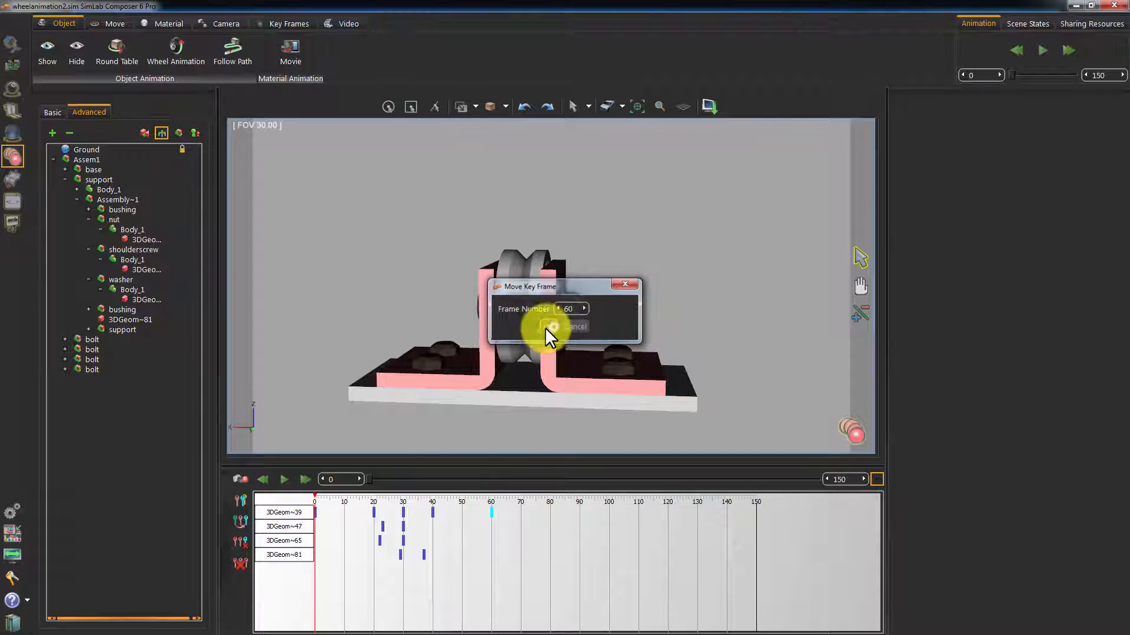
{"action": "left_click", "coordinate": [550, 333]}
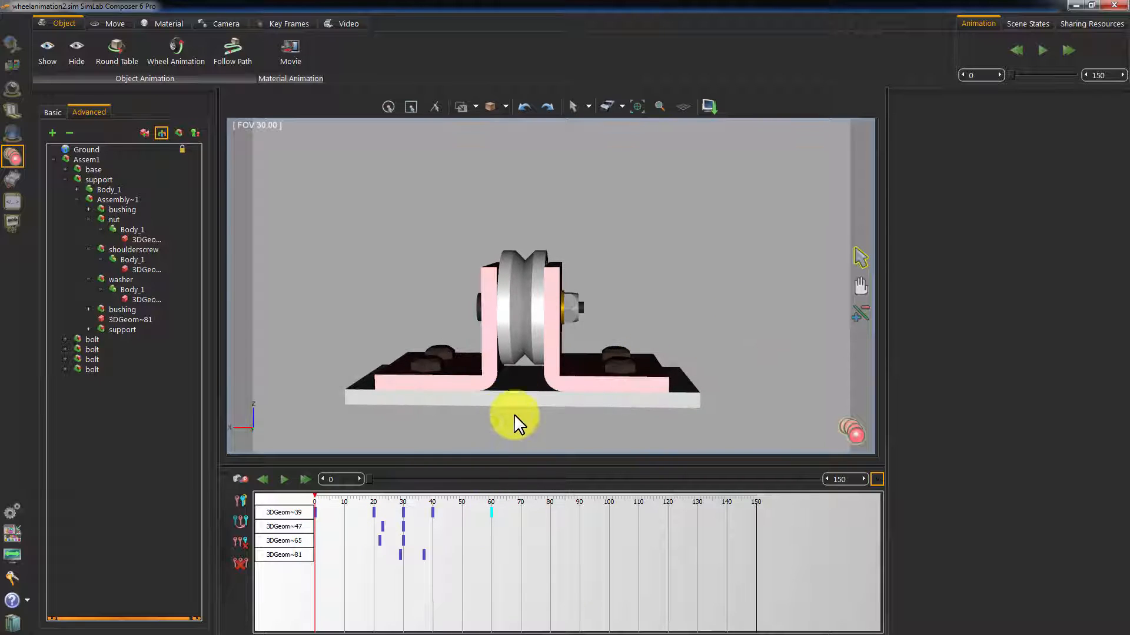
Scrub around frame 51 to review the extended disassembly animation
{"action": "left_click", "coordinate": [283, 479]}
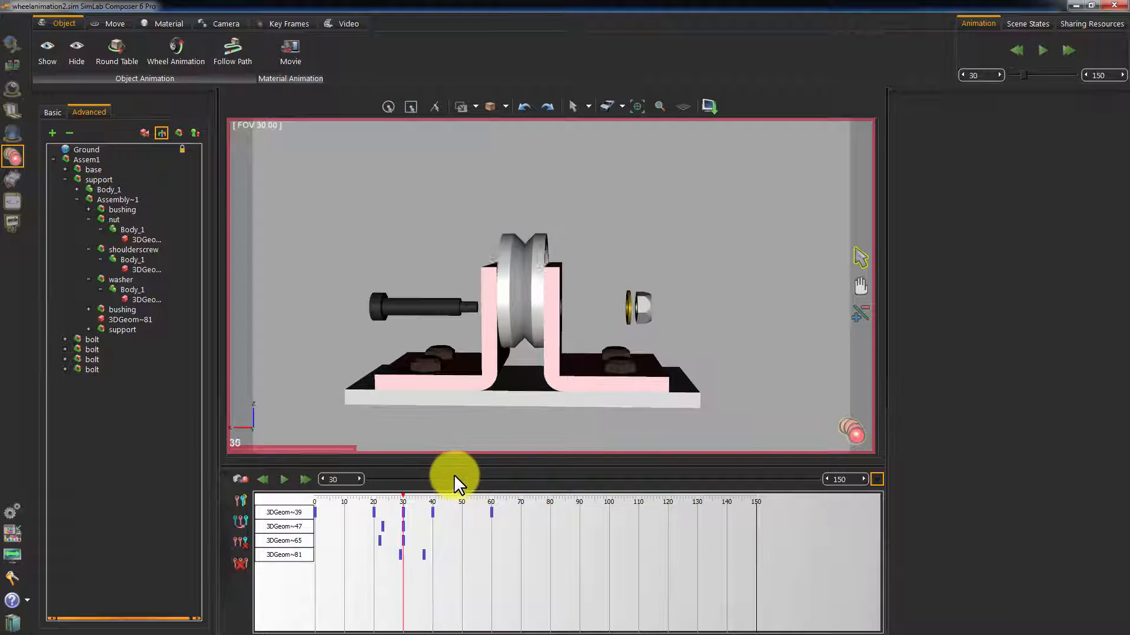
{"action": "left_click_drag", "start_coordinate": [454, 483], "coordinate": [523, 490]}
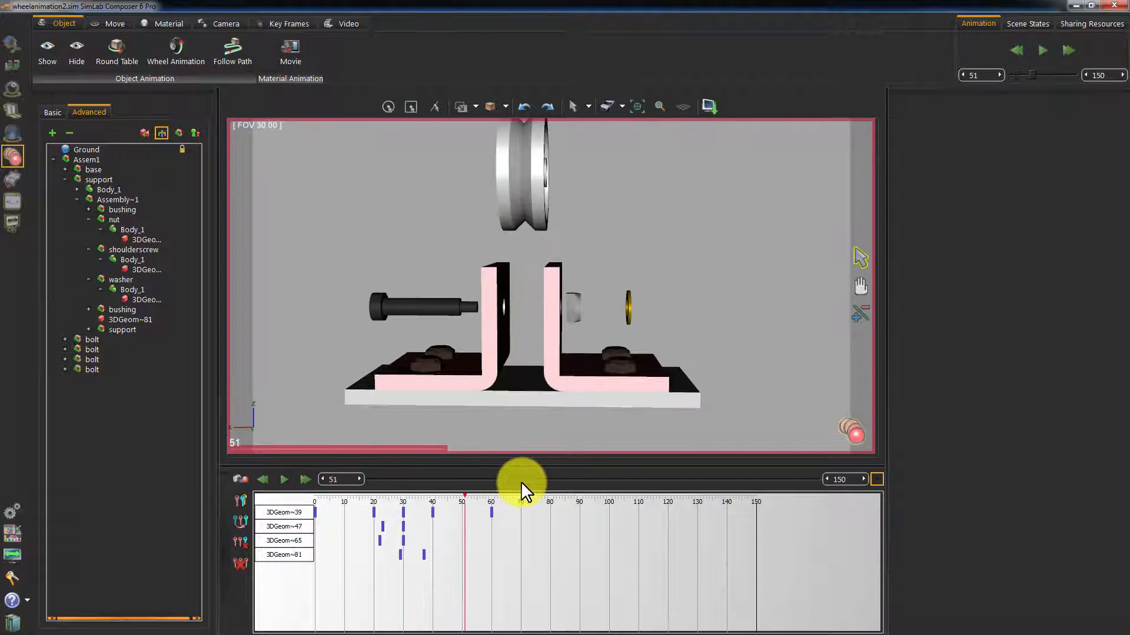
{"action": "left_click_drag", "start_coordinate": [524, 490], "coordinate": [490, 499]}
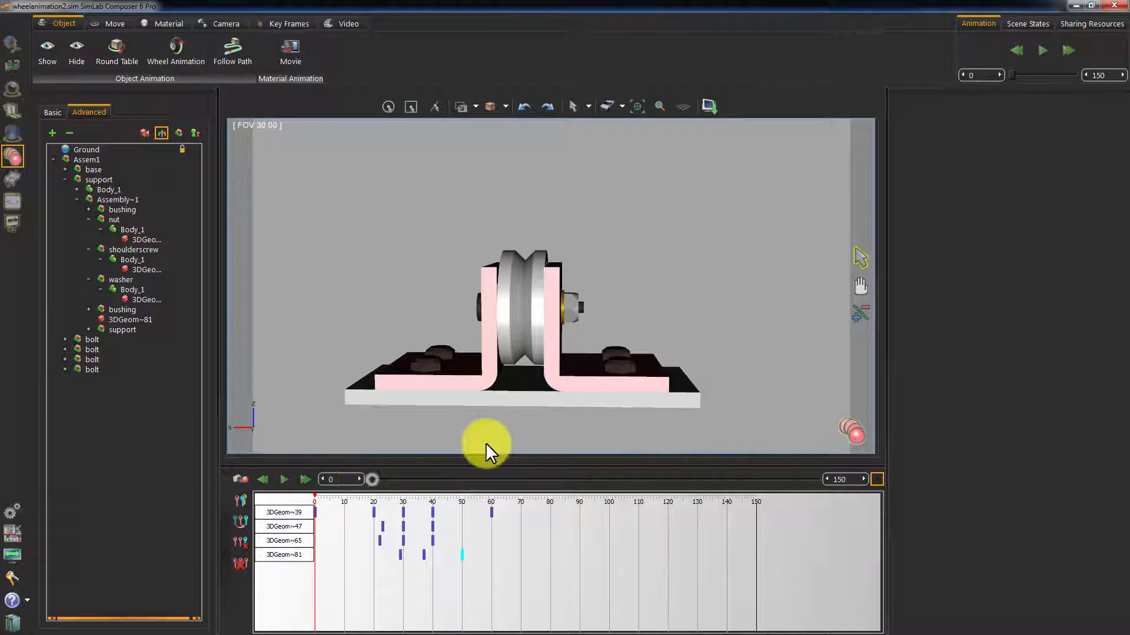
From frame 30, shift the later keyframes ten frames later and check between frames 19 and 40
{"action": "left_click", "coordinate": [283, 479]}
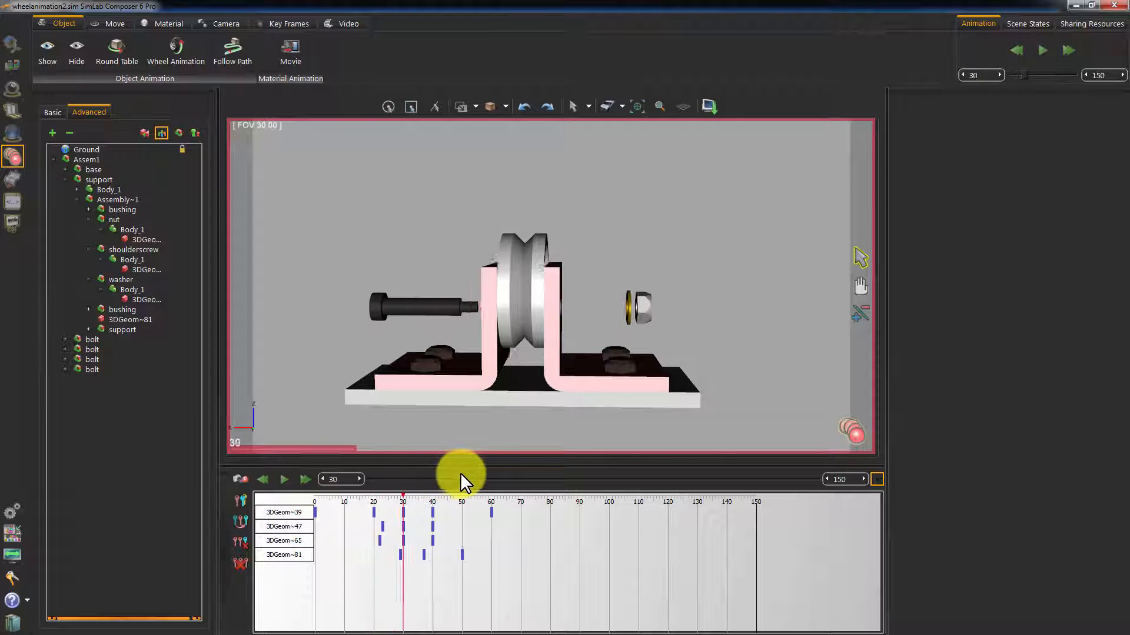
{"action": "left_click", "coordinate": [284, 478]}
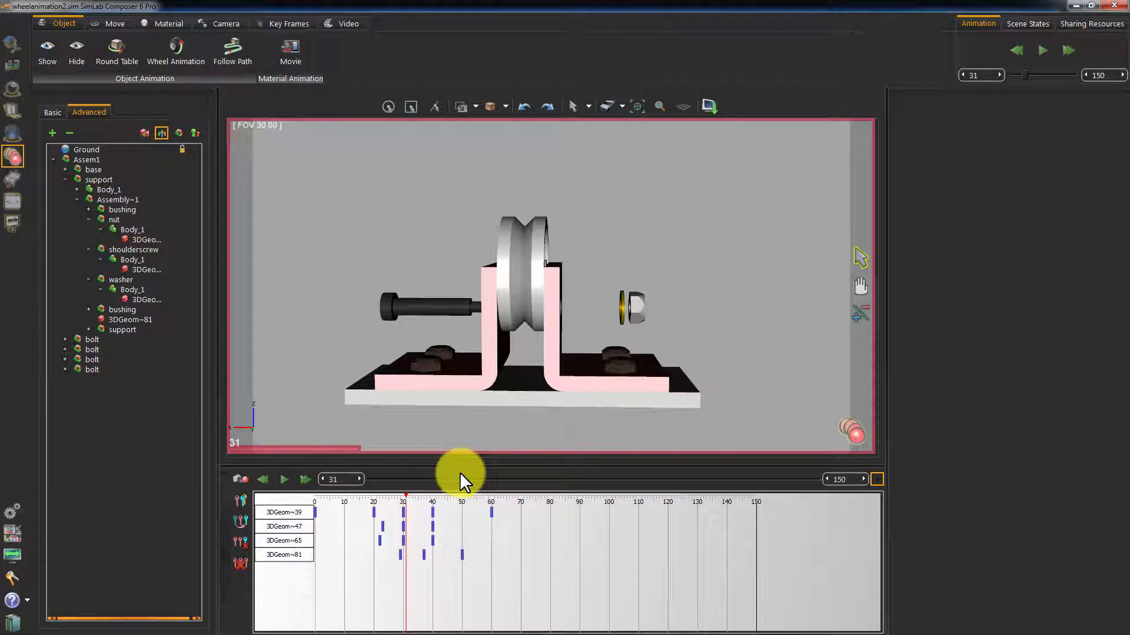
{"action": "left_click", "coordinate": [262, 479]}
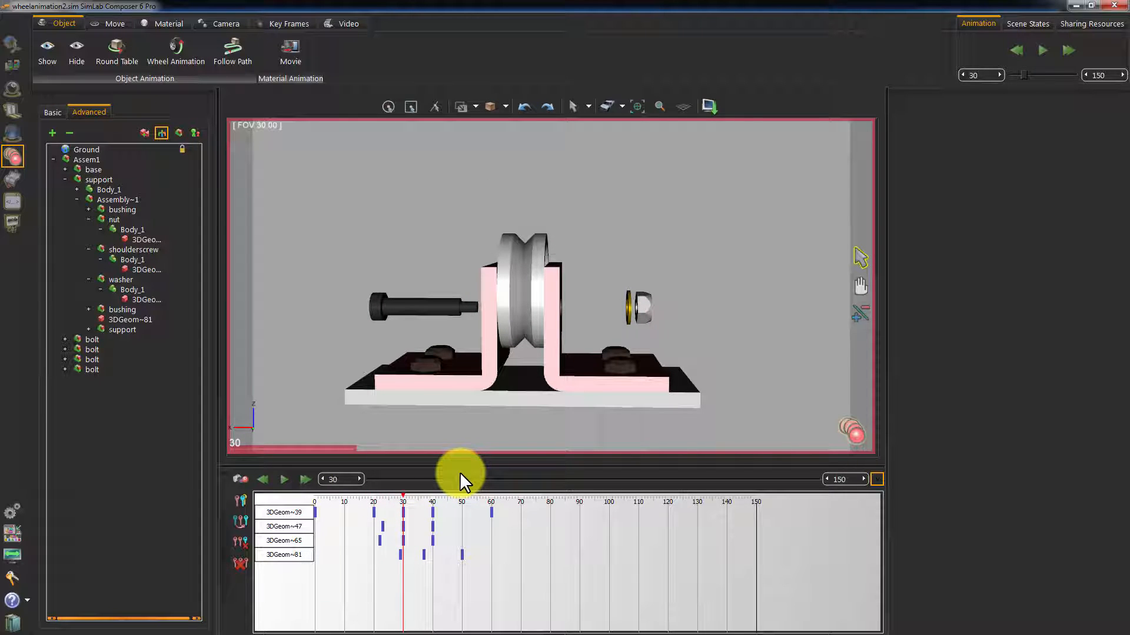
{"action": "mouse_move", "coordinate": [472, 558]}
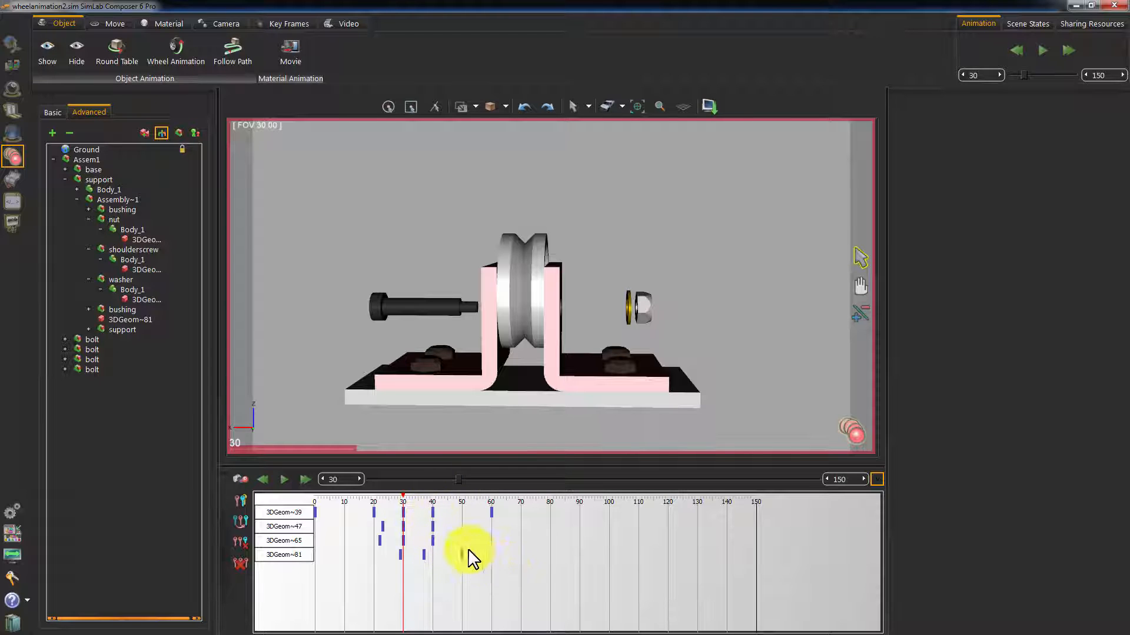
{"action": "left_click_drag", "start_coordinate": [468, 557], "coordinate": [422, 516]}
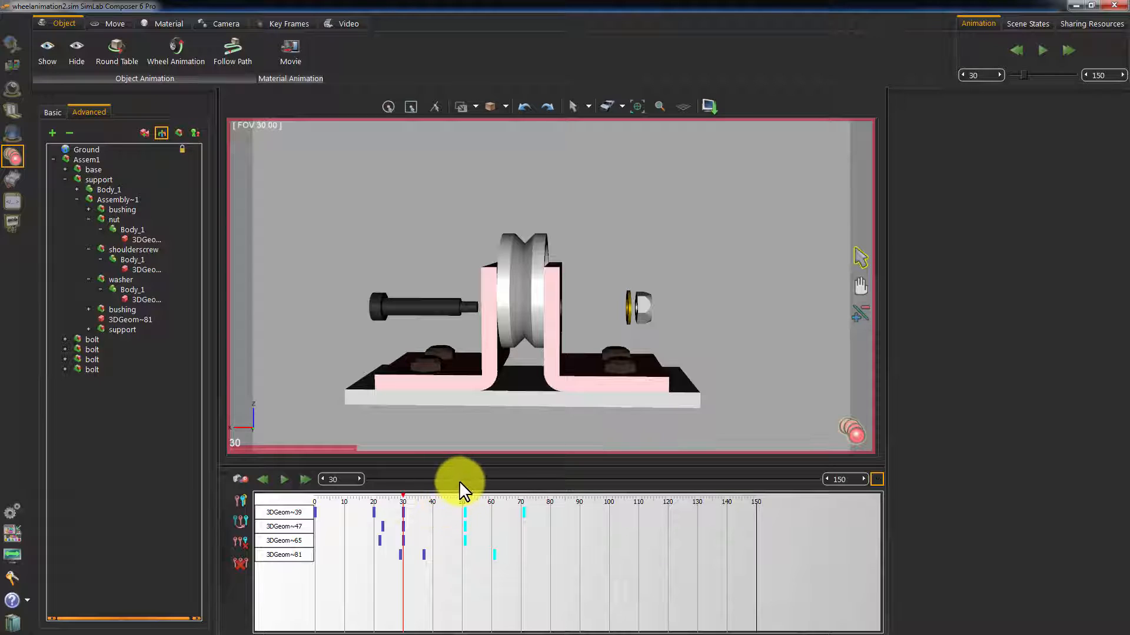
{"action": "left_click_drag", "start_coordinate": [461, 490], "coordinate": [493, 489]}
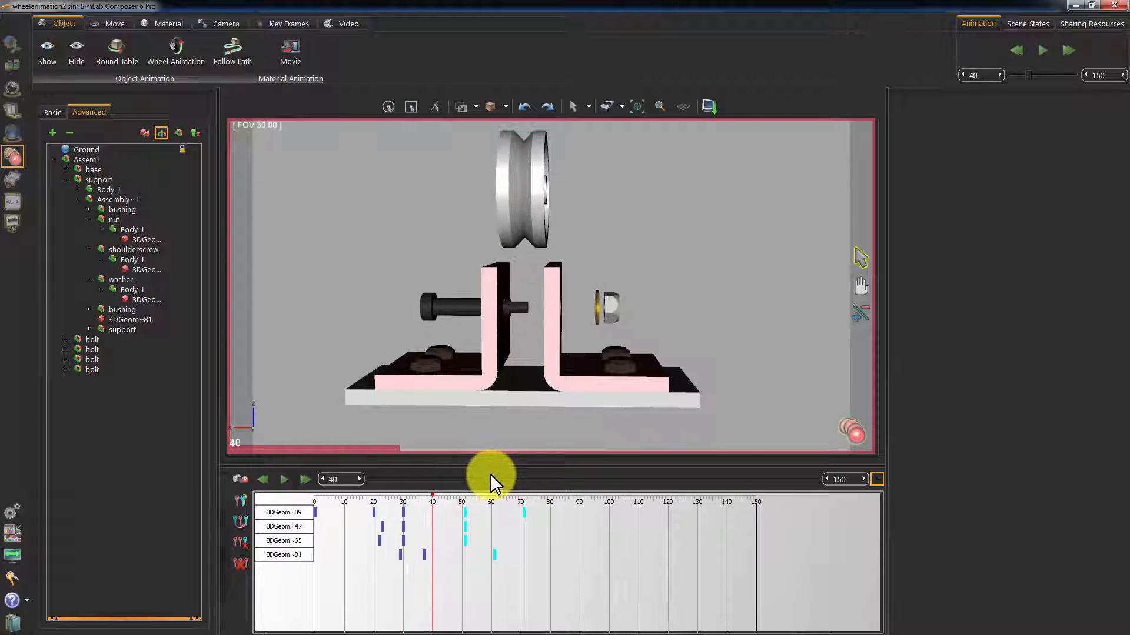
{"action": "left_click_drag", "start_coordinate": [493, 479], "coordinate": [432, 479]}
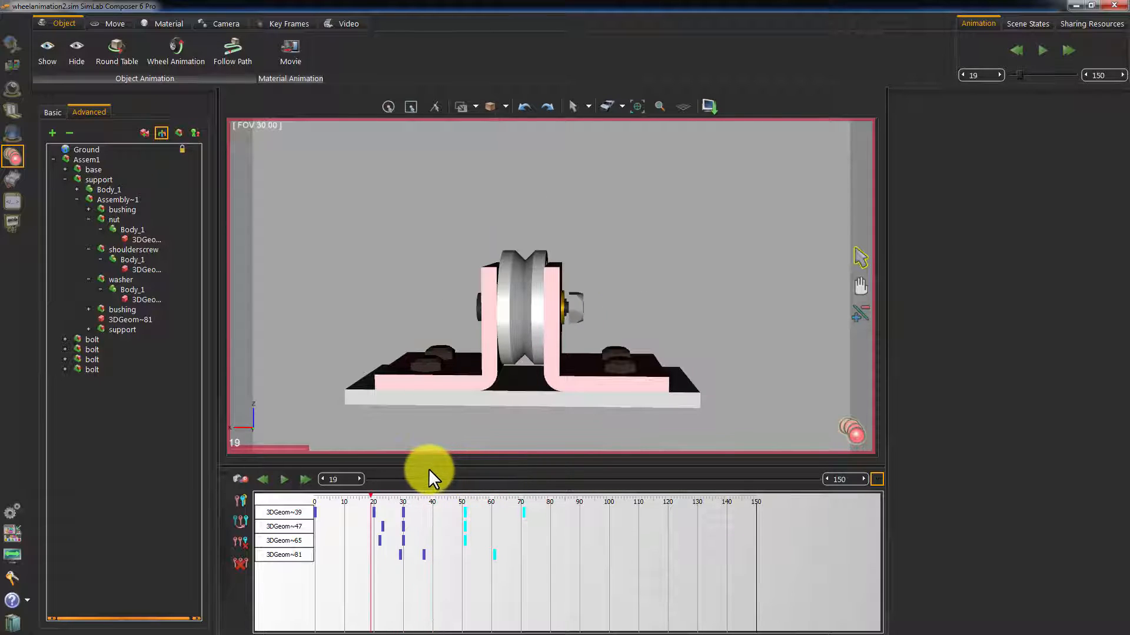
Retime more keys along the part tracks toward frame 86 and preview the result
{"action": "left_click_drag", "start_coordinate": [369, 497], "coordinate": [432, 496]}
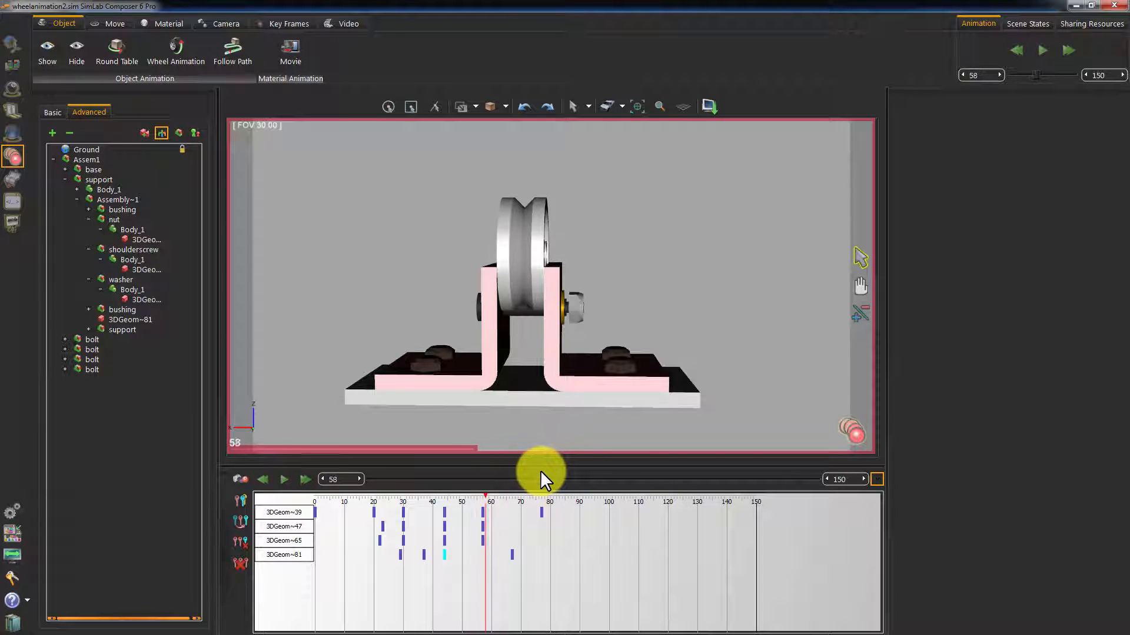
{"action": "left_click_drag", "start_coordinate": [540, 471], "coordinate": [523, 472]}
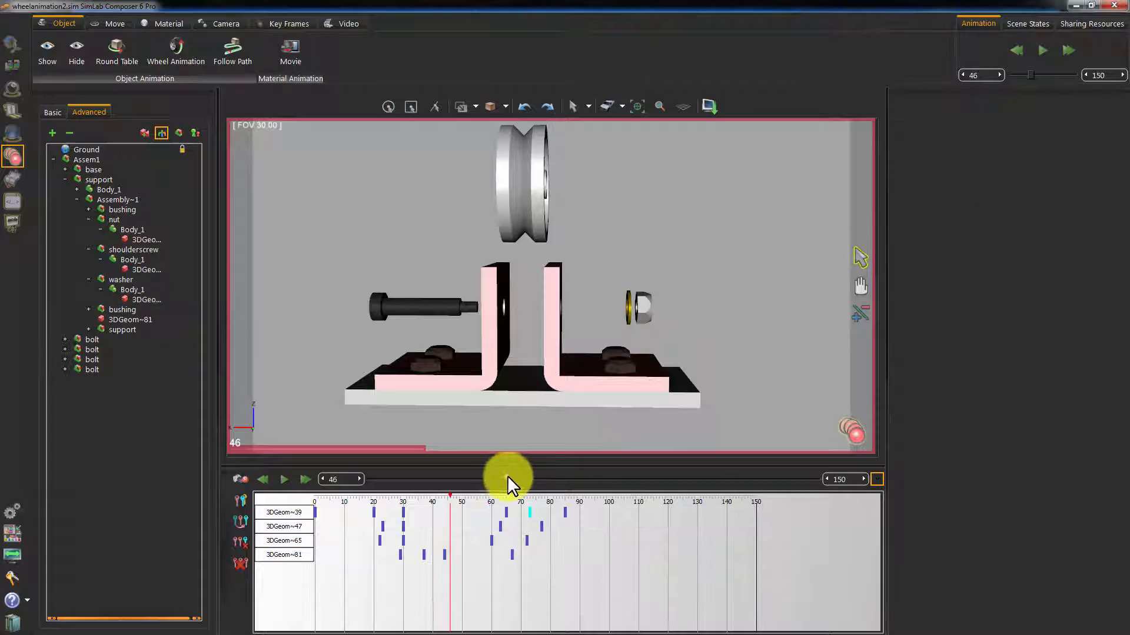
{"action": "left_click_drag", "start_coordinate": [509, 496], "coordinate": [601, 476]}
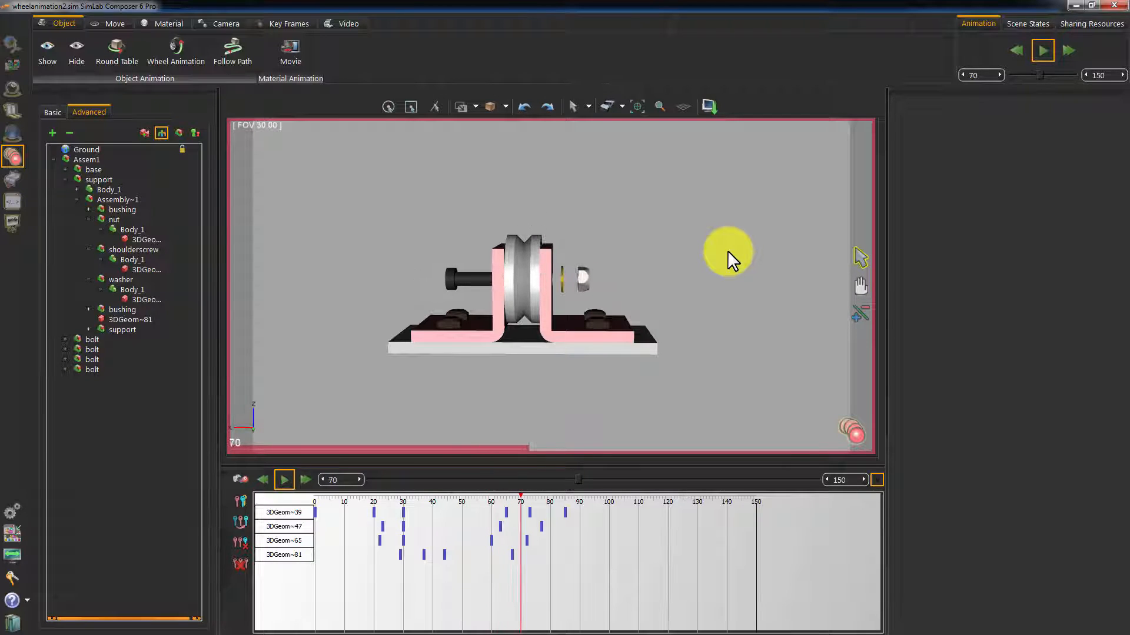
Stop playback at frame 0 after pushing the wheel track's closing keys toward frame 96
{"action": "left_click", "coordinate": [283, 479]}
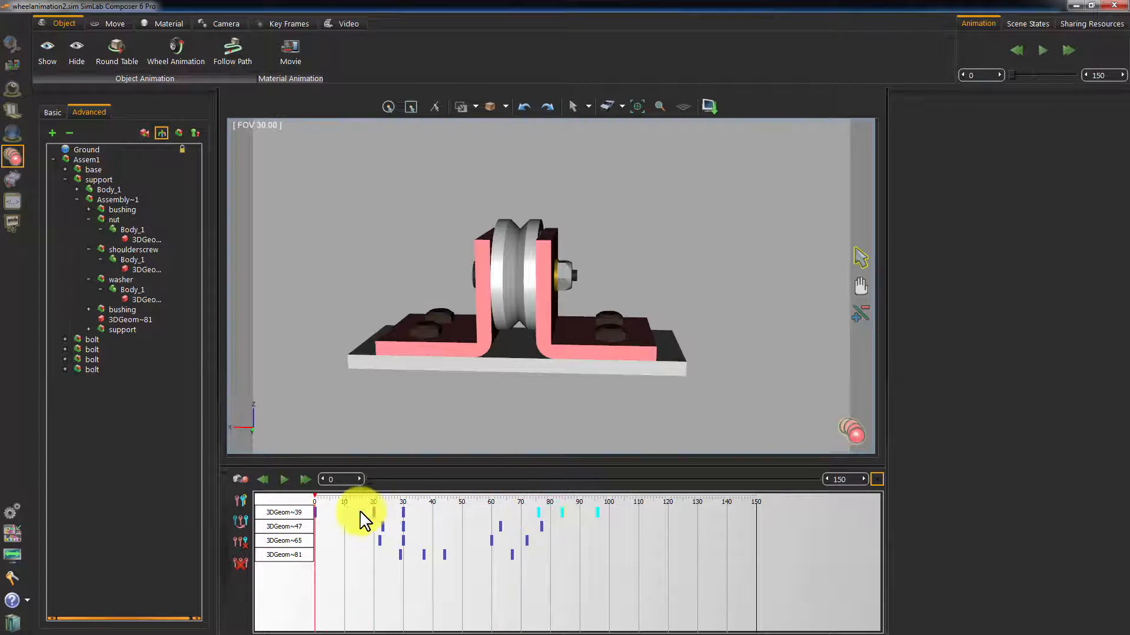
{"action": "left_click", "coordinate": [283, 479]}
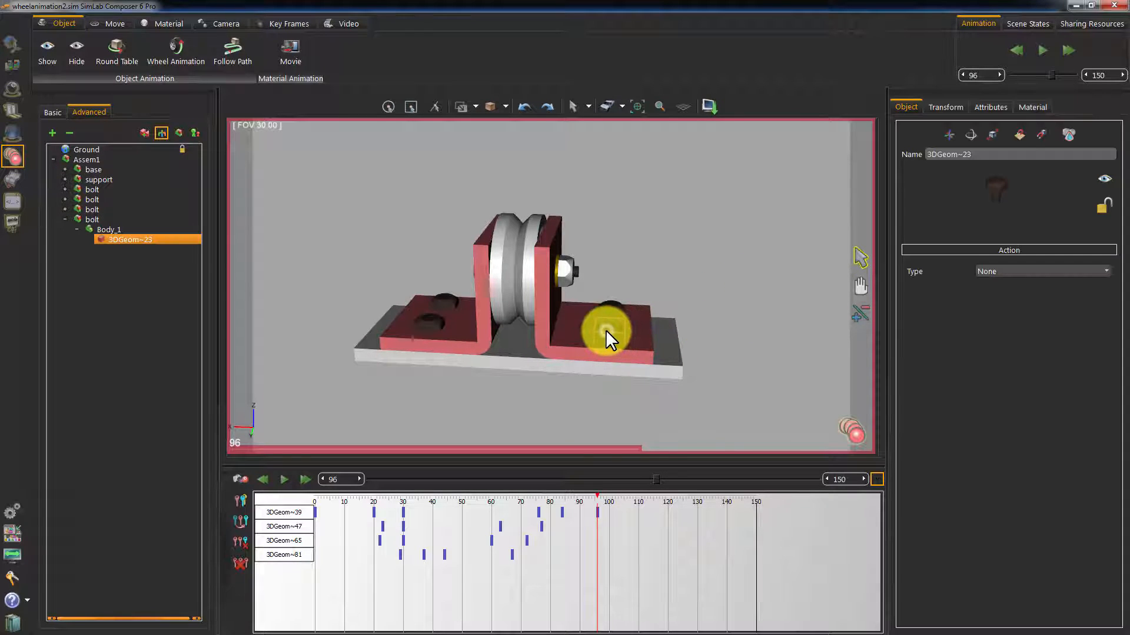
Orbit the assembly to view the selected base-plate bolt from other angles
{"action": "left_click_drag", "start_coordinate": [608, 339], "coordinate": [678, 302]}
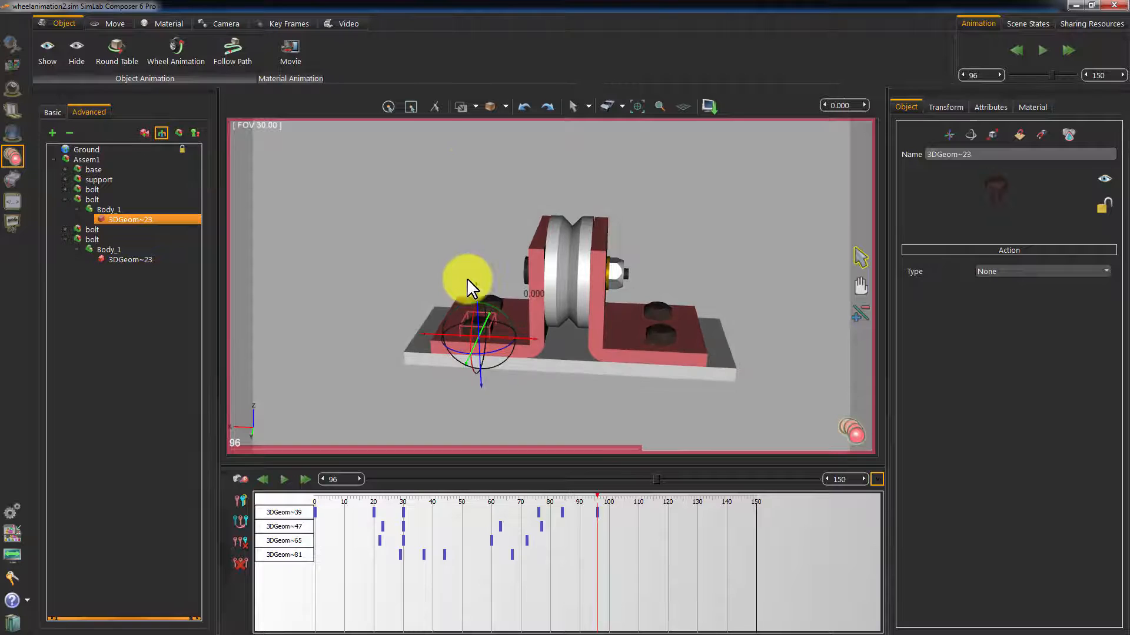
{"action": "left_click_drag", "start_coordinate": [469, 281], "coordinate": [421, 360]}
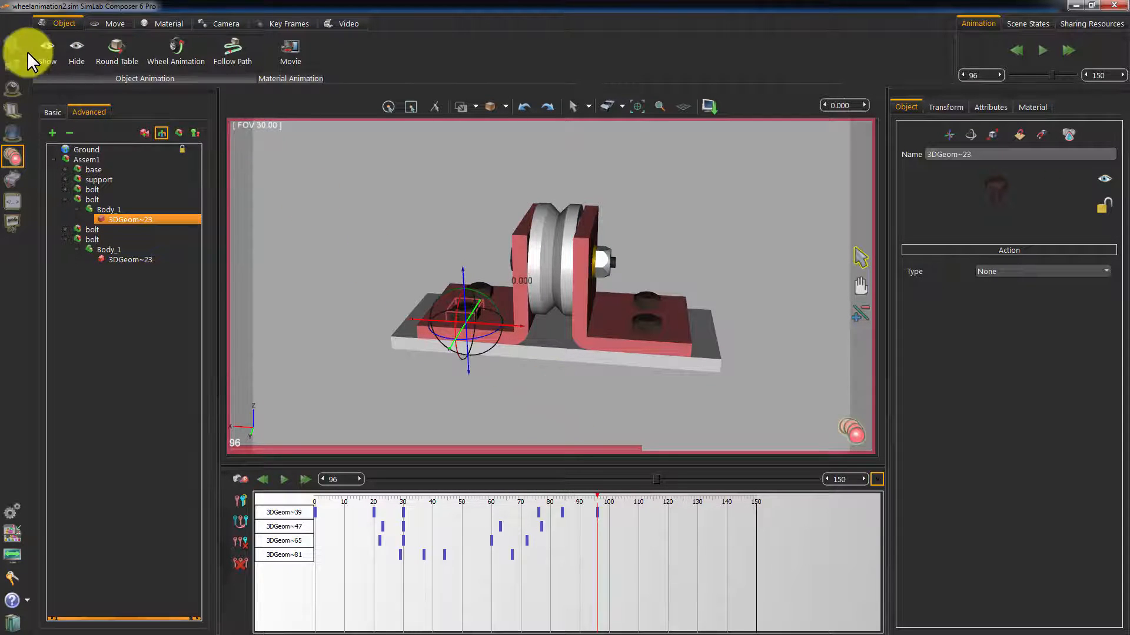
In Scene mode, copy a bolt from the tree as bolt~1 and lift it above the base plate
{"action": "left_click", "coordinate": [369, 23]}
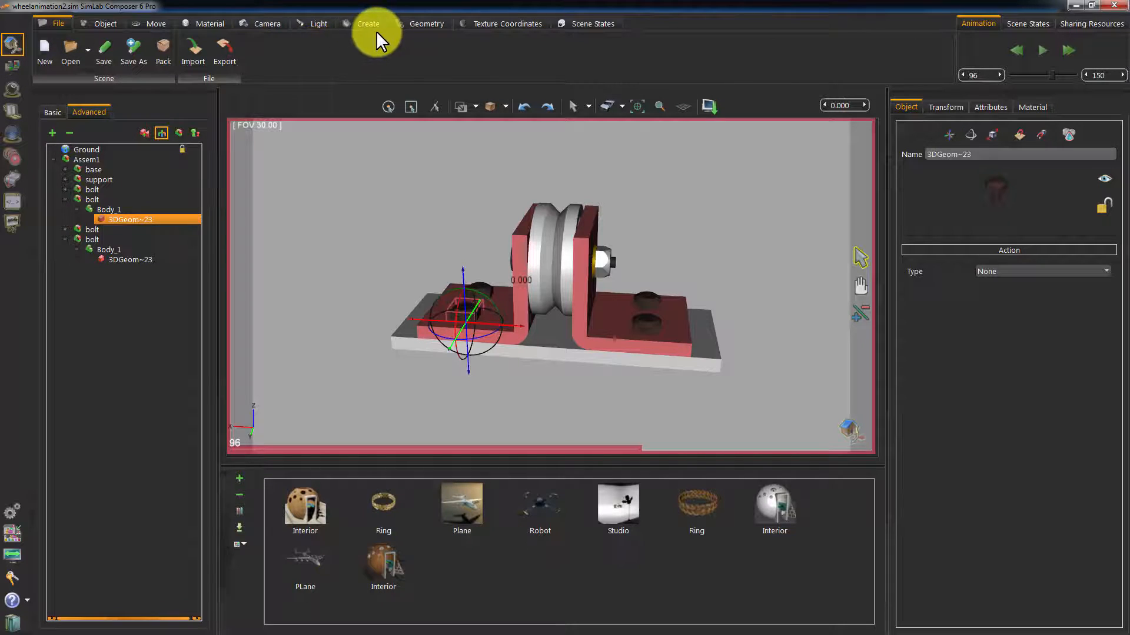
{"action": "left_click", "coordinate": [105, 23]}
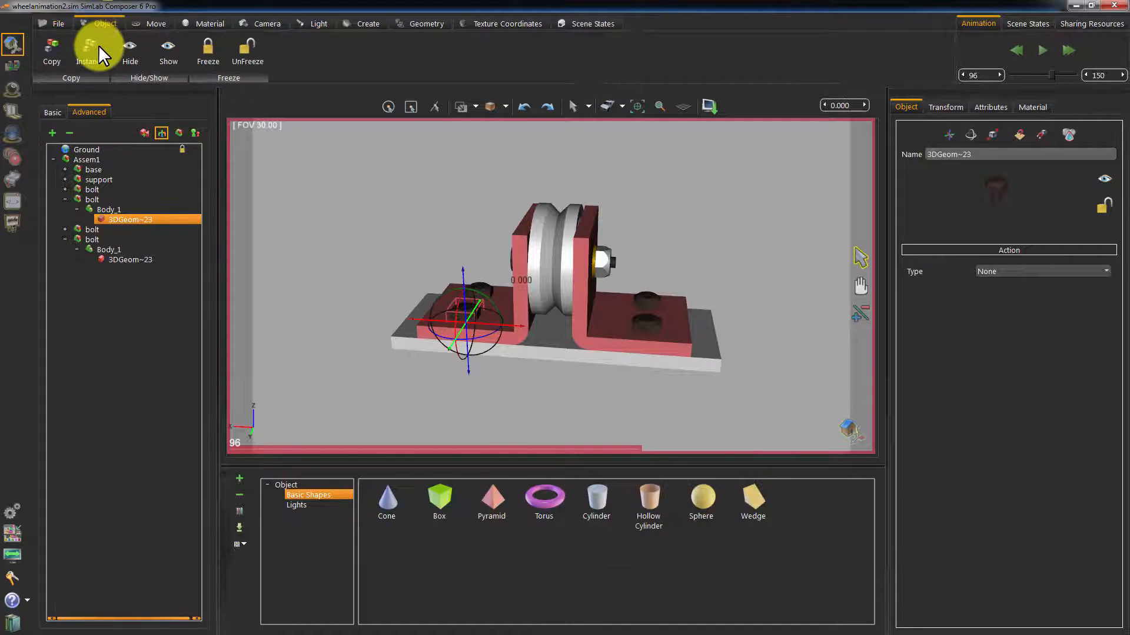
{"action": "mouse_move", "coordinate": [88, 50]}
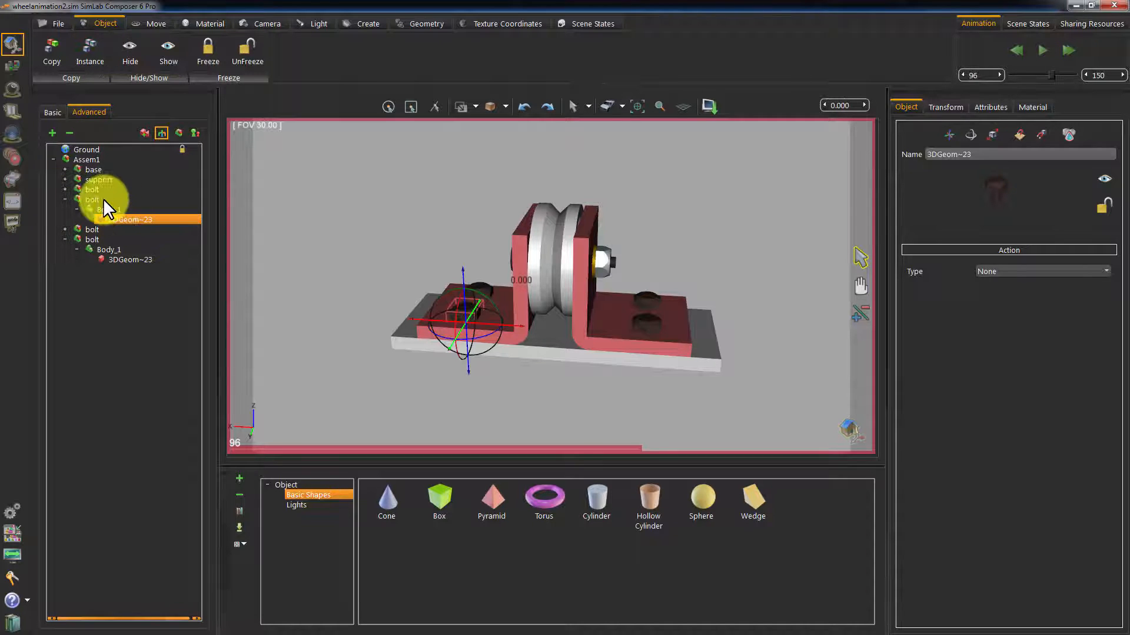
{"action": "left_click", "coordinate": [92, 200]}
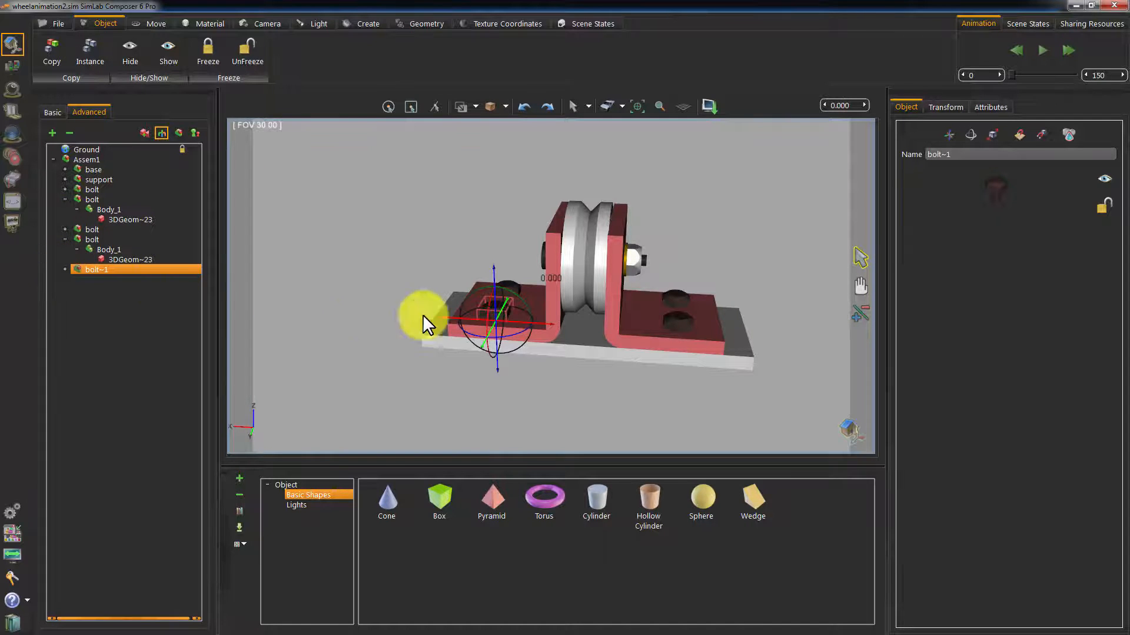
{"action": "left_click_drag", "start_coordinate": [496, 320], "coordinate": [364, 303]}
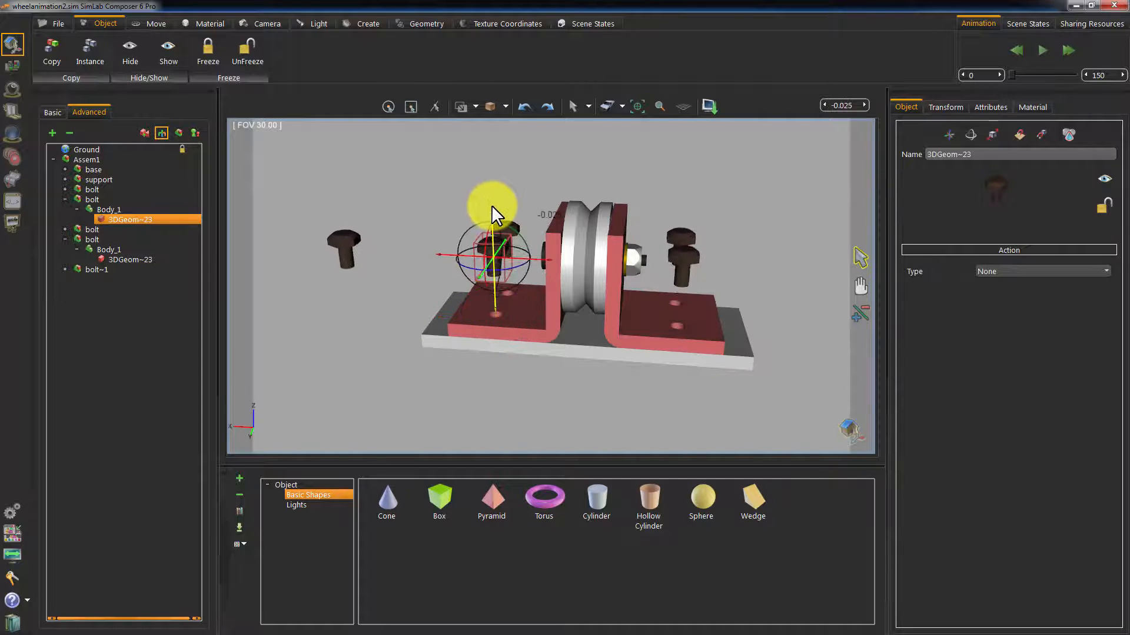
{"action": "left_click_drag", "start_coordinate": [494, 213], "coordinate": [496, 224]}
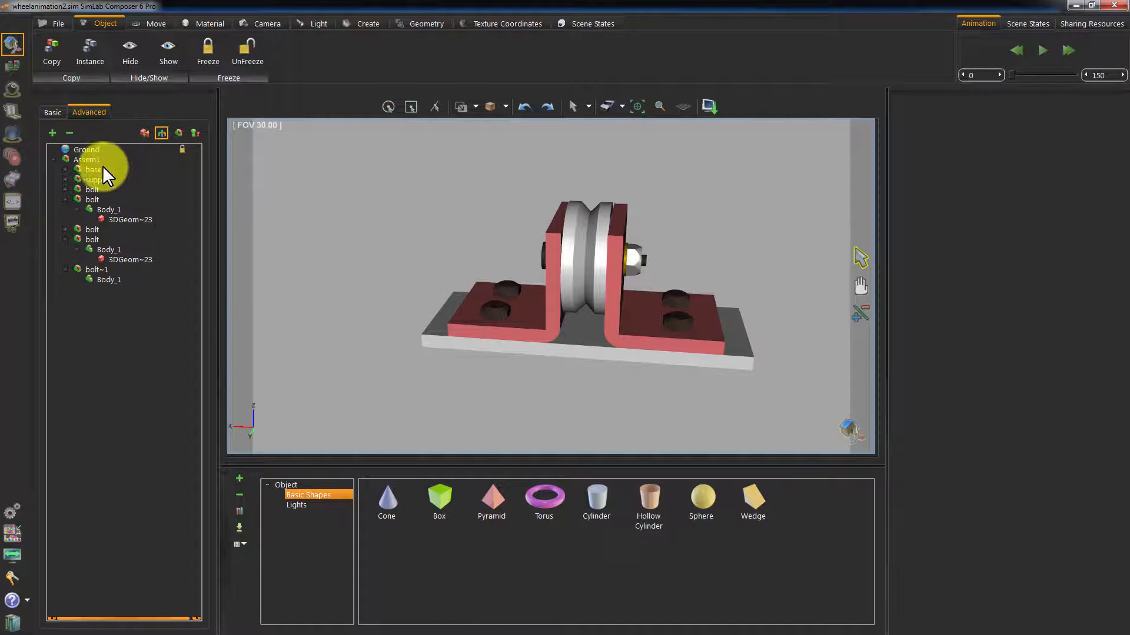
{"action": "mouse_move", "coordinate": [20, 166]}
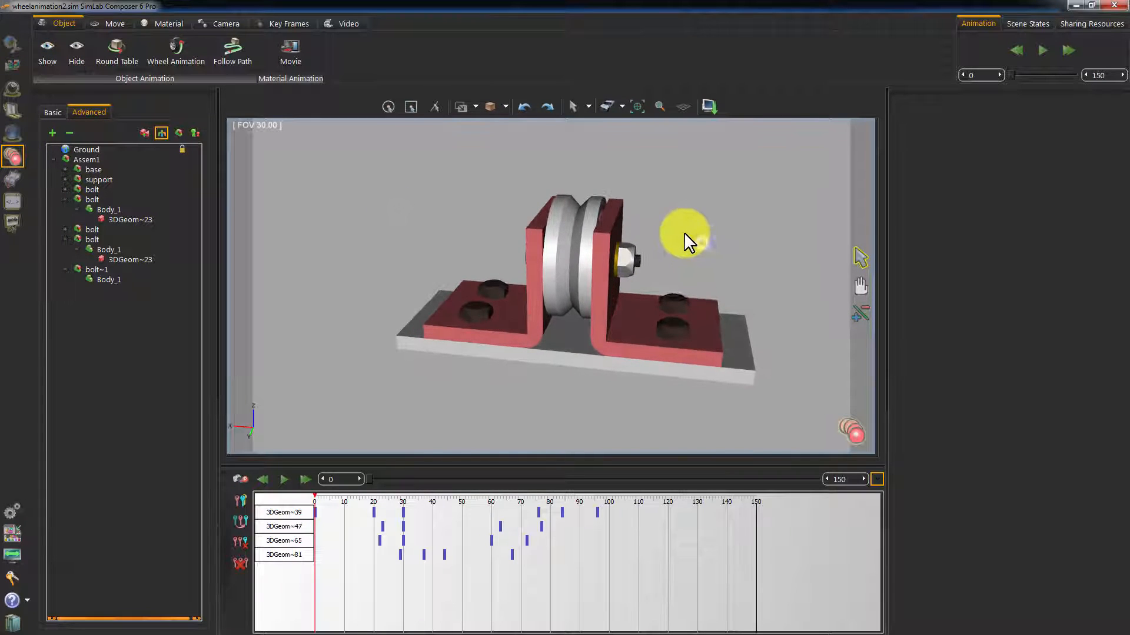
Key a bolt lifting up out of its base-plate hole at around frame 105
{"action": "left_click", "coordinate": [684, 237]}
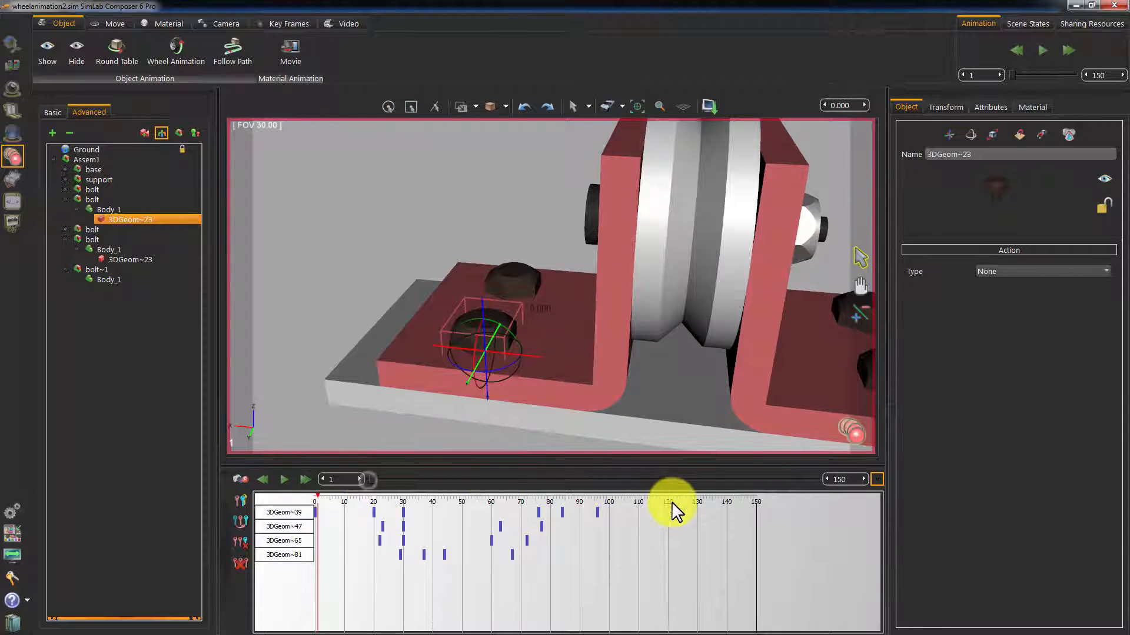
{"action": "left_click_drag", "start_coordinate": [673, 505], "coordinate": [645, 512]}
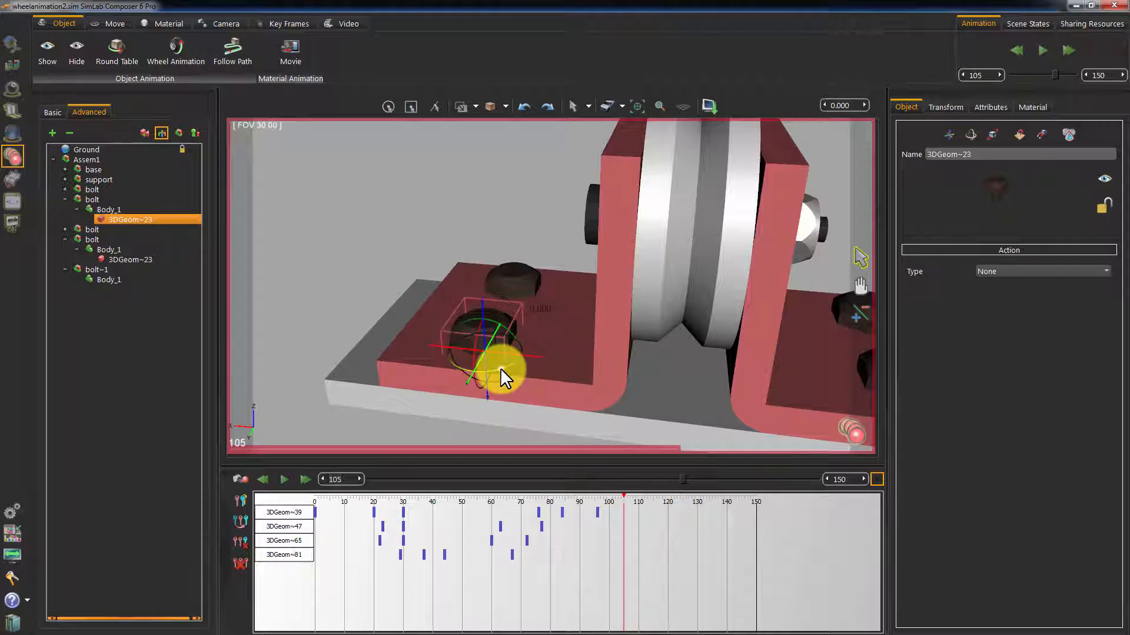
{"action": "left_click_drag", "start_coordinate": [505, 374], "coordinate": [562, 241]}
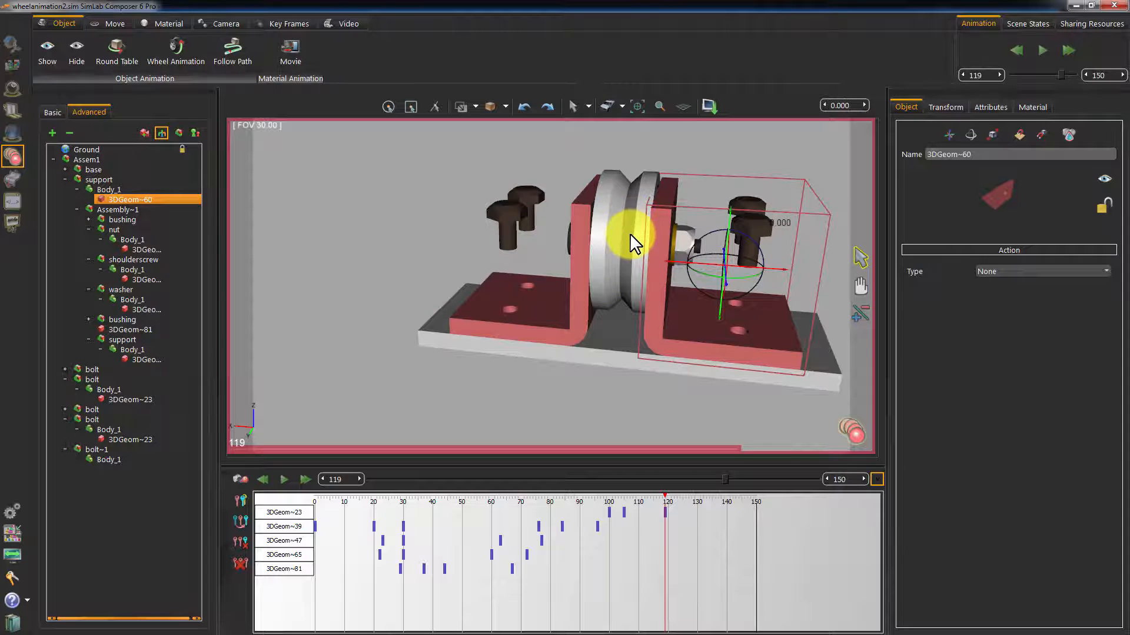
Select the support assembly and record a key for it back at frame 99
{"action": "left_click", "coordinate": [98, 179]}
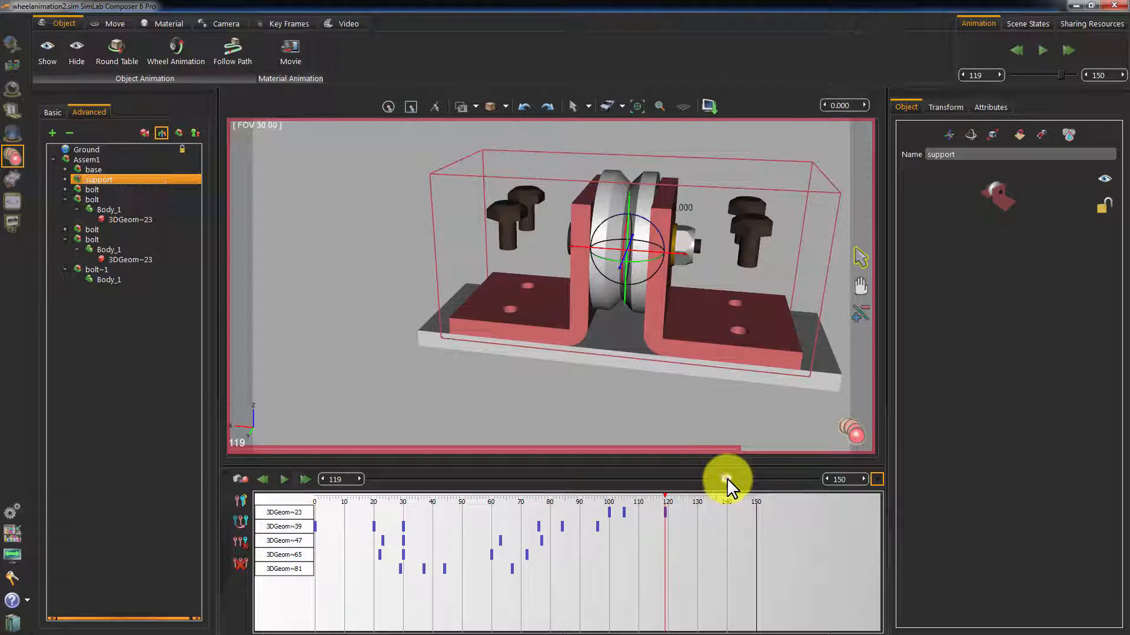
{"action": "left_click_drag", "start_coordinate": [727, 479], "coordinate": [739, 478]}
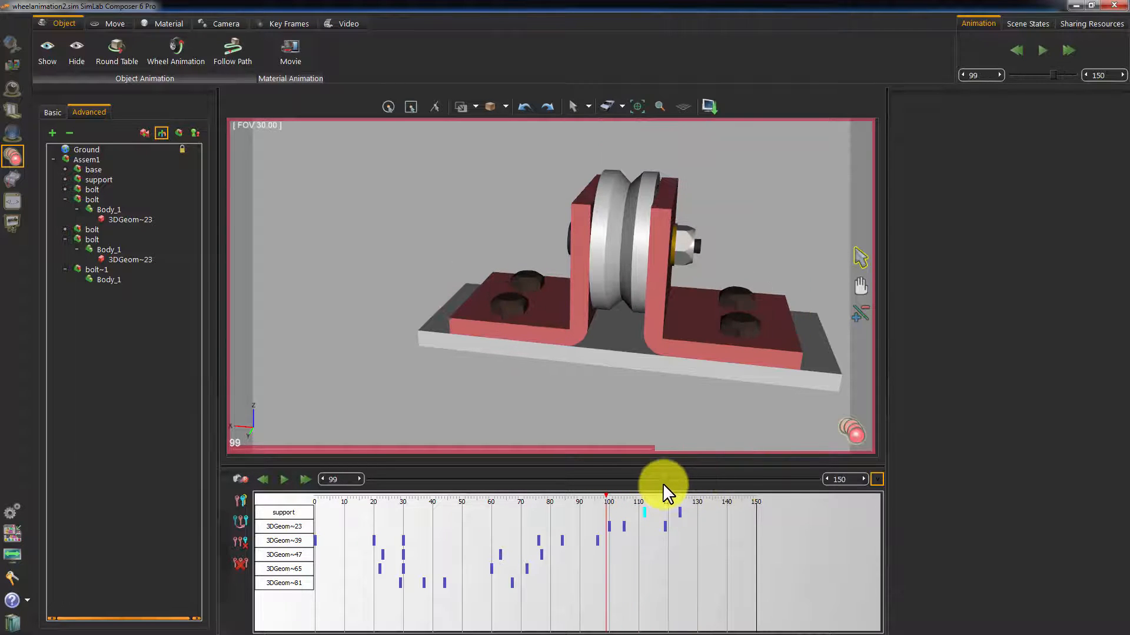
{"action": "left_click", "coordinate": [284, 478]}
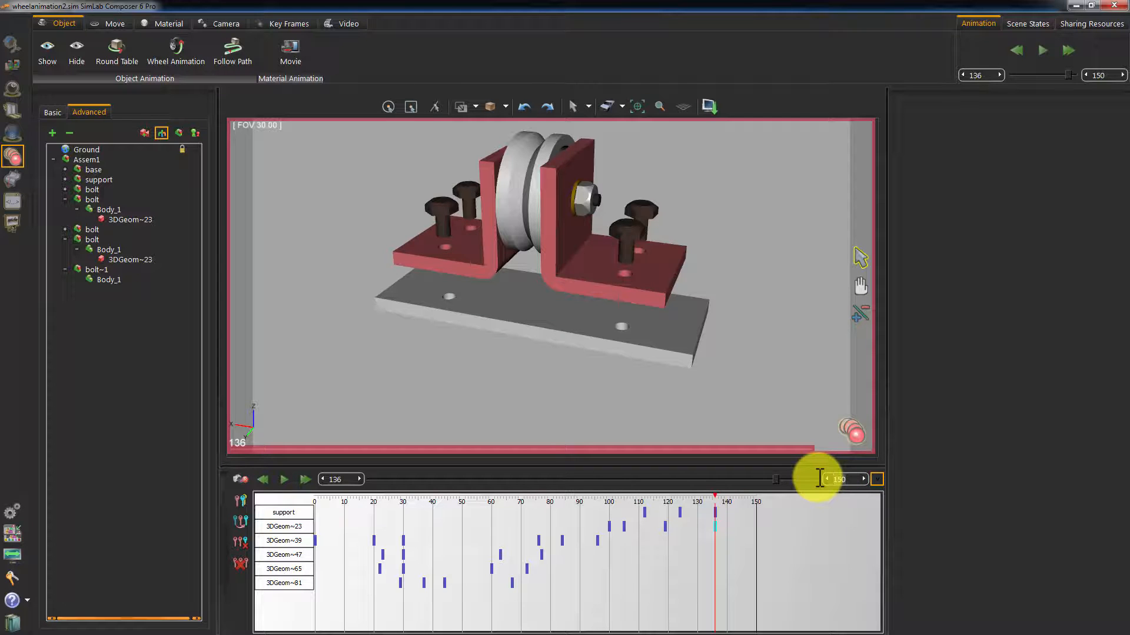
Set the animation end frame to 200 and key the reseating around frame 130–150
{"action": "type", "text": "200"}
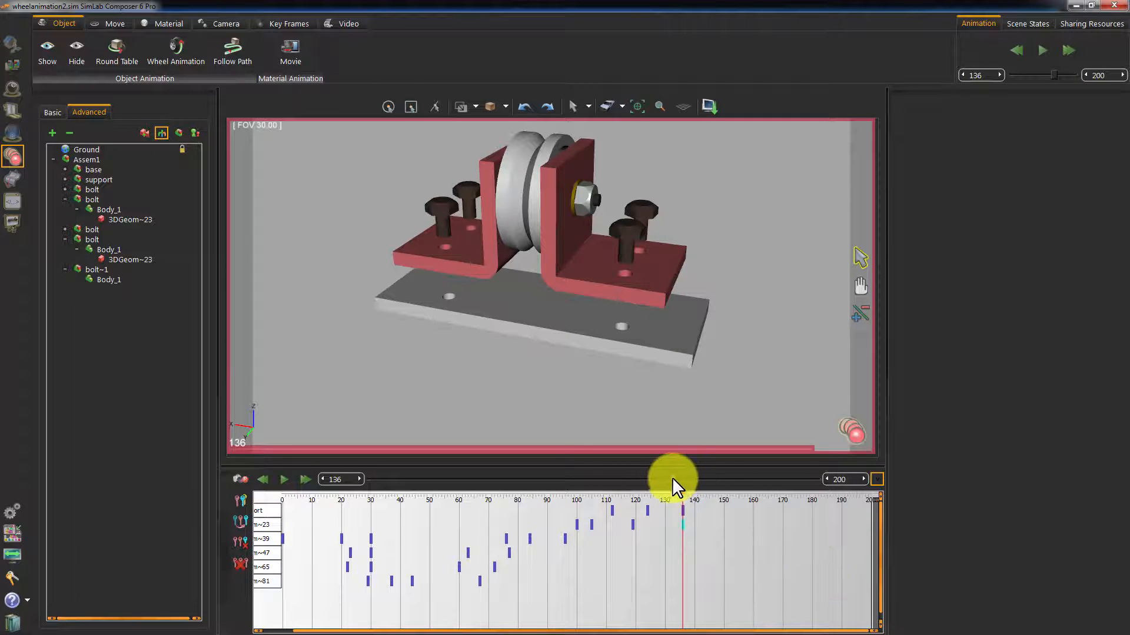
{"action": "left_click_drag", "start_coordinate": [673, 478], "coordinate": [659, 479]}
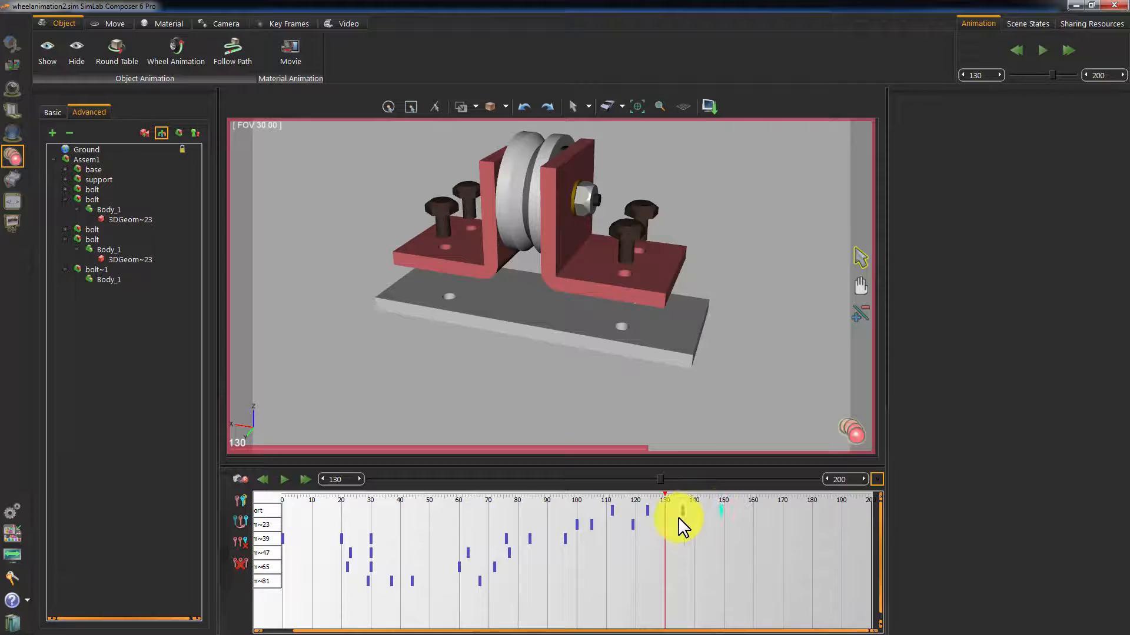
{"action": "left_click_drag", "start_coordinate": [683, 518], "coordinate": [656, 478]}
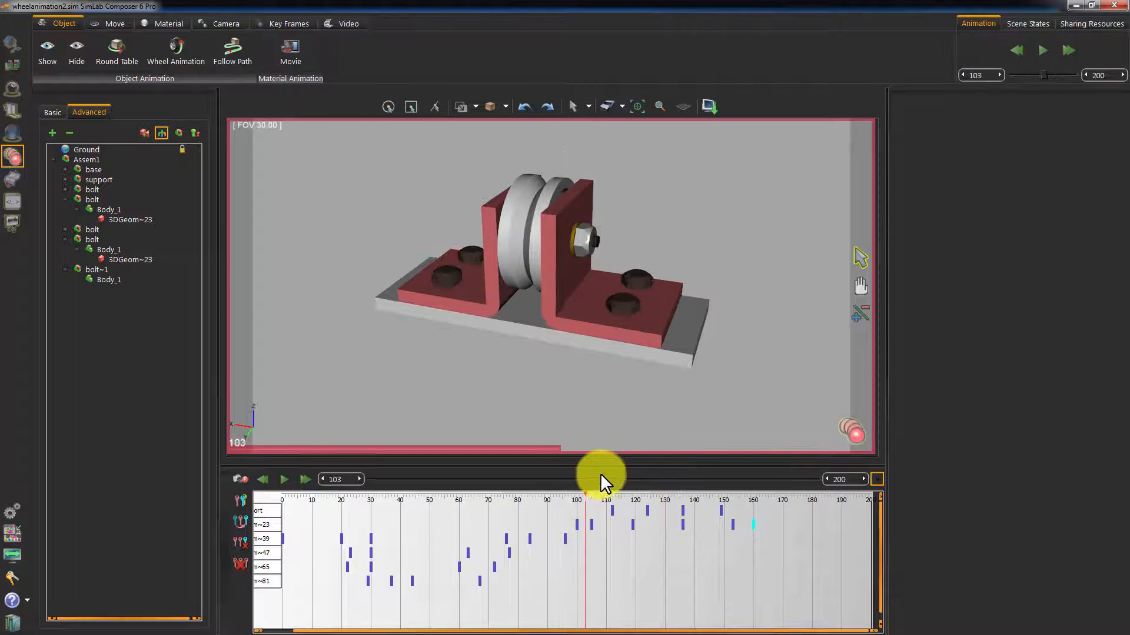
Scrub frames 135–165 to preview the bolts going back in and the ending near 162
{"action": "left_click_drag", "start_coordinate": [601, 476], "coordinate": [673, 476]}
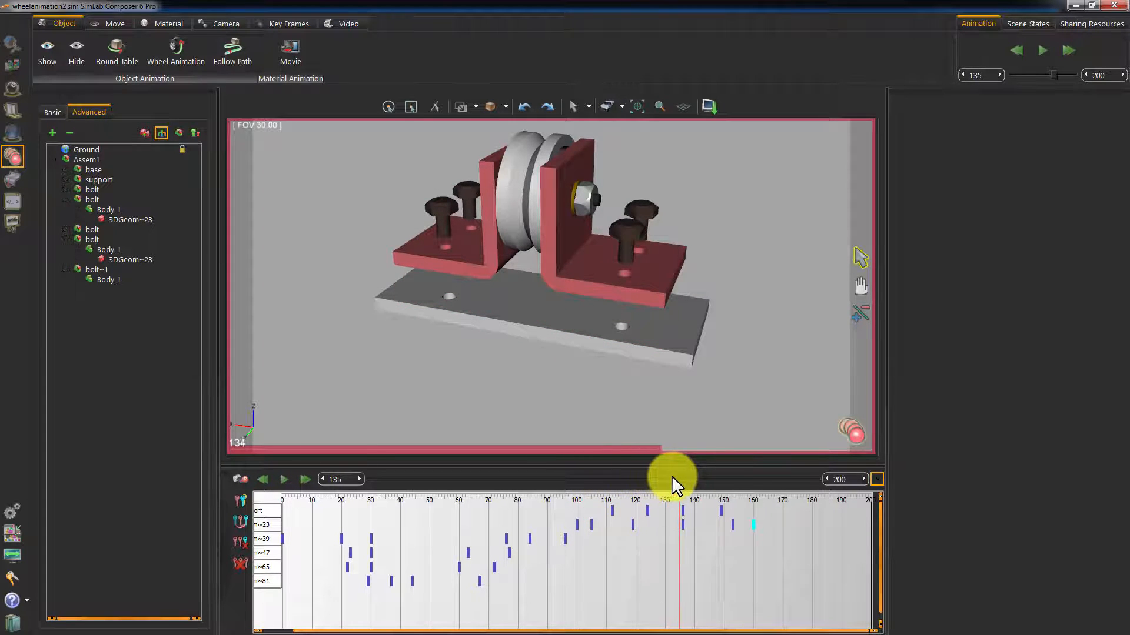
{"action": "left_click_drag", "start_coordinate": [669, 479], "coordinate": [703, 479]}
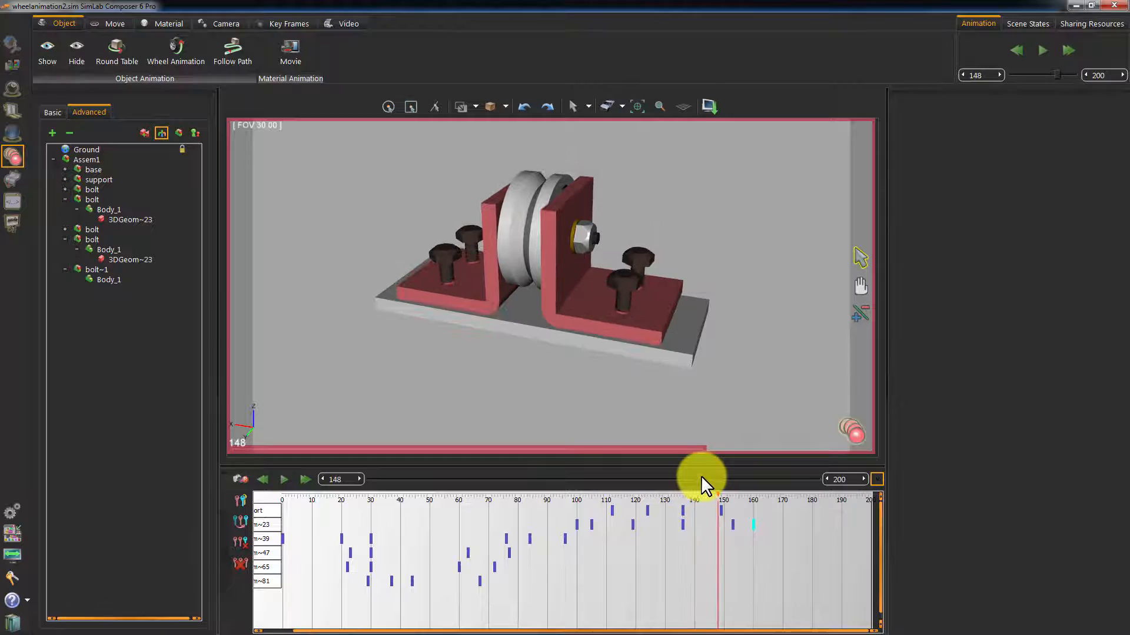
{"action": "left_click_drag", "start_coordinate": [702, 478], "coordinate": [739, 479]}
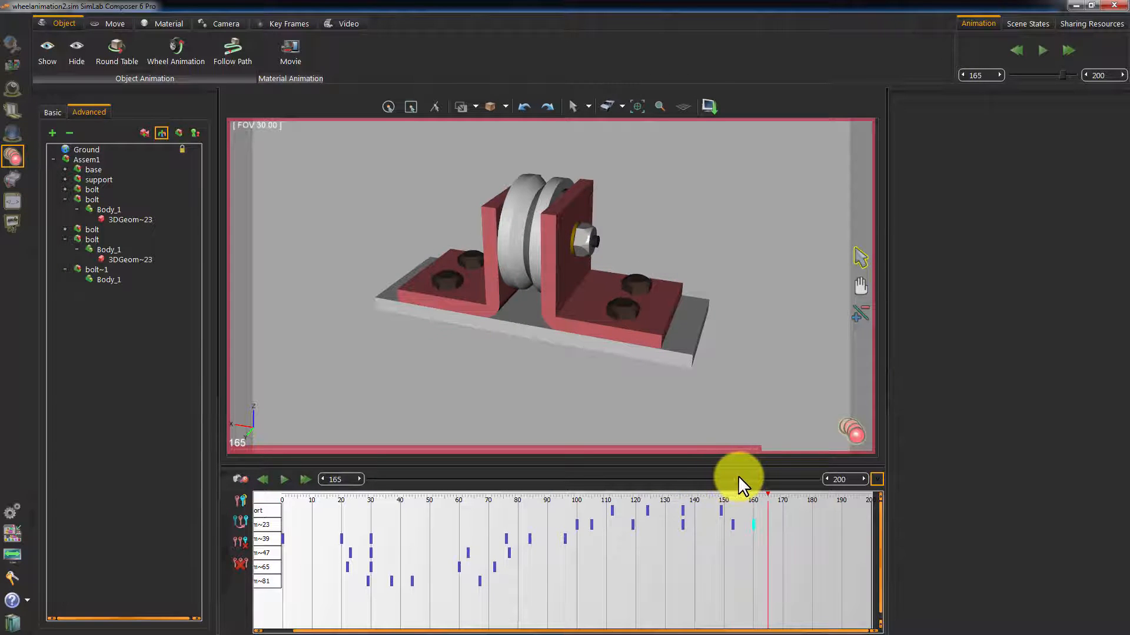
{"action": "left_click_drag", "start_coordinate": [736, 479], "coordinate": [699, 479]}
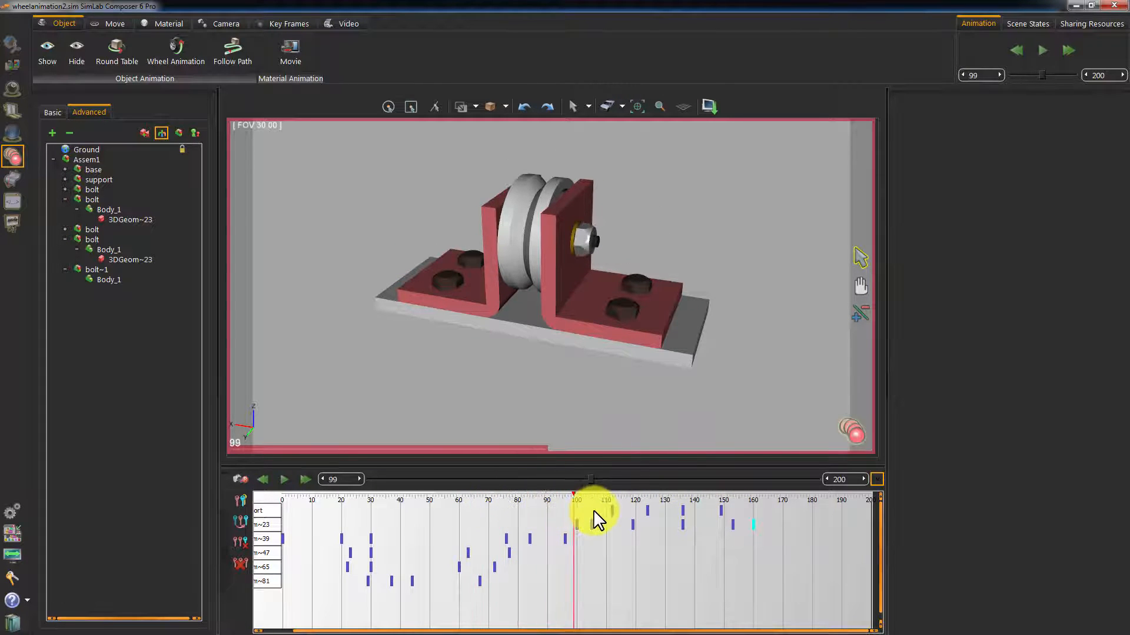
{"action": "left_click_drag", "start_coordinate": [591, 512], "coordinate": [669, 522]}
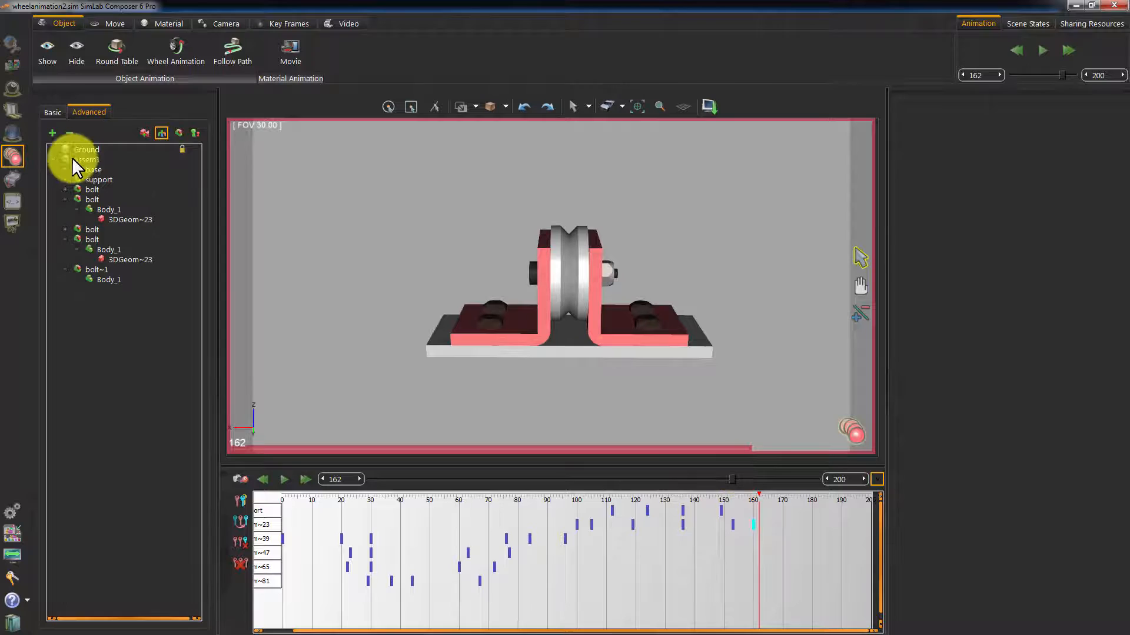
Select Assem1 and adjust its pose with the gizmo to key it near frame 162
{"action": "left_click", "coordinate": [88, 159]}
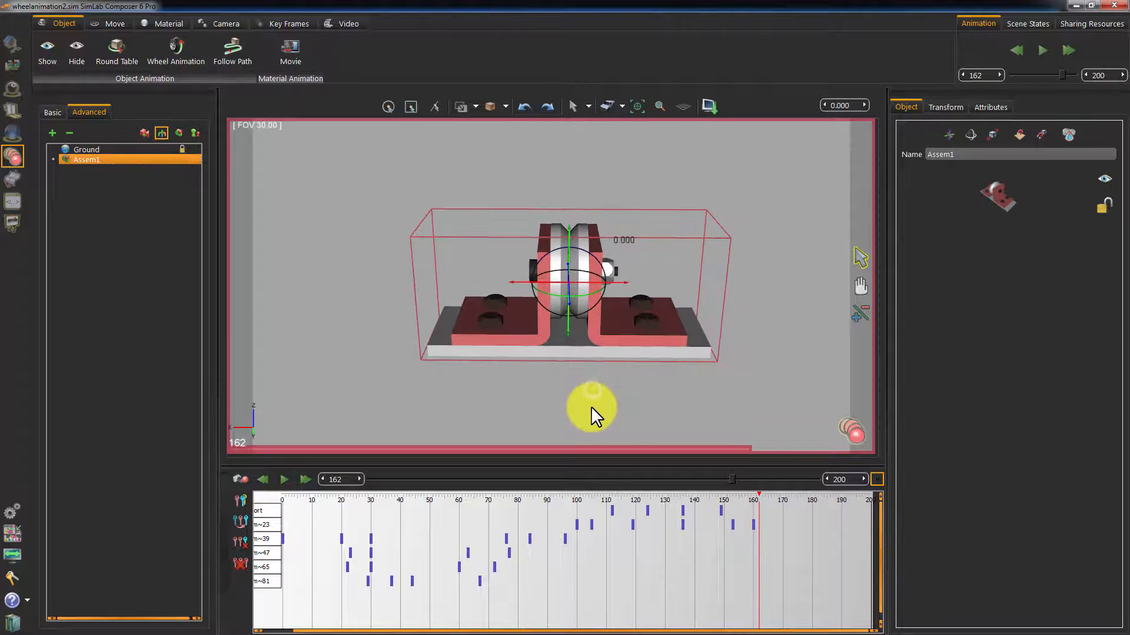
{"action": "left_click_drag", "start_coordinate": [594, 414], "coordinate": [635, 360]}
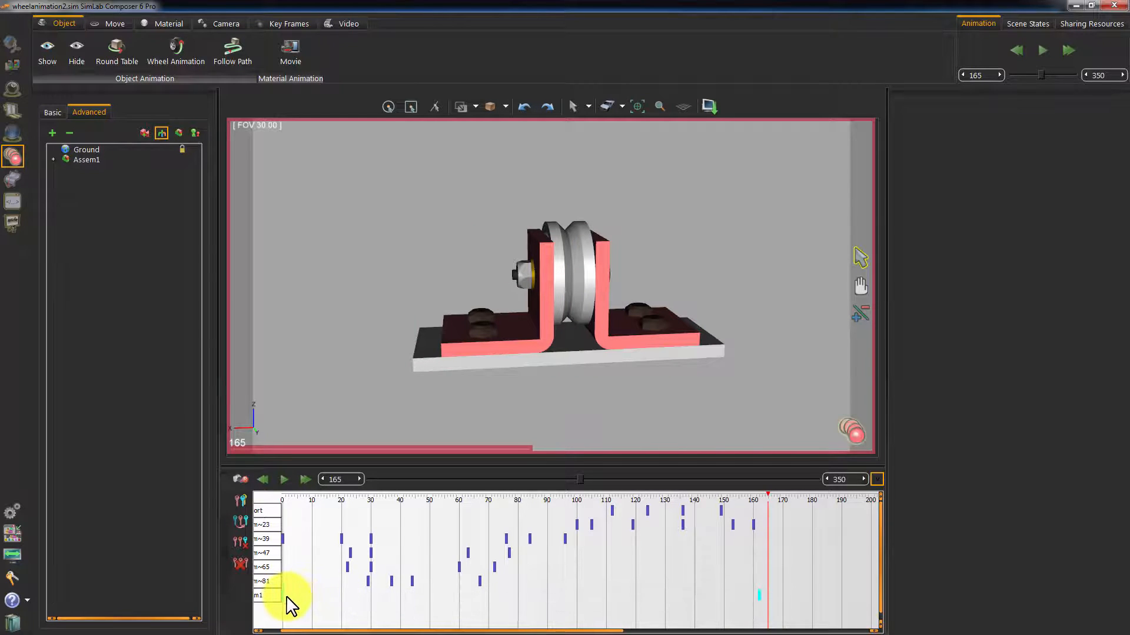
{"action": "mouse_move", "coordinate": [775, 612]}
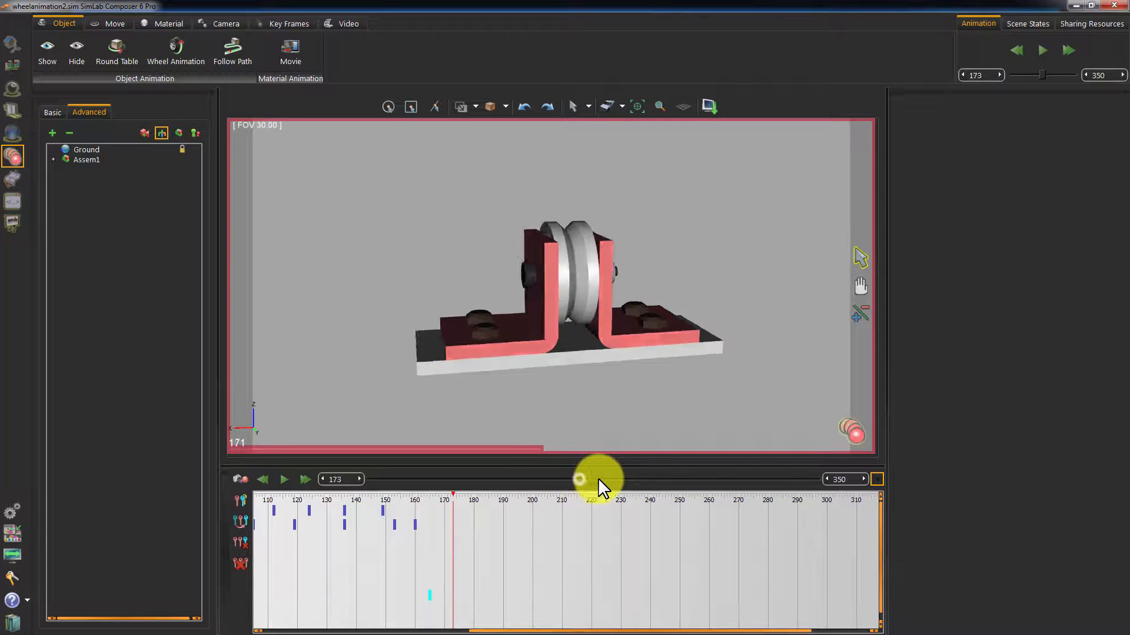
Advance the timeline past frame 182 into the new 350-frame second stage
{"action": "left_click_drag", "start_coordinate": [598, 479], "coordinate": [872, 493]}
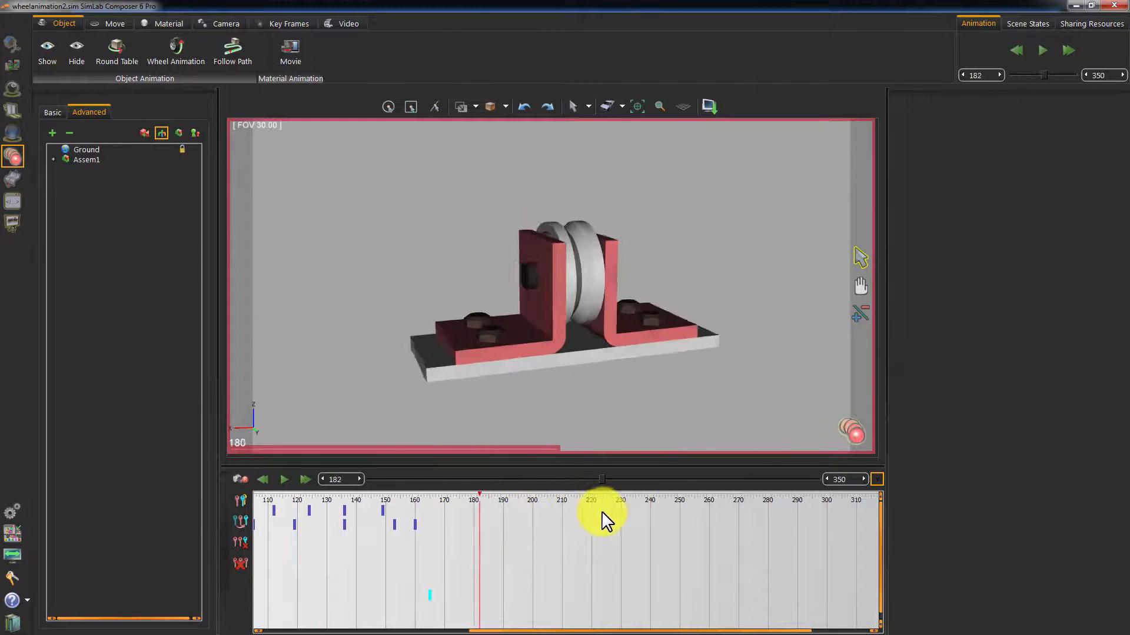
{"action": "left_click_drag", "start_coordinate": [602, 478], "coordinate": [785, 479]}
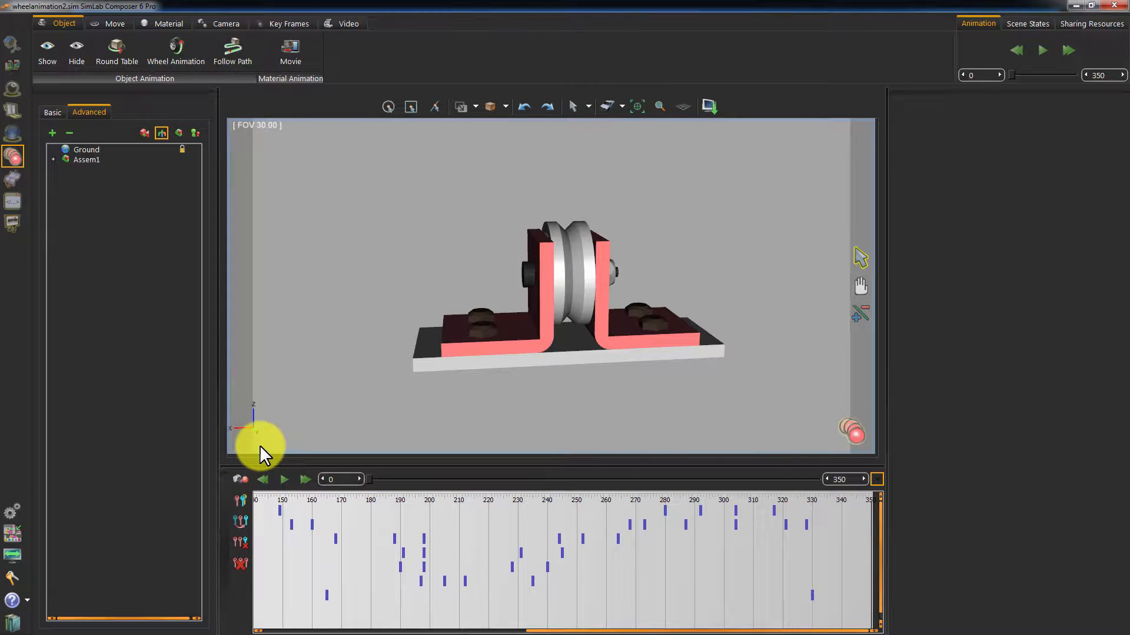
Create Animated Camera 1 from an orbited view and move back to around frame 88
{"action": "left_click", "coordinate": [226, 23]}
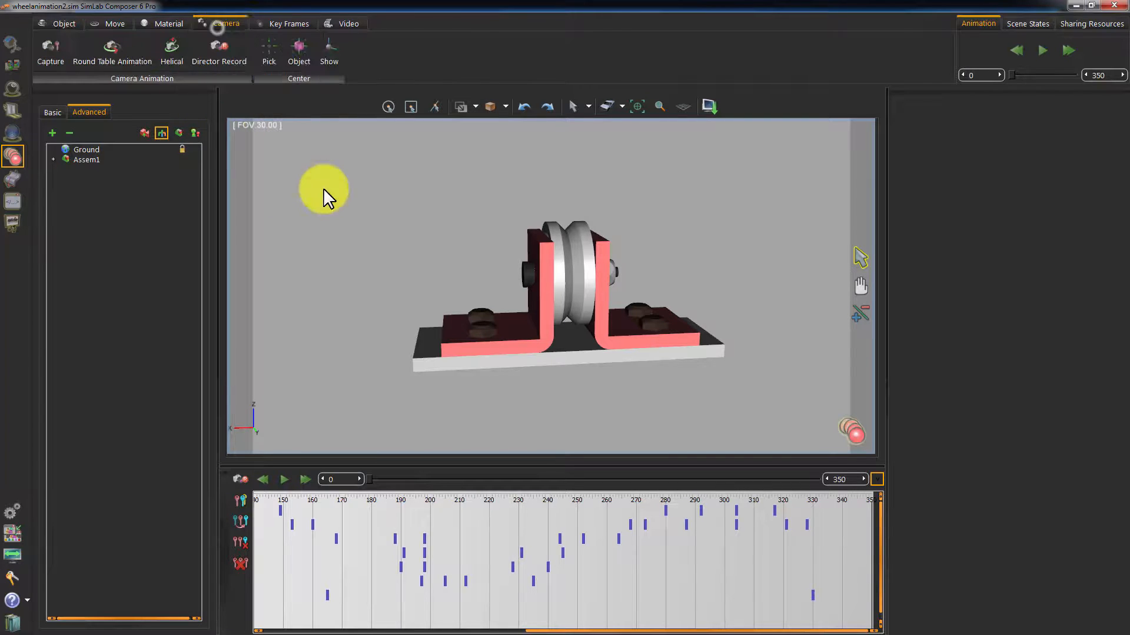
{"action": "left_click_drag", "start_coordinate": [325, 190], "coordinate": [328, 439]}
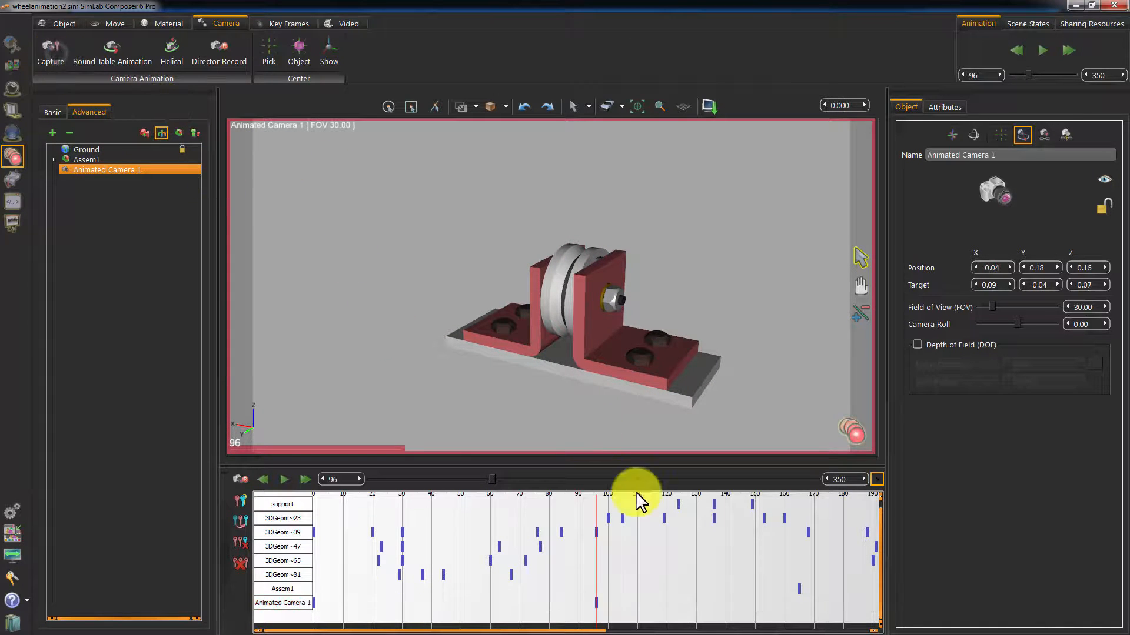
{"action": "left_click_drag", "start_coordinate": [635, 486], "coordinate": [407, 486]}
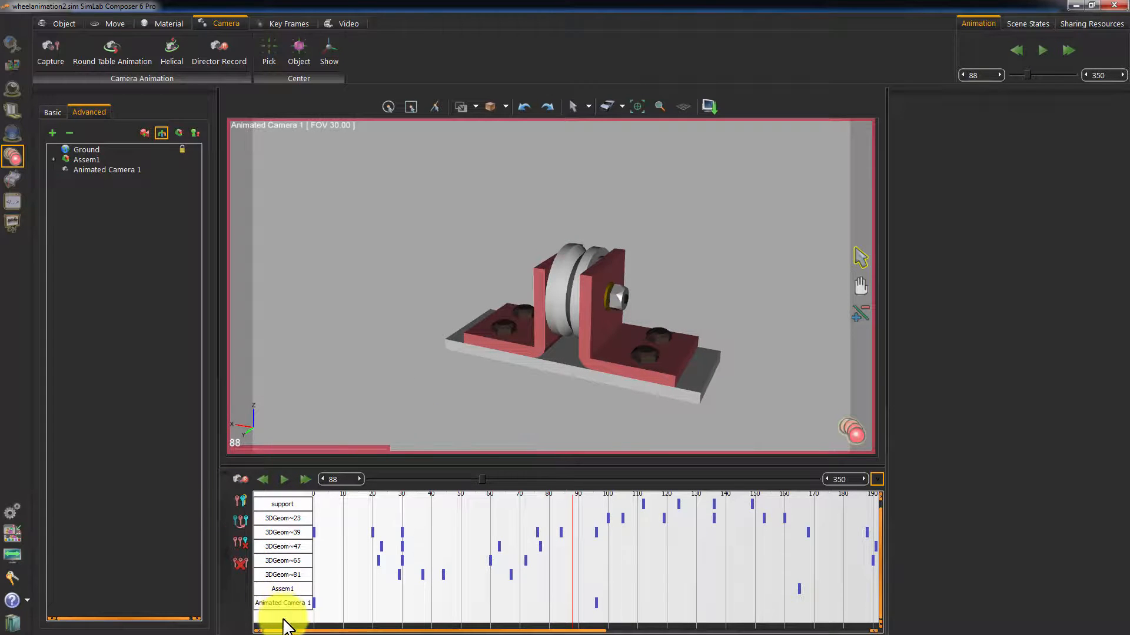
Select the Animated Camera 1 track and rewind the animation to frame 0
{"action": "left_click", "coordinate": [282, 603]}
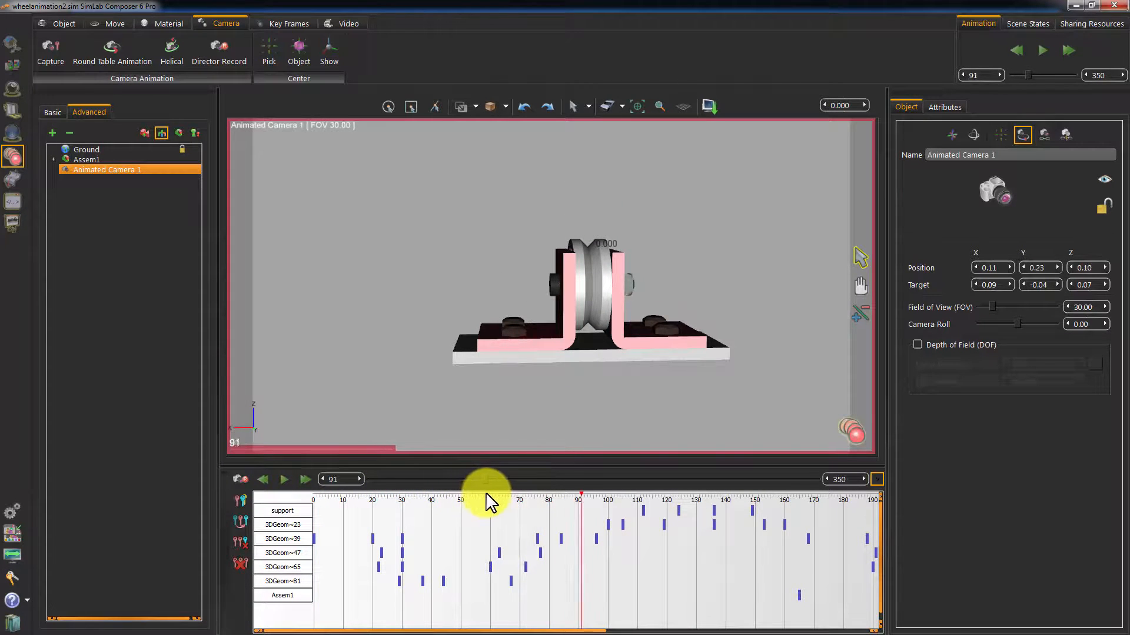
{"action": "left_click_drag", "start_coordinate": [490, 496], "coordinate": [724, 497]}
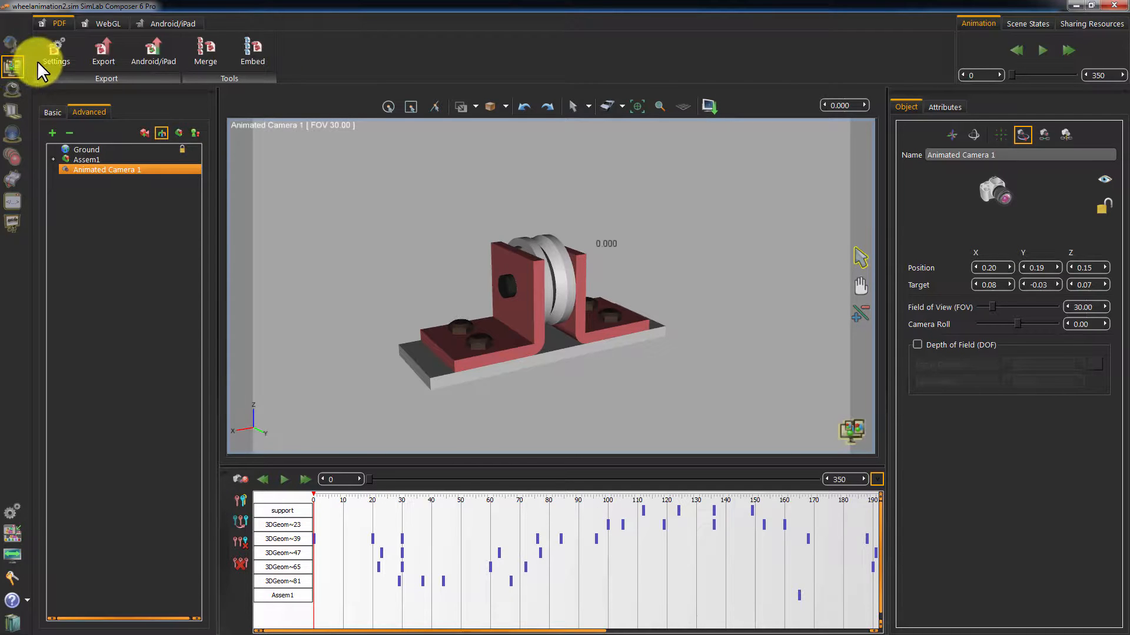
In PDF Settings, pick the gear-themed mechanical_temp template for editing
{"action": "left_click", "coordinate": [57, 51]}
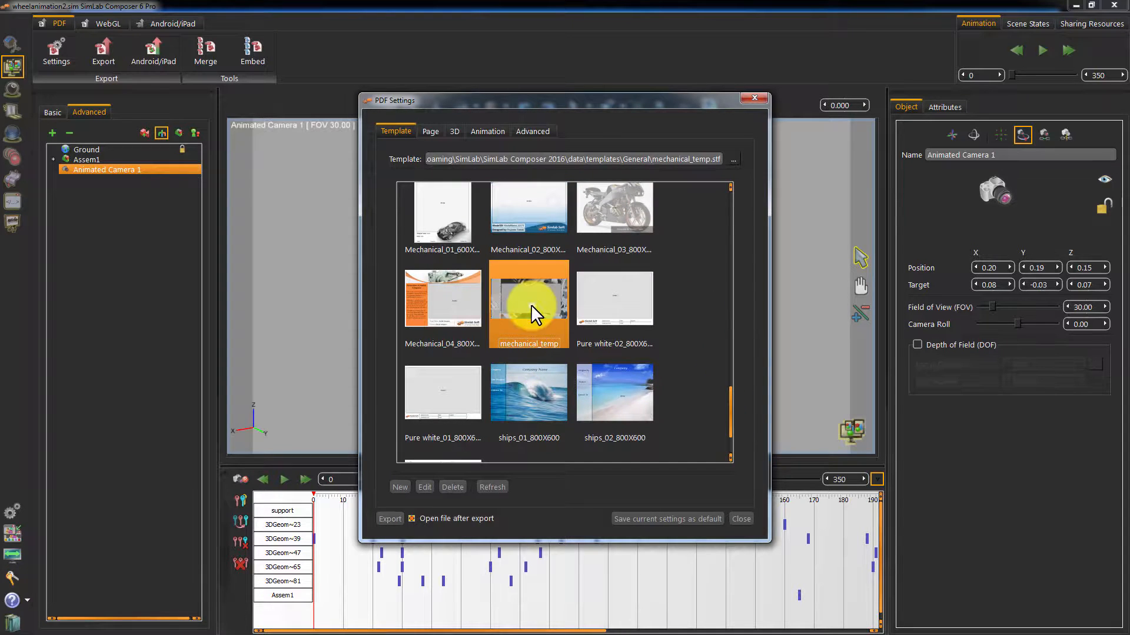
{"action": "left_click", "coordinate": [425, 486]}
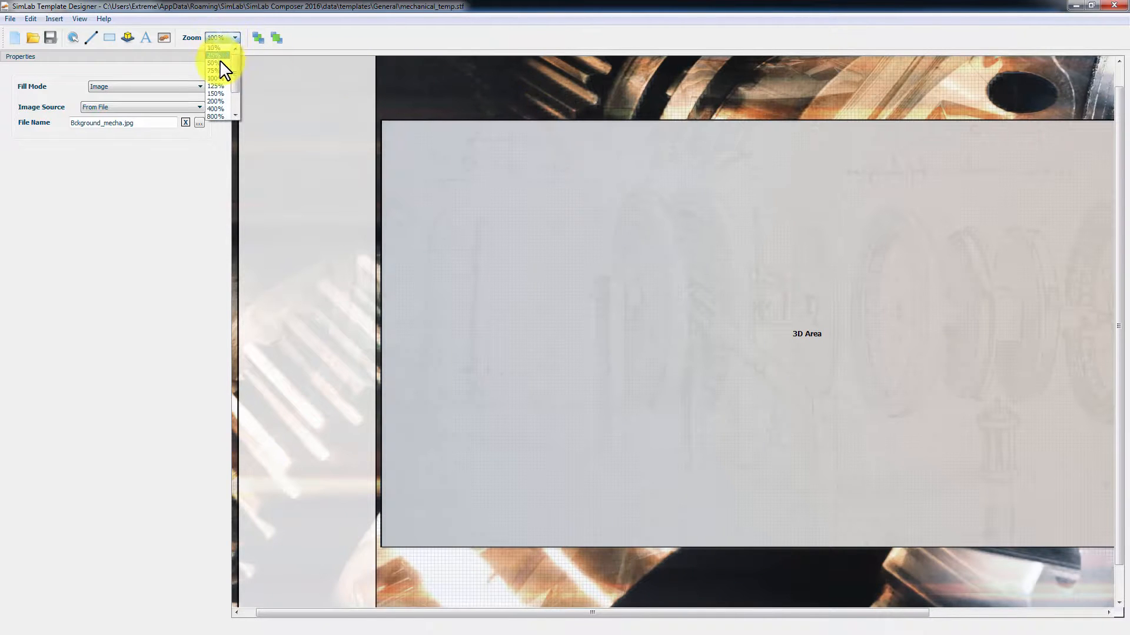
Add a 'Wheel exploding' text label and place it in the template's left strip
{"action": "left_click", "coordinate": [213, 70]}
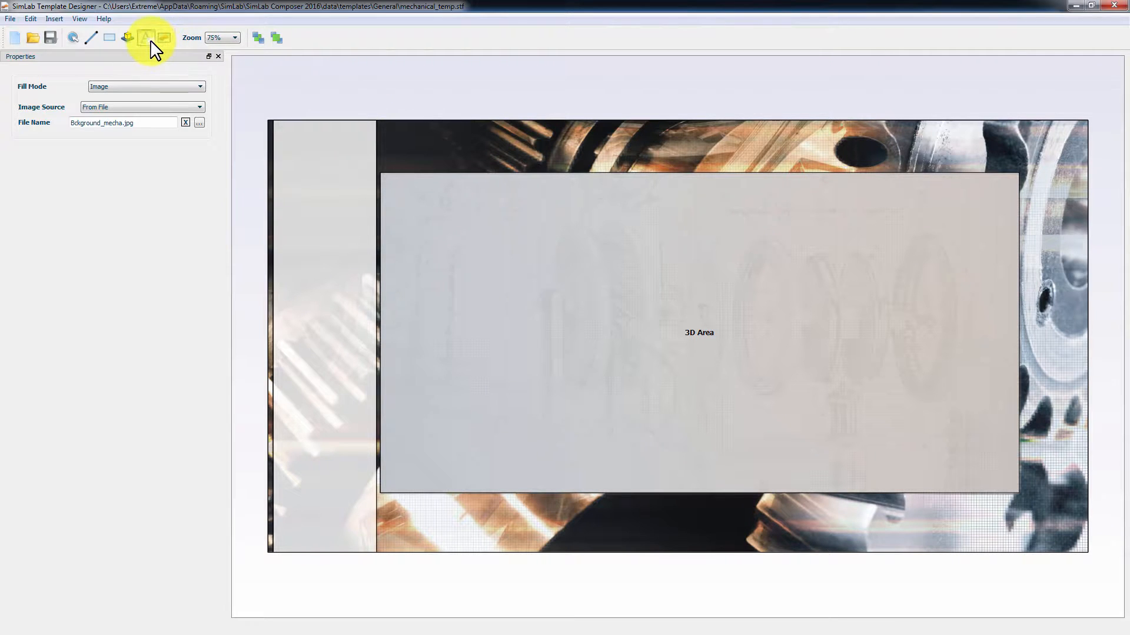
{"action": "left_click", "coordinate": [146, 38]}
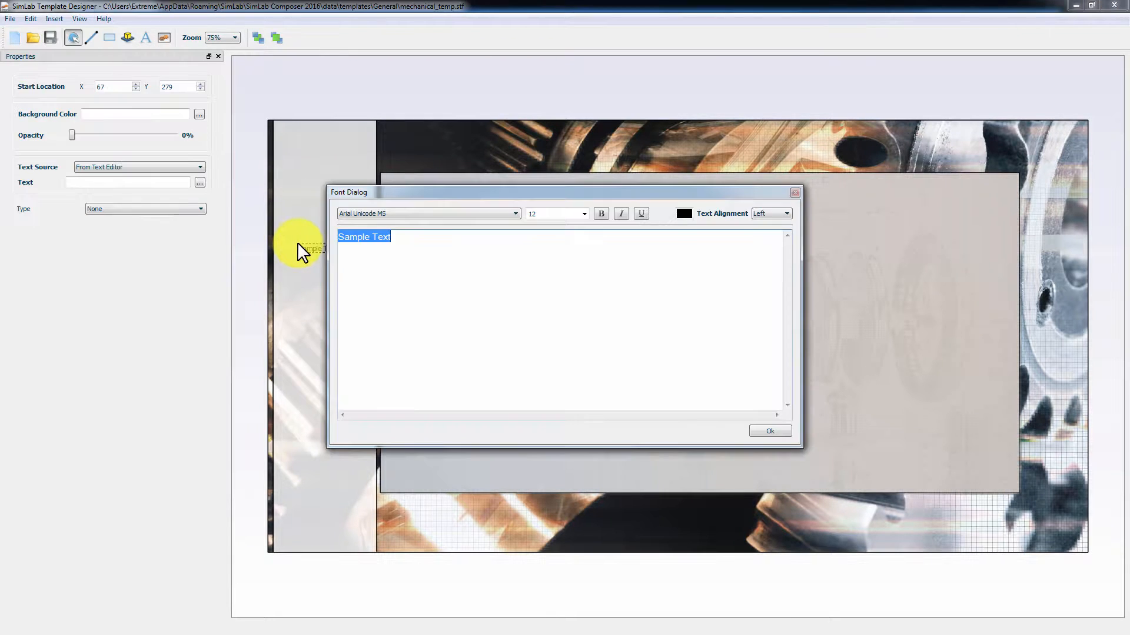
{"action": "type", "text": "Whe"}
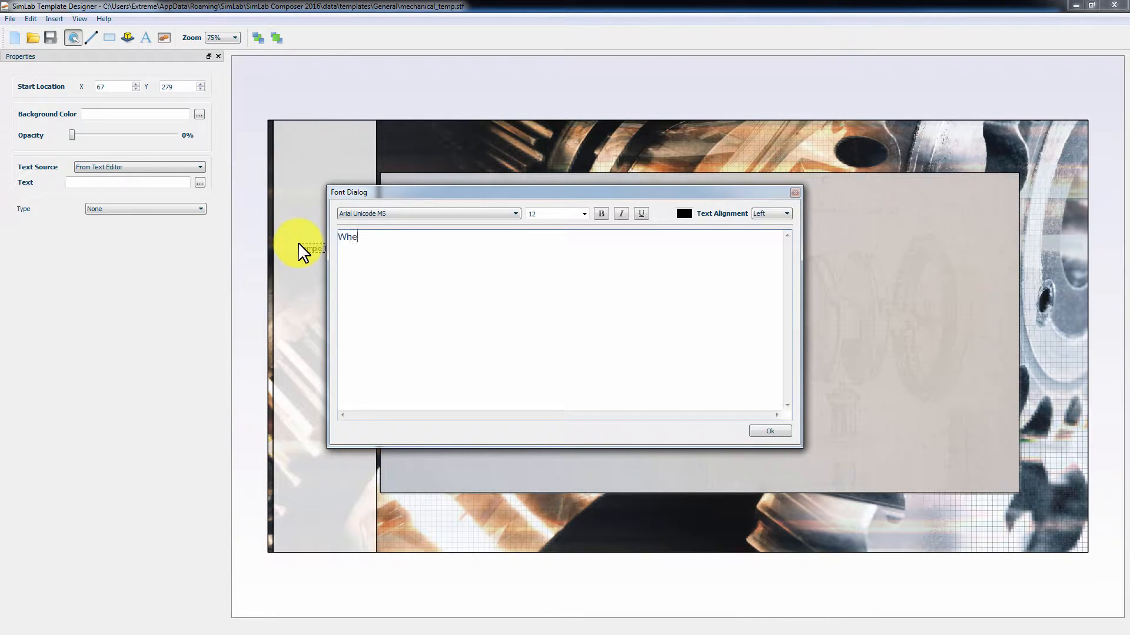
{"action": "type", "text": "el exploding"}
{"action": "left_click", "coordinate": [557, 213]}
{"action": "type", "text": "18"}
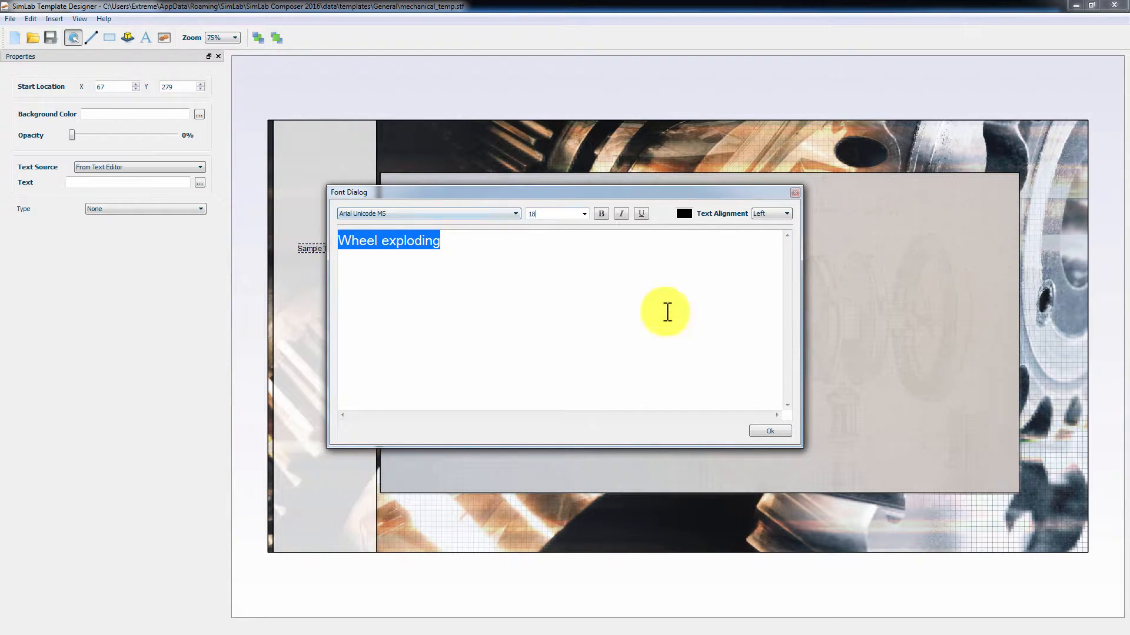
{"action": "left_click", "coordinate": [768, 430]}
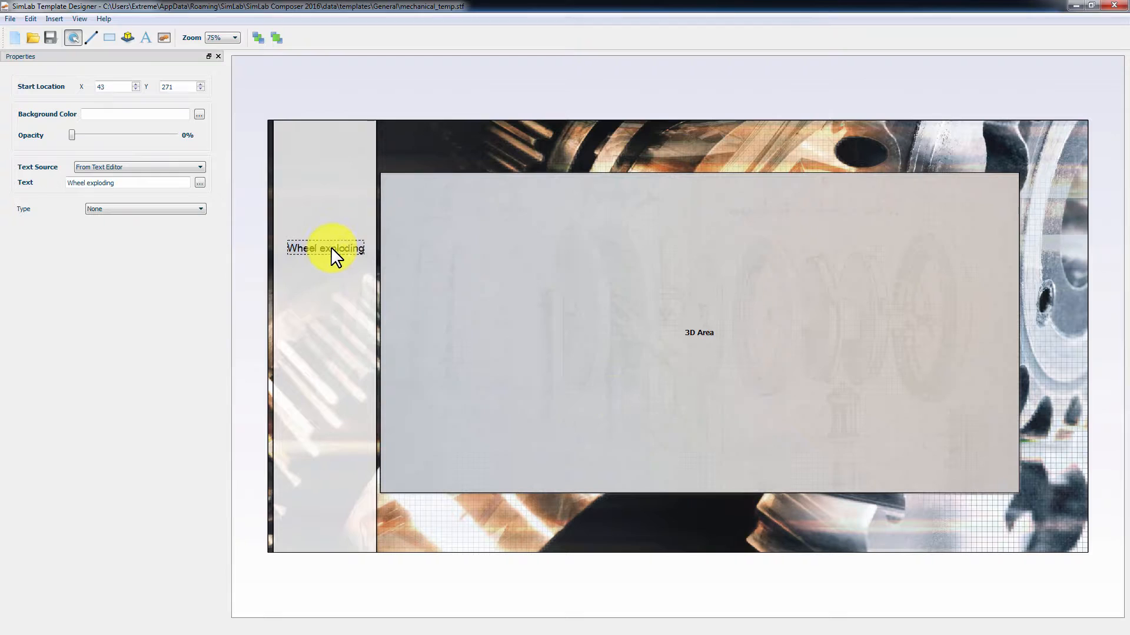
{"action": "left_click_drag", "start_coordinate": [326, 248], "coordinate": [324, 243]}
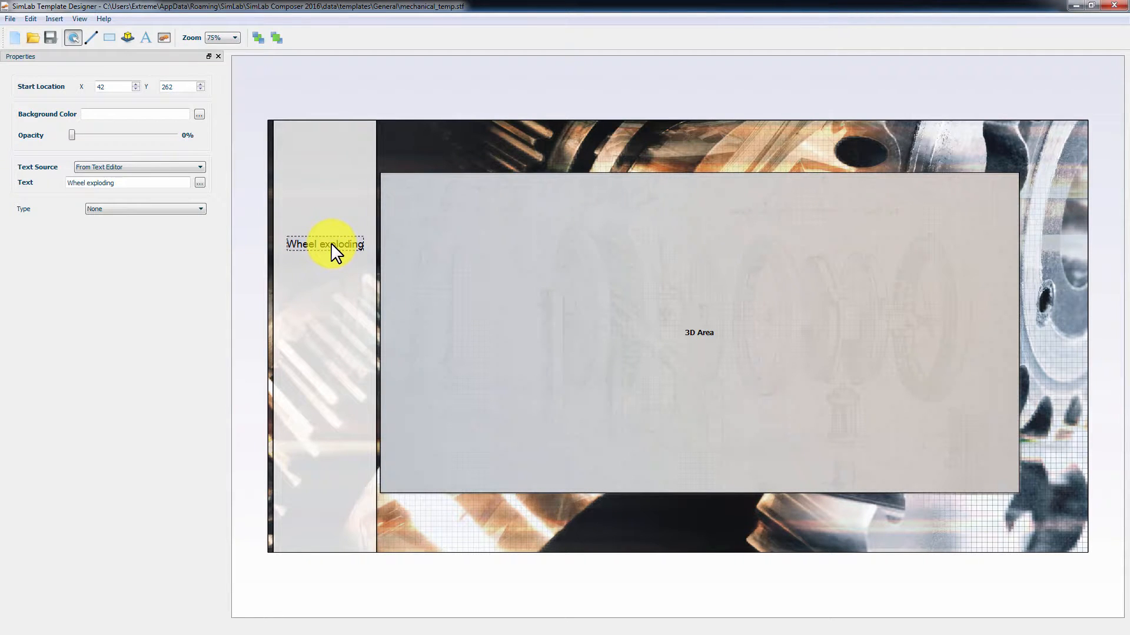
Make the label an Animation Play button for frames 0 to 40, then duplicate it below
{"action": "left_click", "coordinate": [143, 210]}
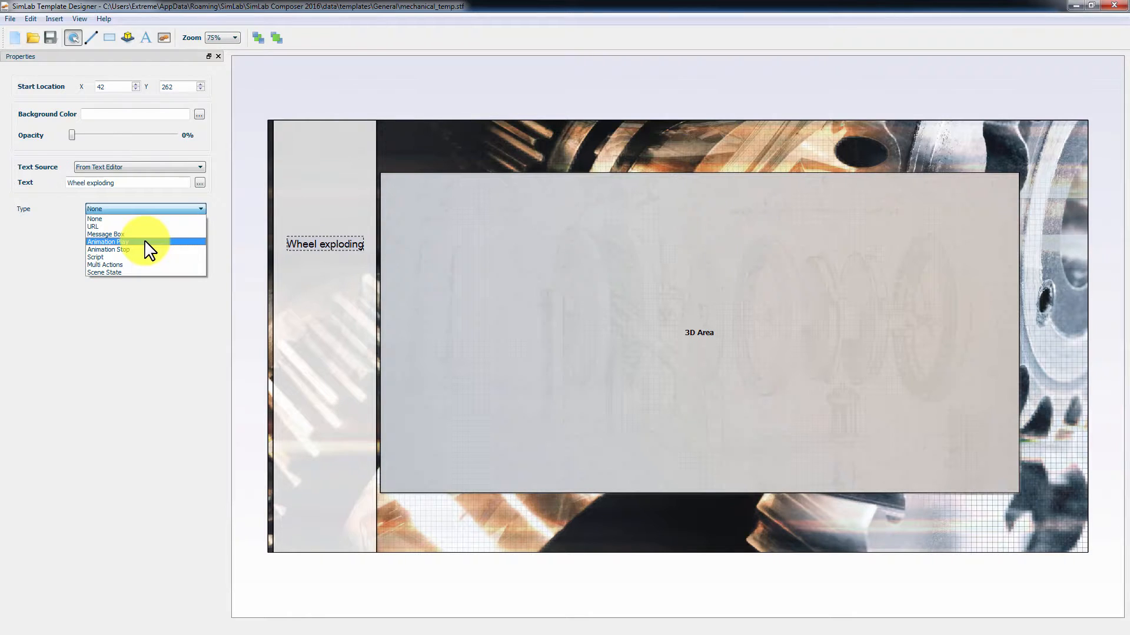
{"action": "left_click", "coordinate": [107, 241]}
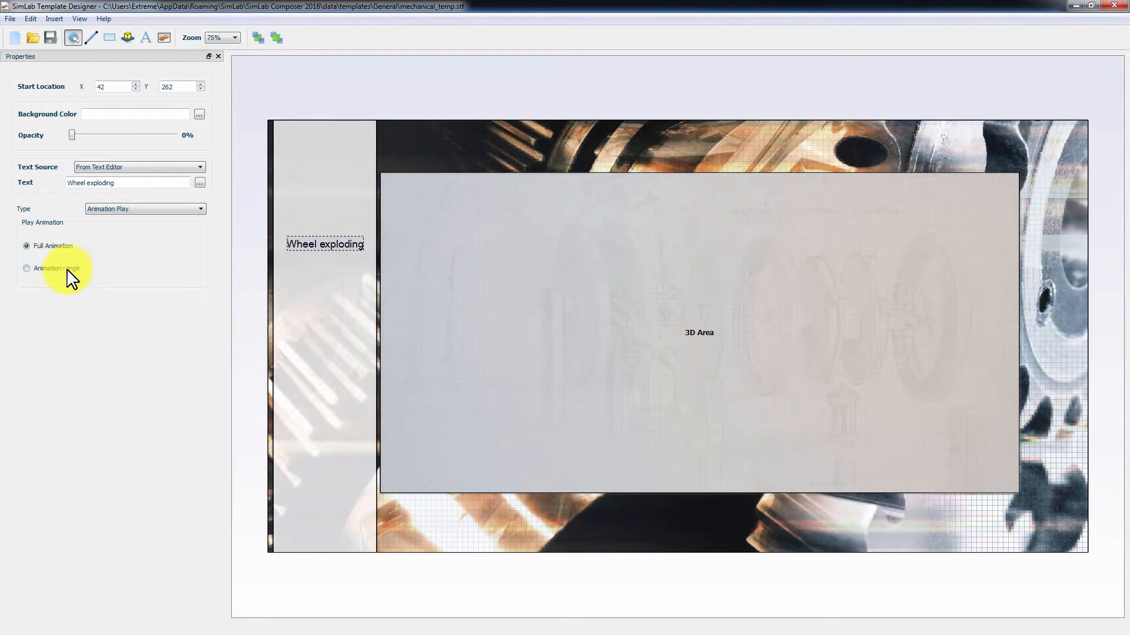
{"action": "left_click", "coordinate": [27, 251]}
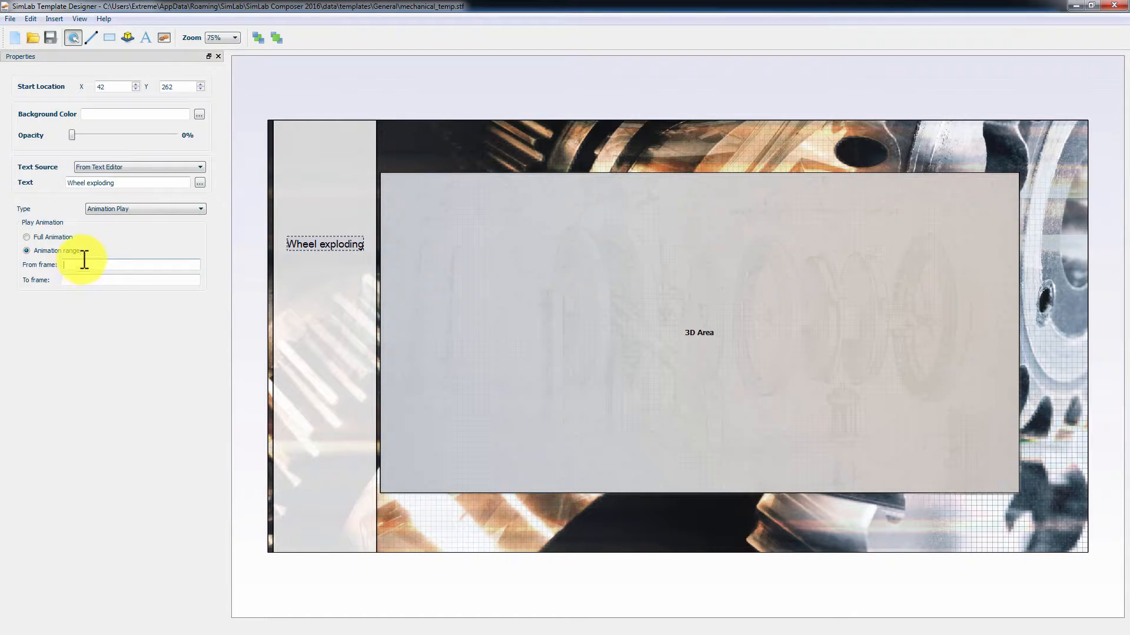
{"action": "type", "text": "0"}
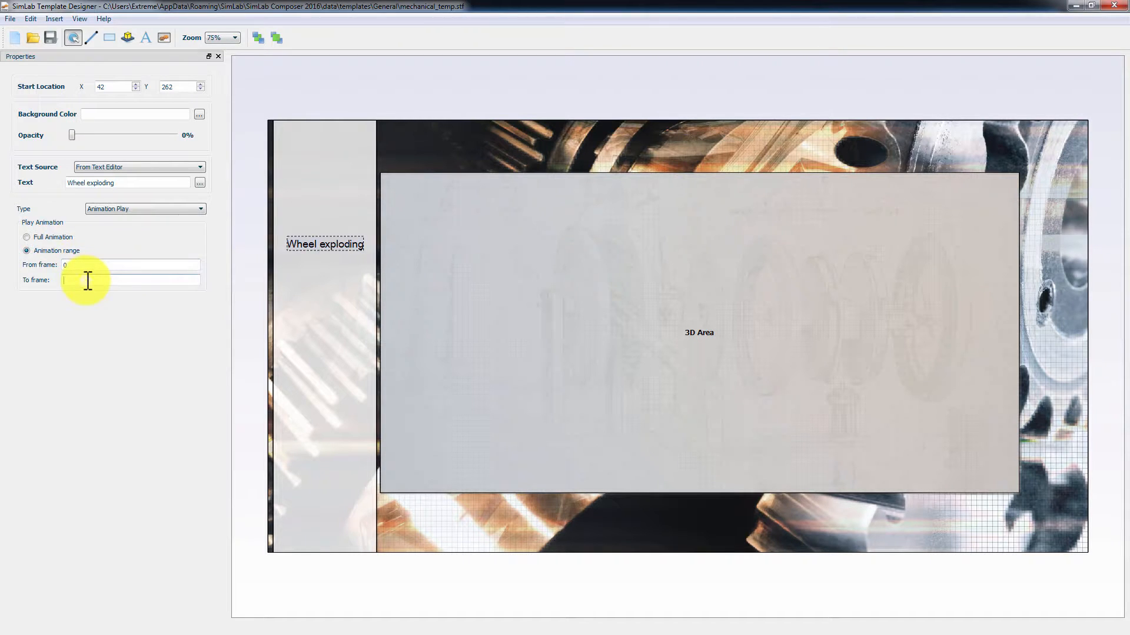
{"action": "type", "text": "40"}
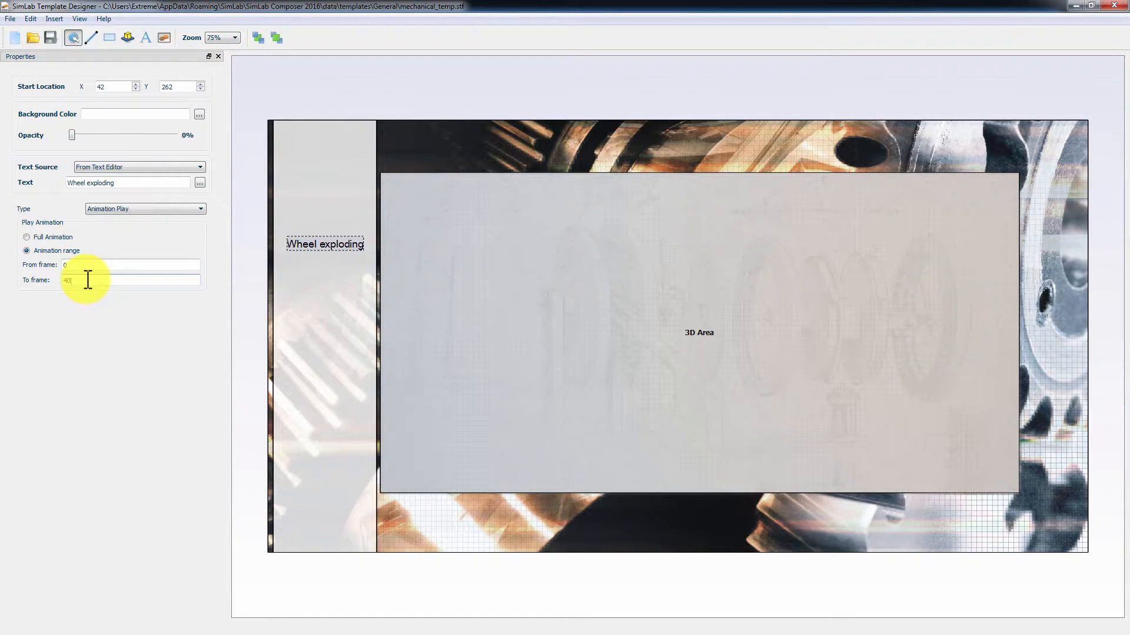
{"action": "left_click", "coordinate": [324, 244]}
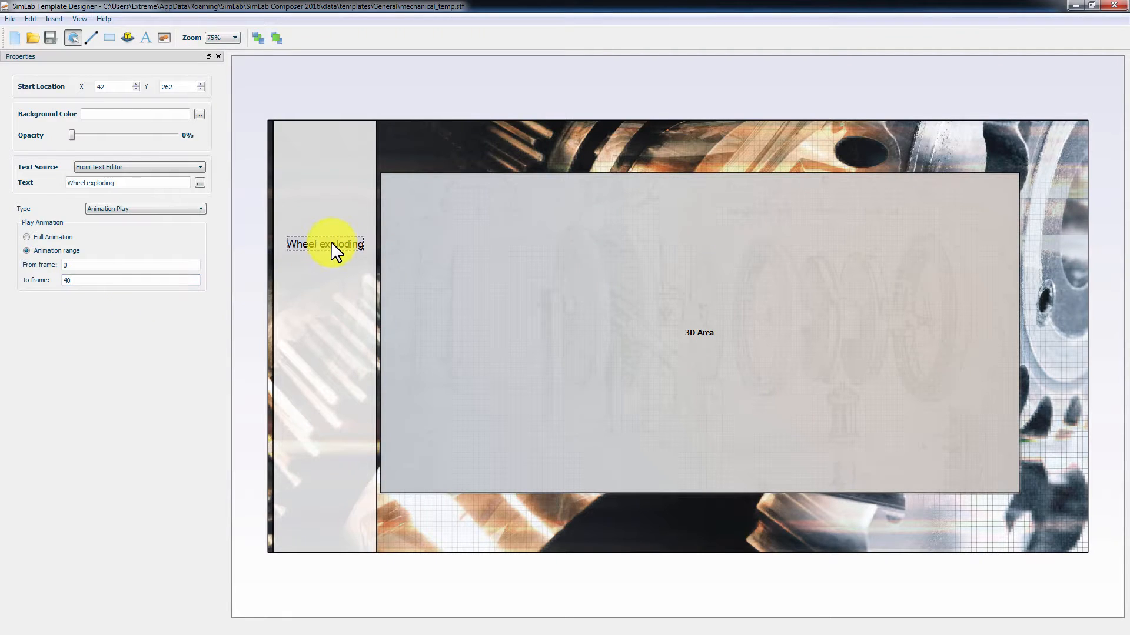
{"action": "left_click_drag", "start_coordinate": [331, 244], "coordinate": [326, 245]}
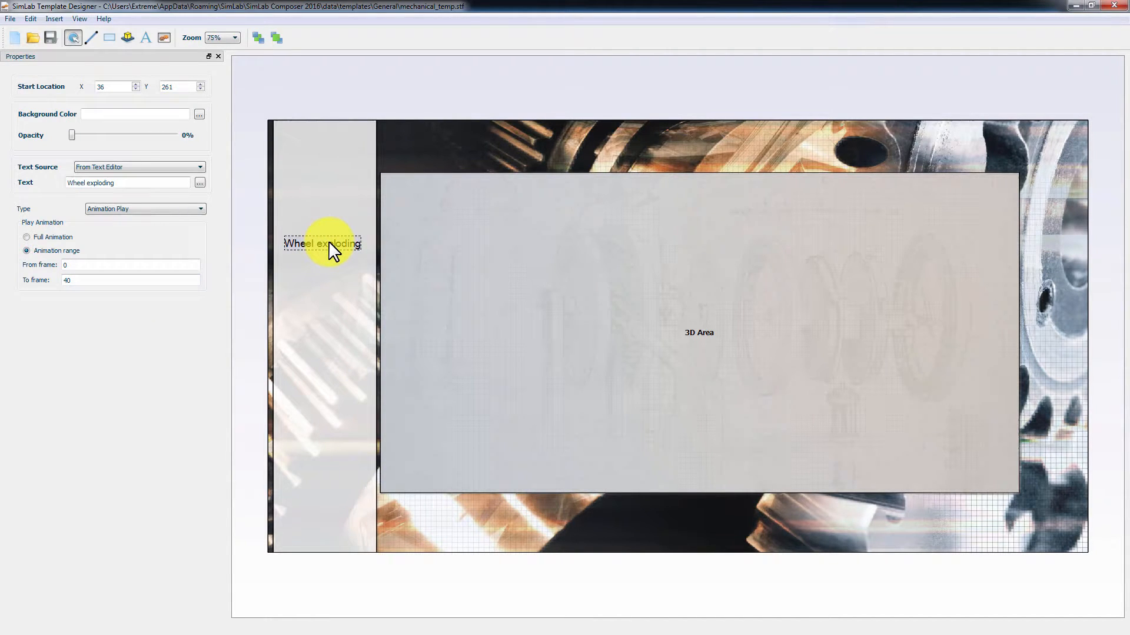
{"action": "mouse_move", "coordinate": [329, 267]}
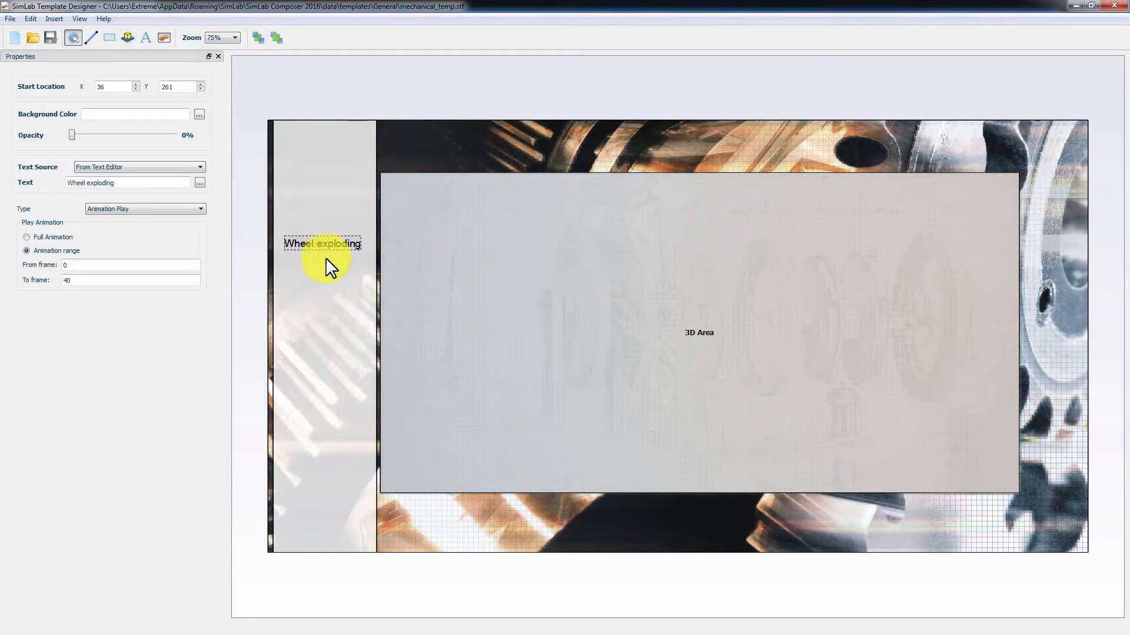
{"action": "left_click_drag", "start_coordinate": [323, 243], "coordinate": [322, 284]}
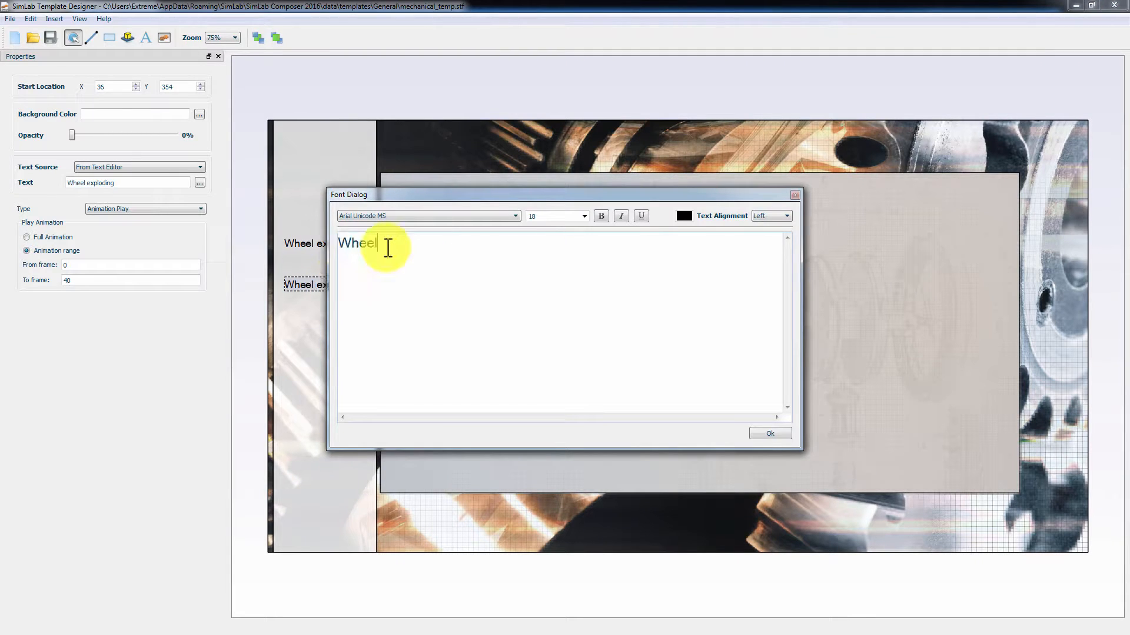
Rename the copy to 'Wheel Assembling' and set its frame range value 96
{"action": "type", "text": "Assemb"}
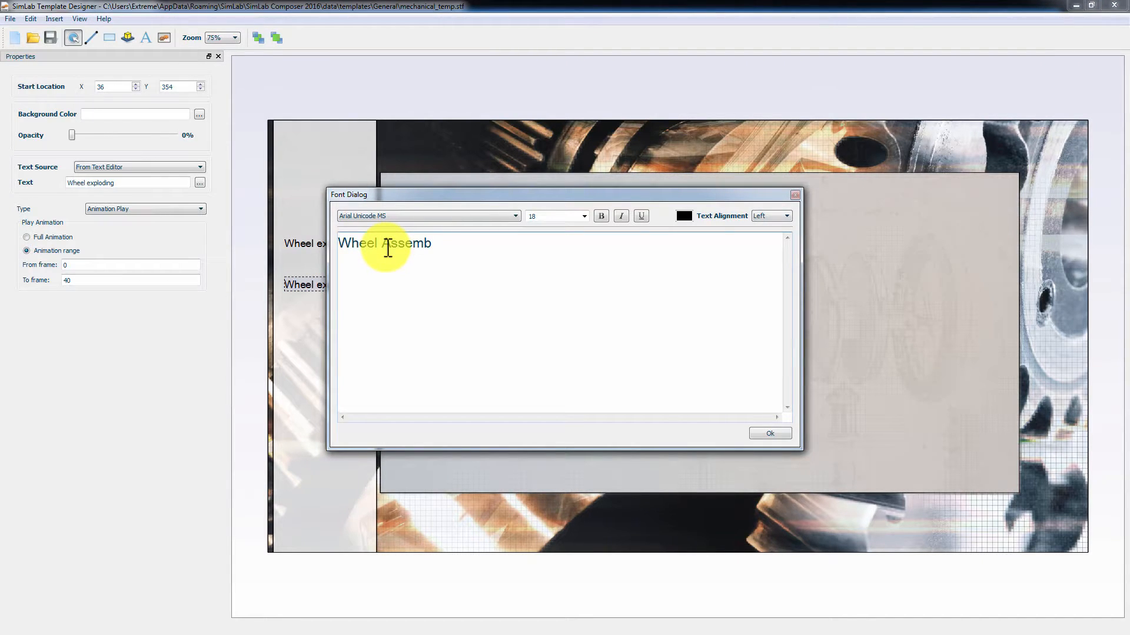
{"action": "type", "text": "ling"}
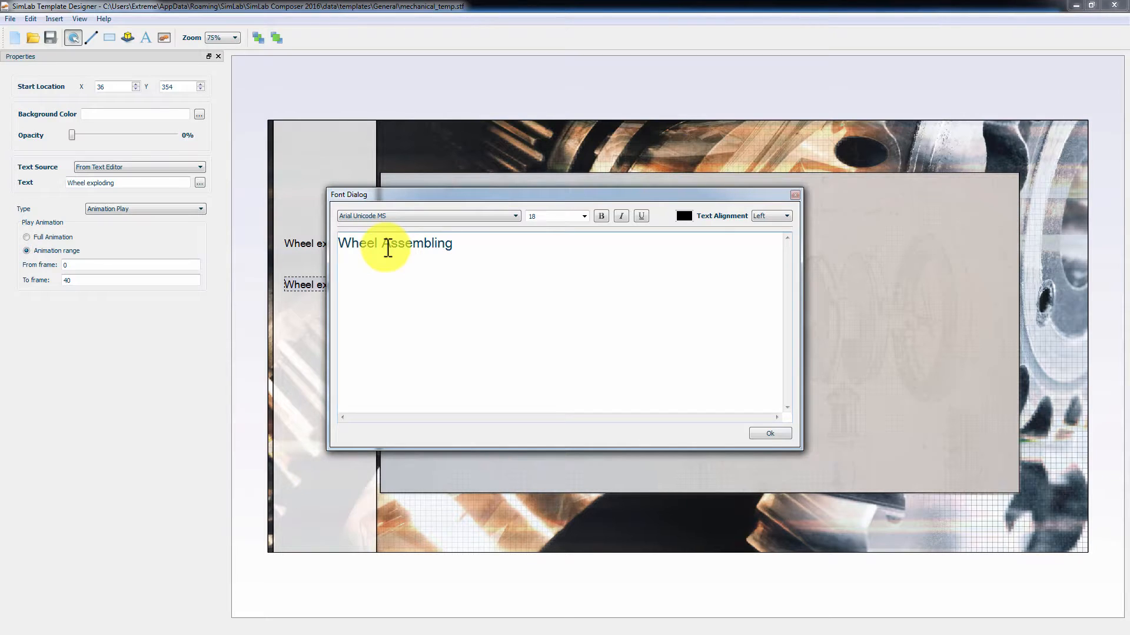
{"action": "left_click", "coordinate": [769, 433]}
{"action": "type", "text": "44"}
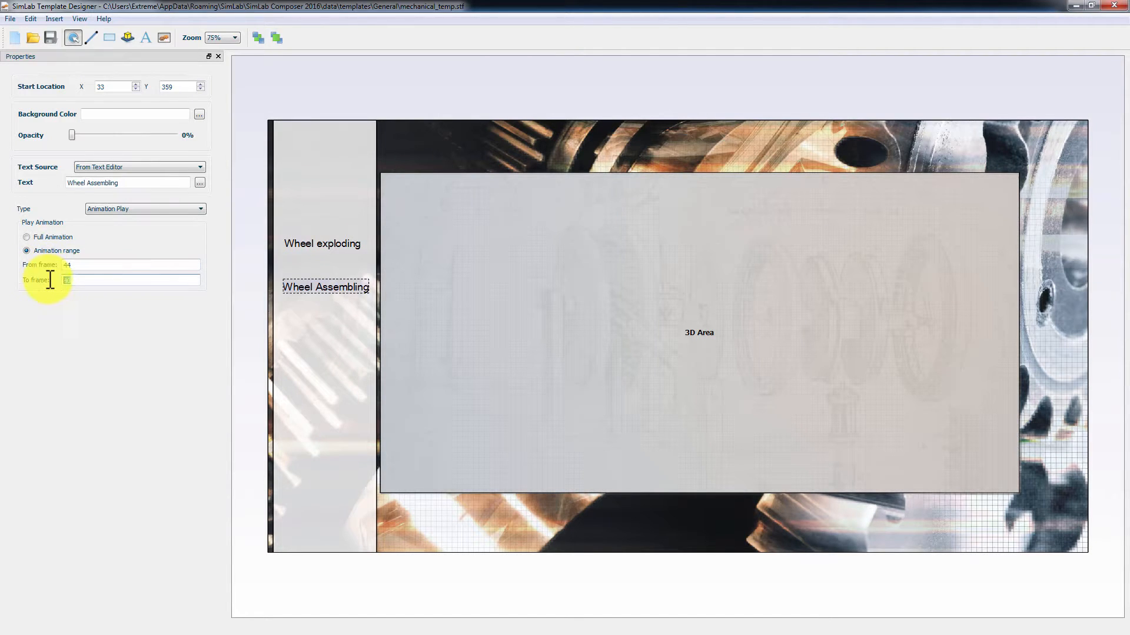
{"action": "type", "text": "96"}
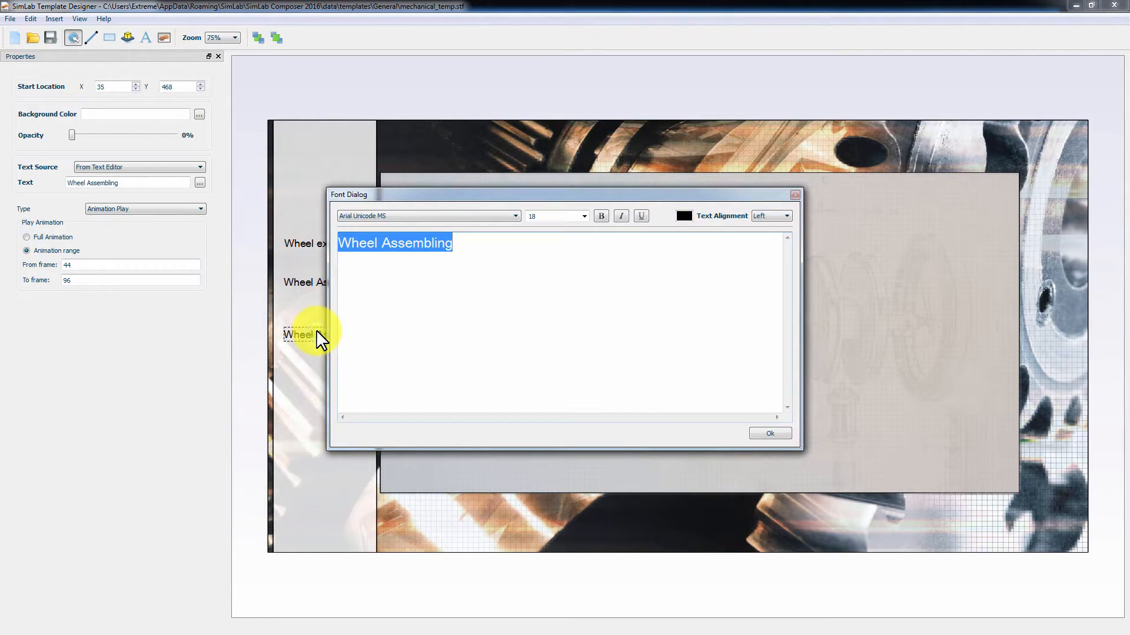
Add Base Exploding, Base Assembling and Full Animation buttons, each with its own frame range
{"action": "type", "text": "Base E"}
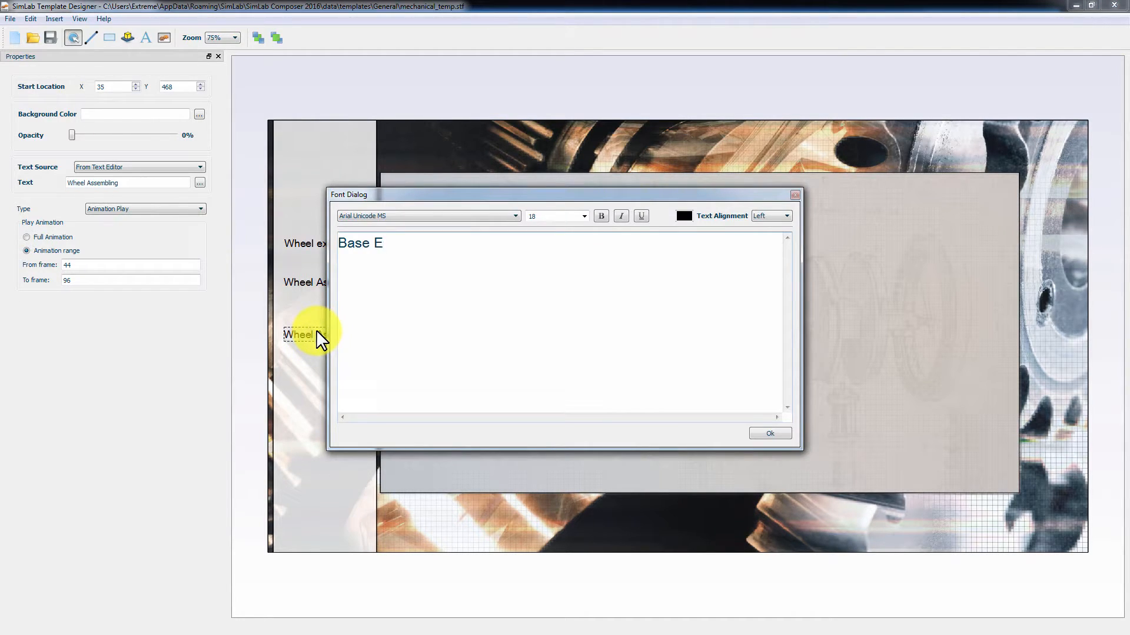
{"action": "left_click_drag", "start_coordinate": [349, 194], "coordinate": [467, 175]}
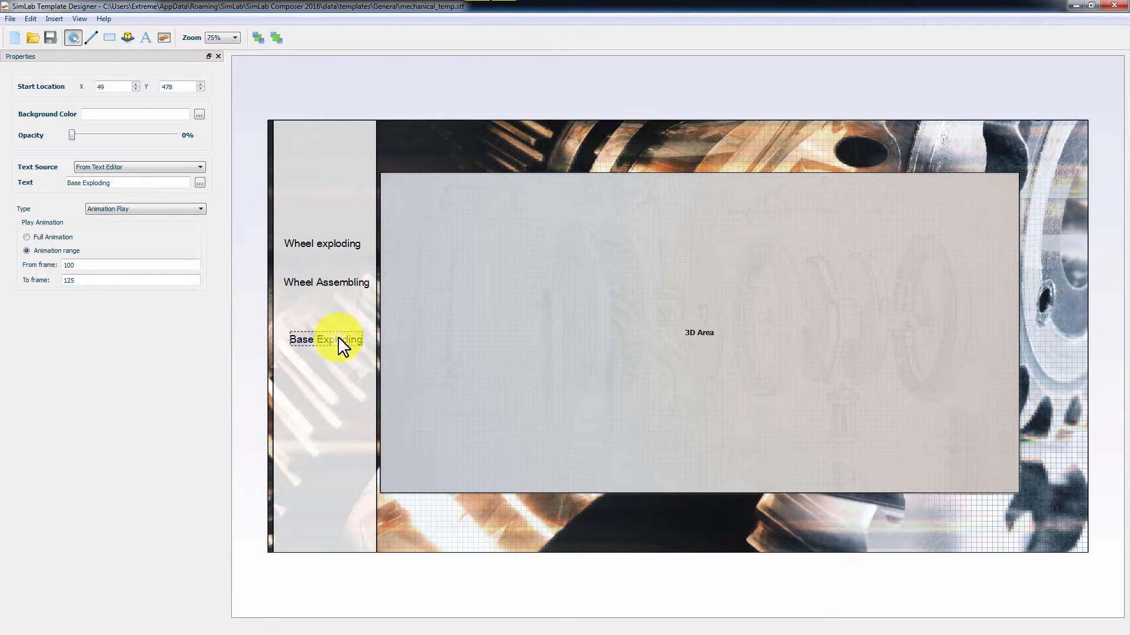
{"action": "left_click", "coordinate": [200, 182]}
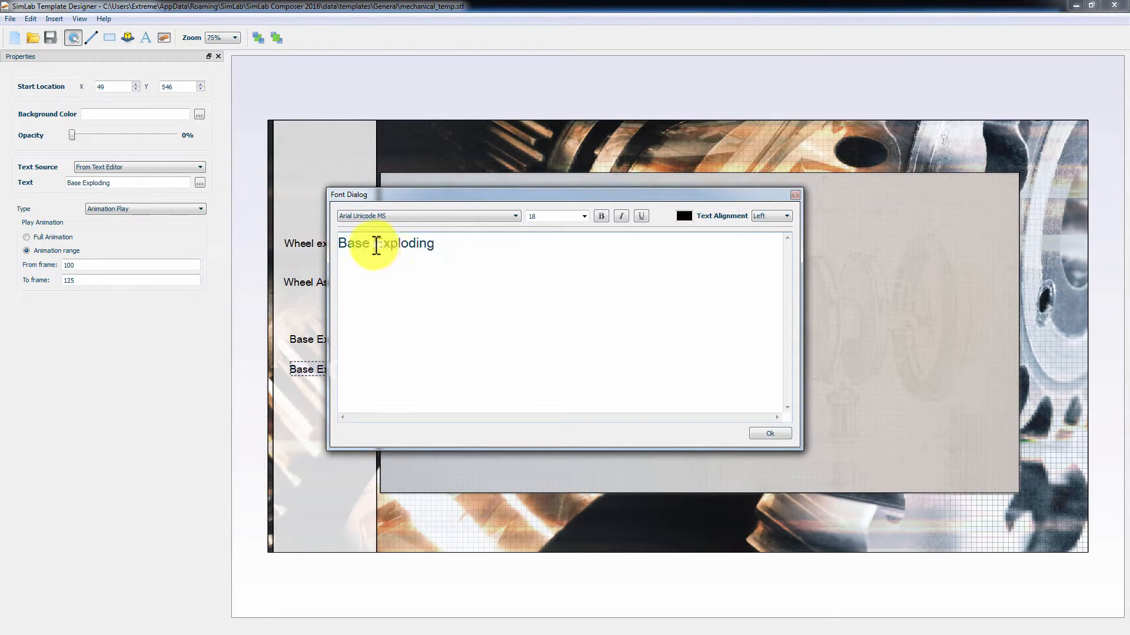
{"action": "left_click", "coordinate": [768, 433]}
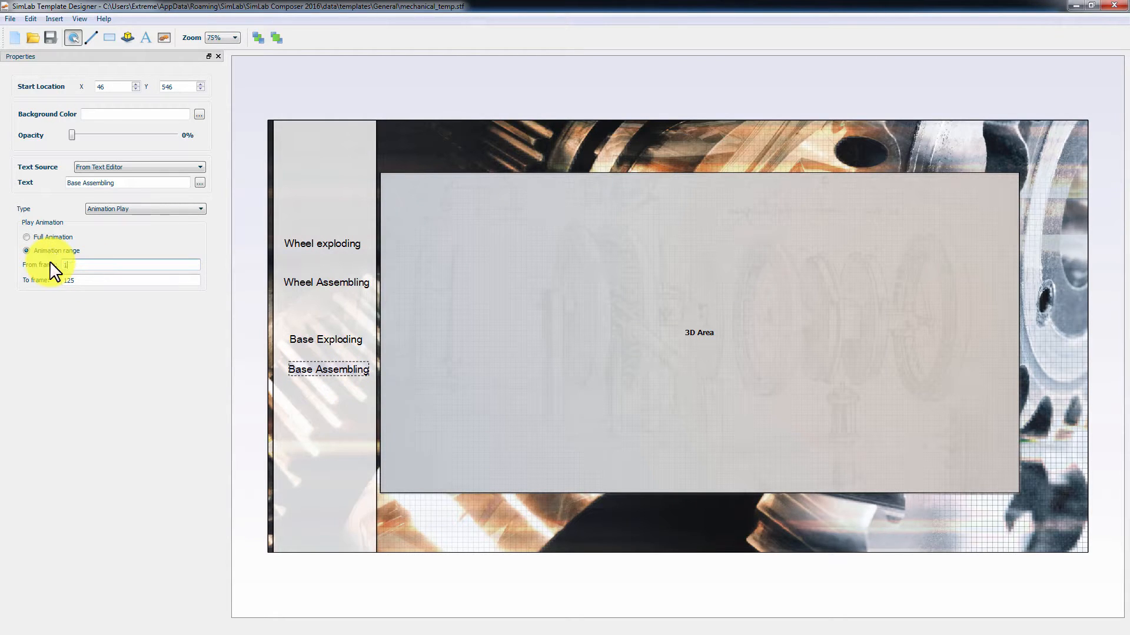
{"action": "left_click", "coordinate": [325, 338]}
{"action": "type", "text": "Full Animation"}
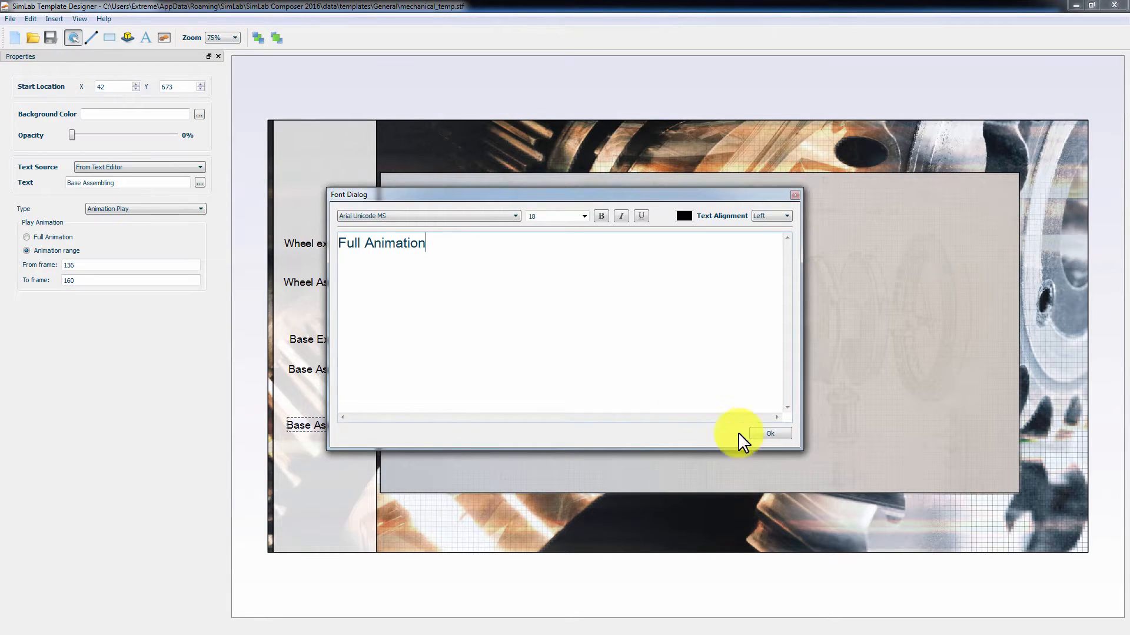
{"action": "left_click", "coordinate": [769, 433]}
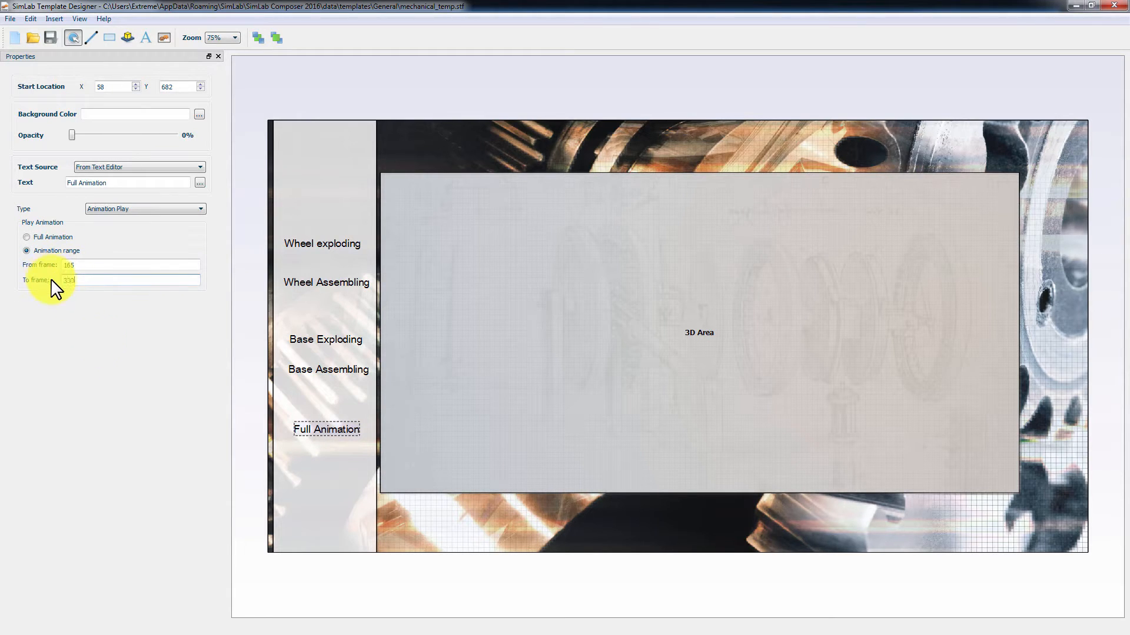
{"action": "left_click", "coordinate": [325, 339]}
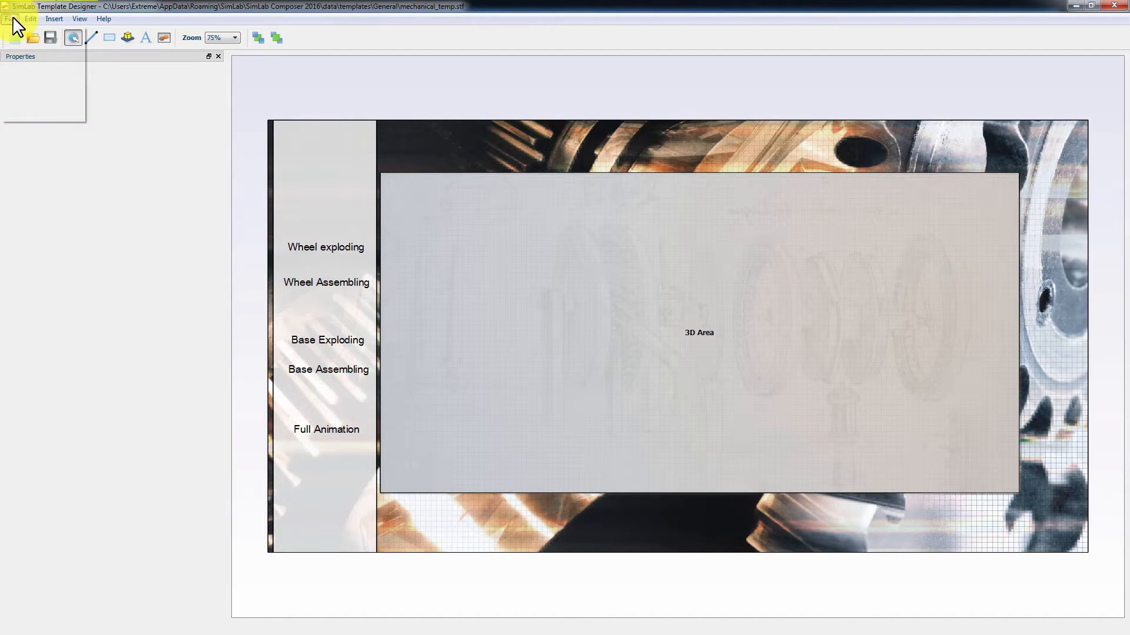
Refresh templates, pick mechanical_temp and export the 3D PDF as Wheel_animation on the Desktop
{"action": "left_click", "coordinate": [10, 18]}
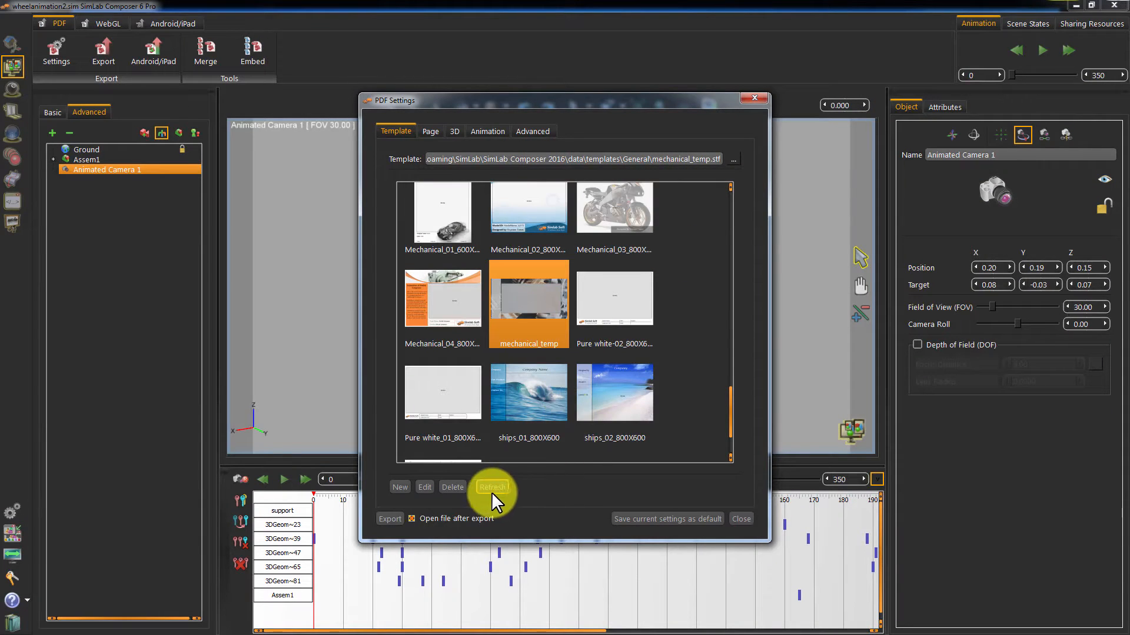
{"action": "left_click", "coordinate": [492, 486]}
{"action": "type", "text": "W"}
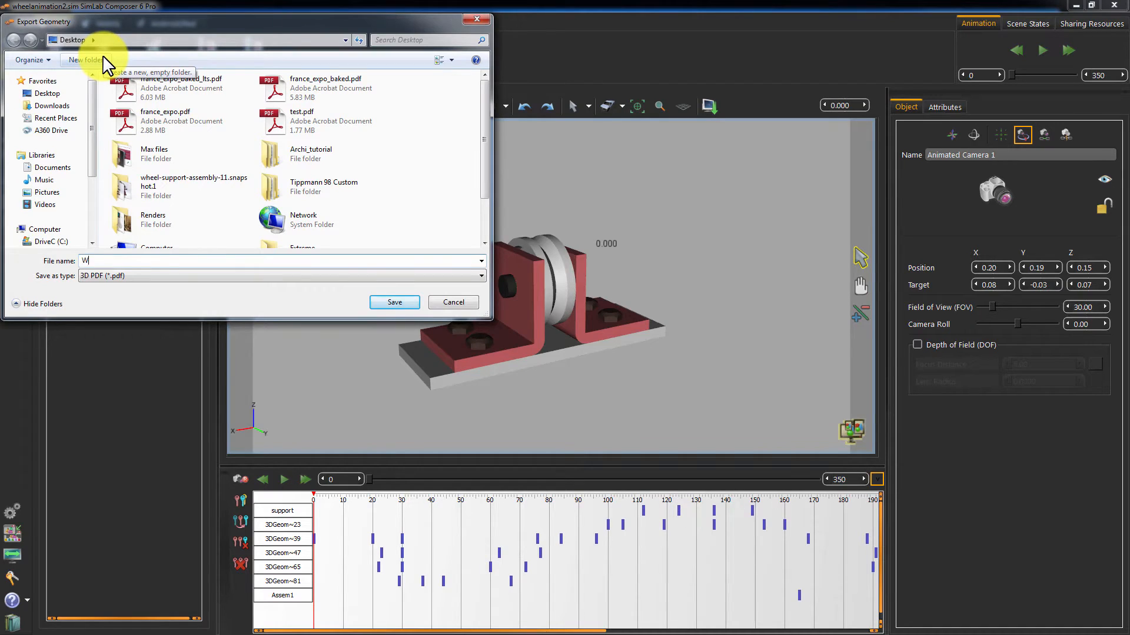
{"action": "type", "text": "heel_anima"}
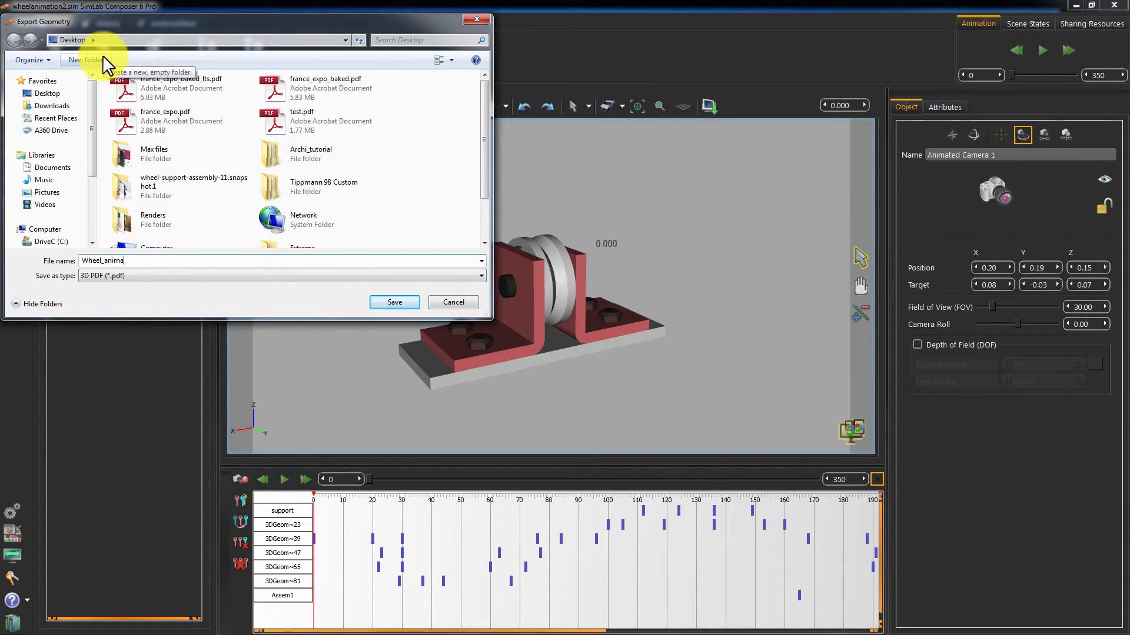
{"action": "left_click", "coordinate": [451, 302]}
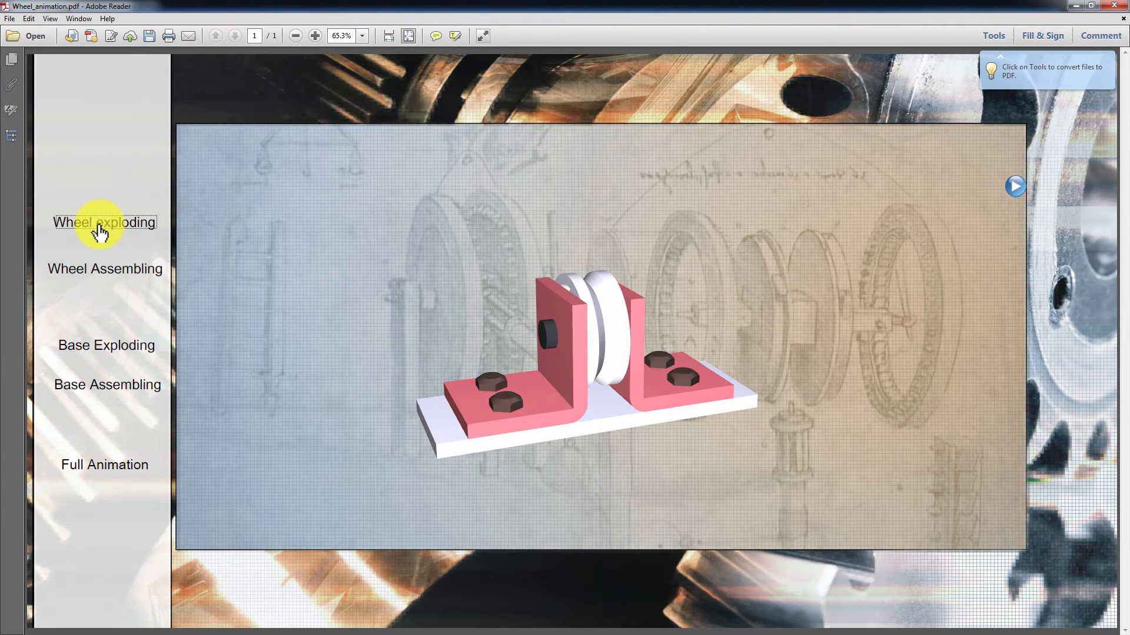
Play Wheel exploding, Wheel Assembling, Base Exploding and Base Assembling from the PDF's text buttons
{"action": "left_click", "coordinate": [104, 222]}
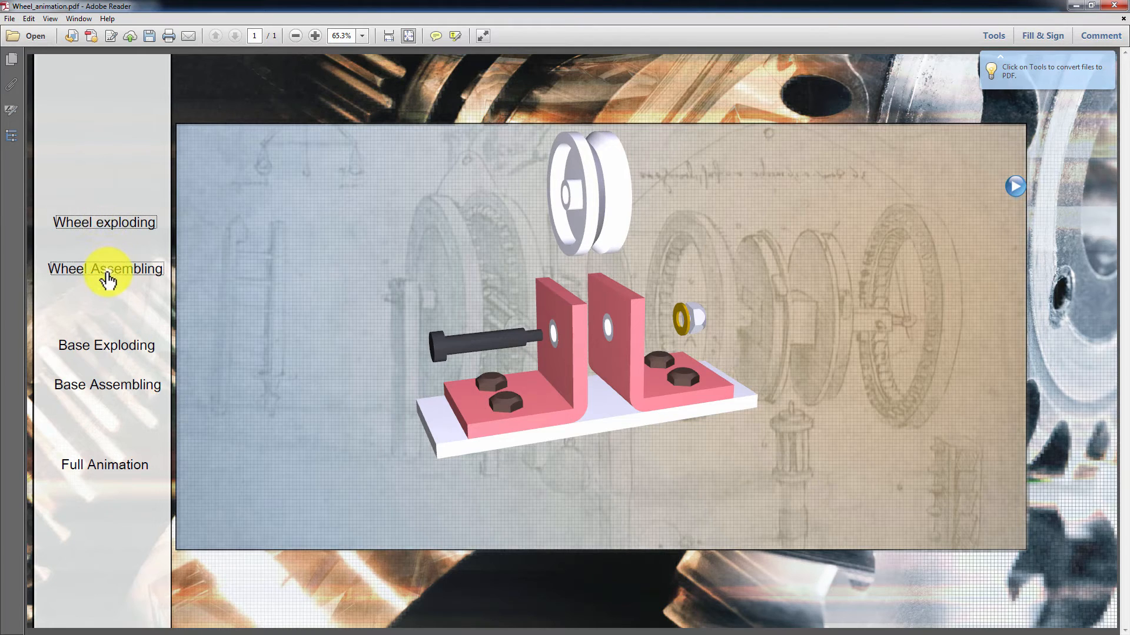
{"action": "left_click", "coordinate": [105, 269]}
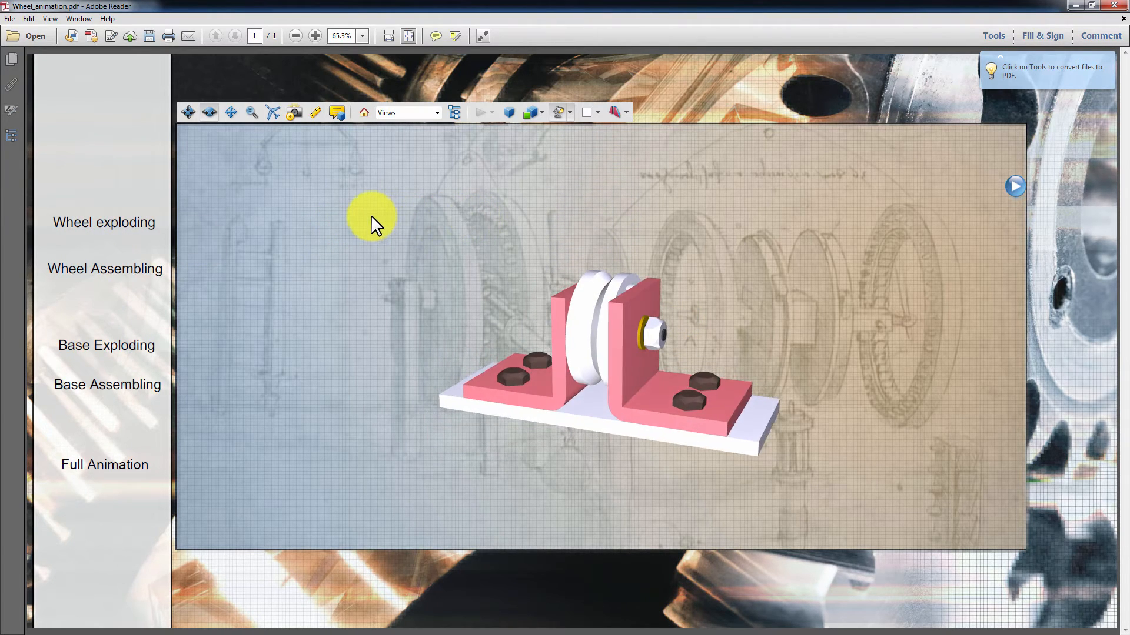
{"action": "left_click", "coordinate": [105, 345]}
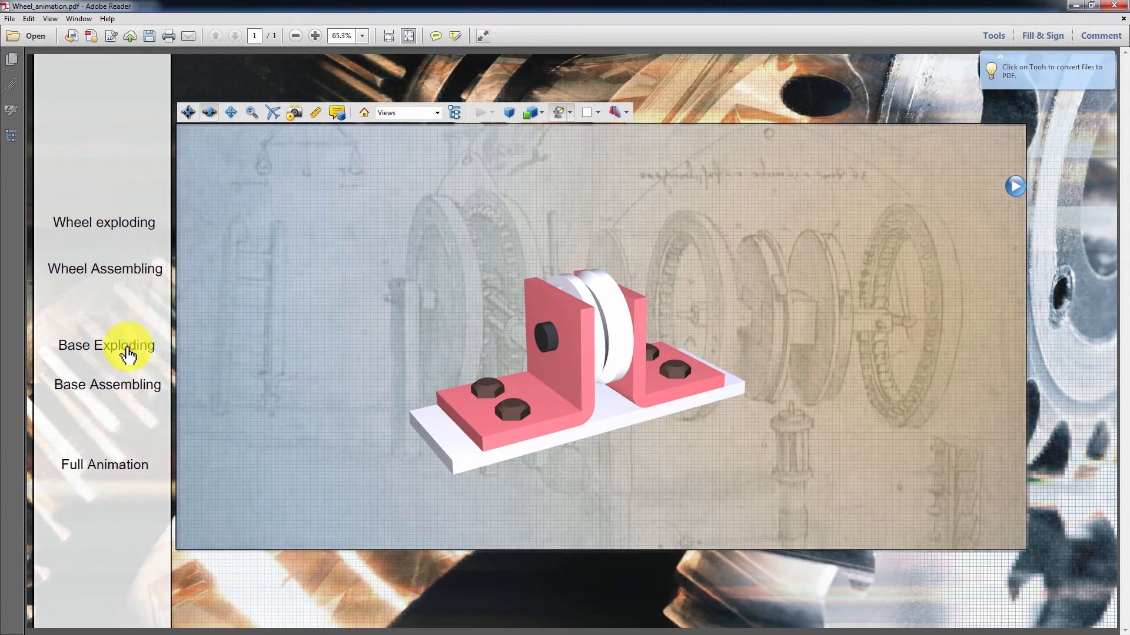
{"action": "left_click", "coordinate": [104, 346]}
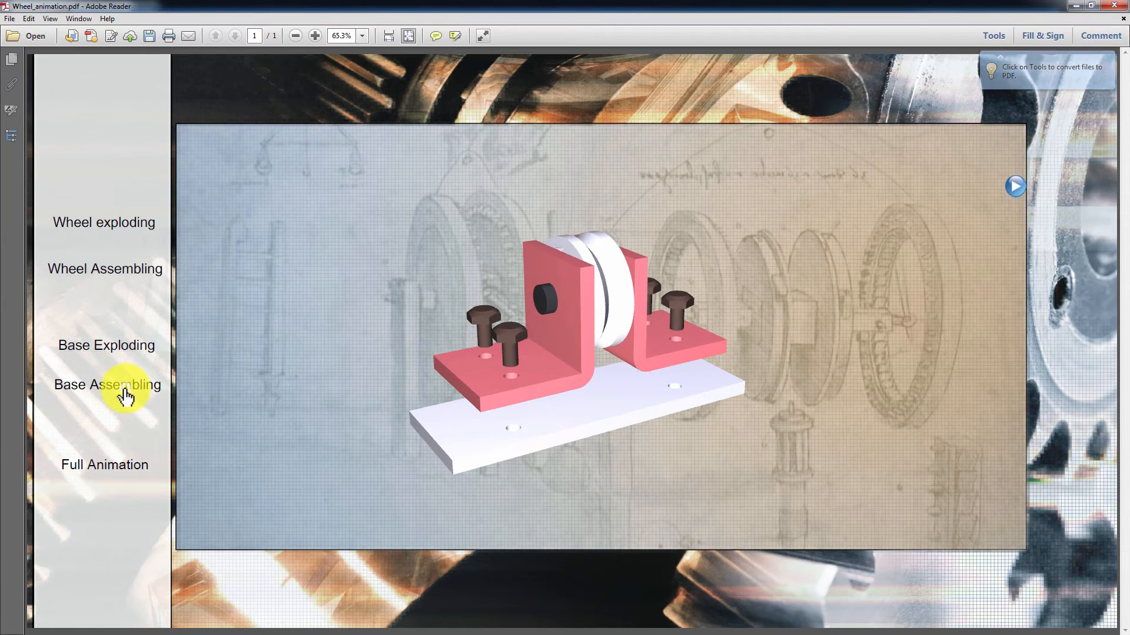
{"action": "left_click", "coordinate": [105, 383]}
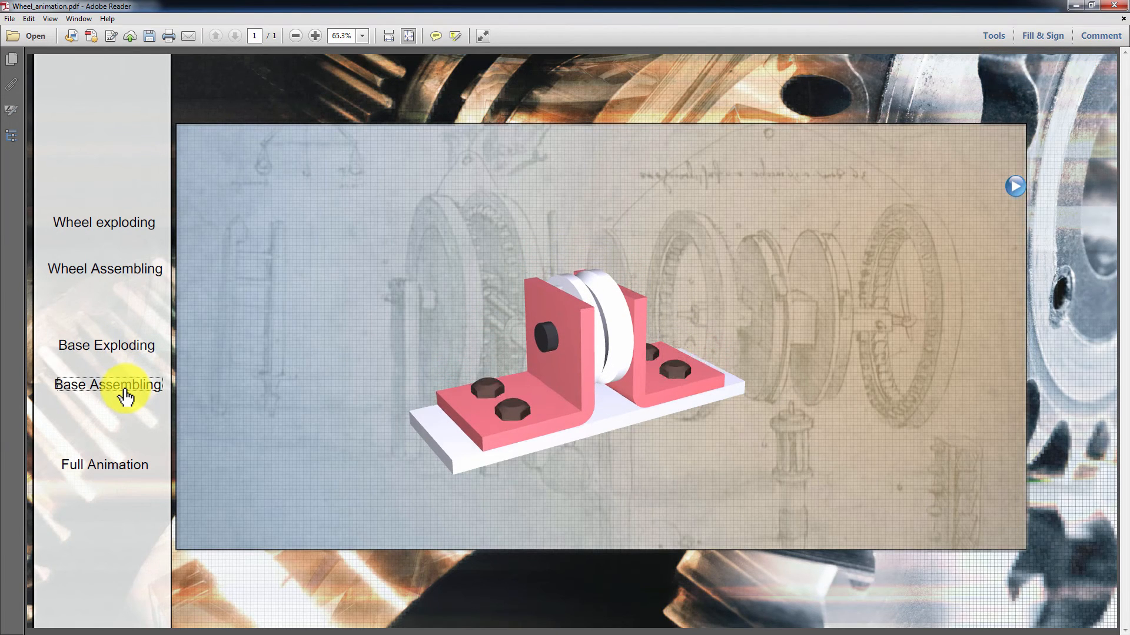